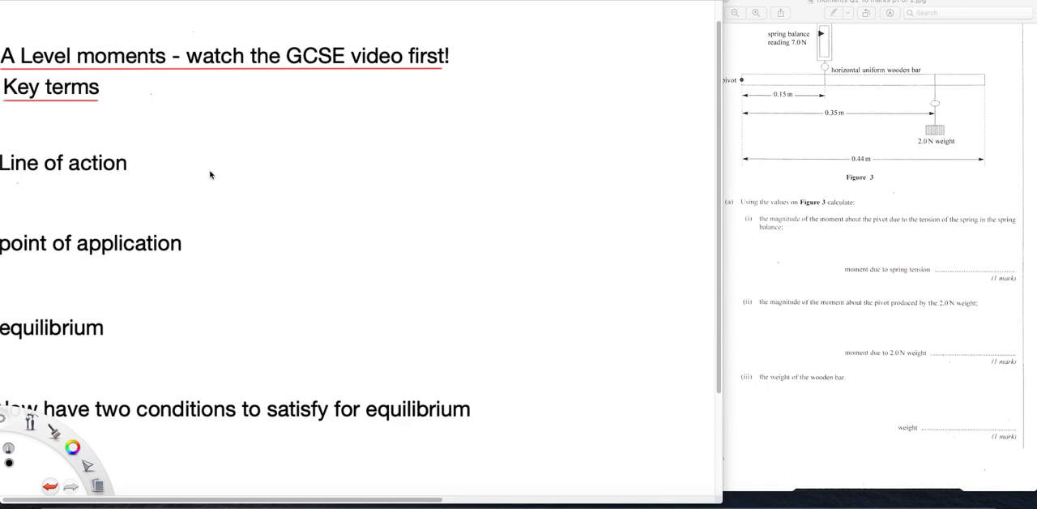
{"action": "mouse_move", "coordinate": [215, 171]}
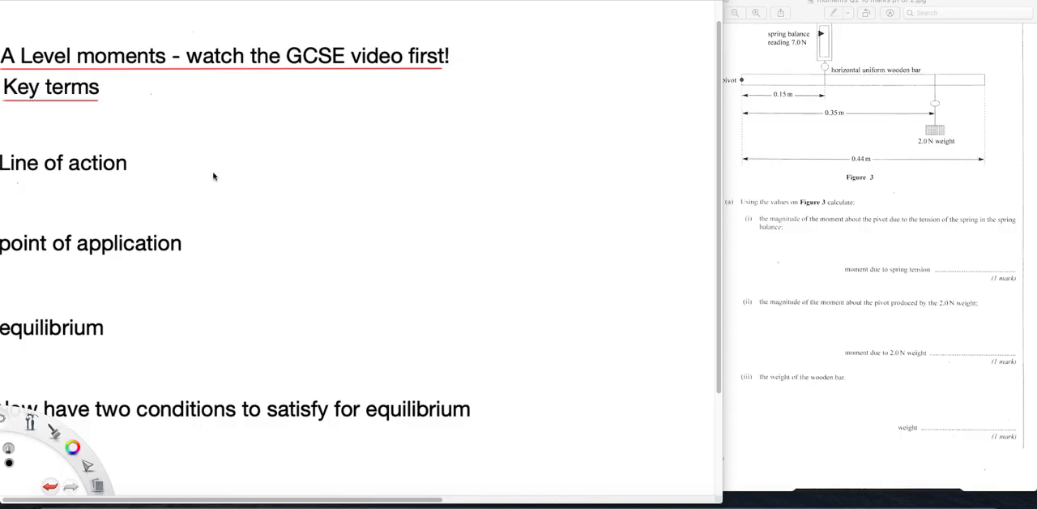
{"action": "mouse_move", "coordinate": [185, 187]}
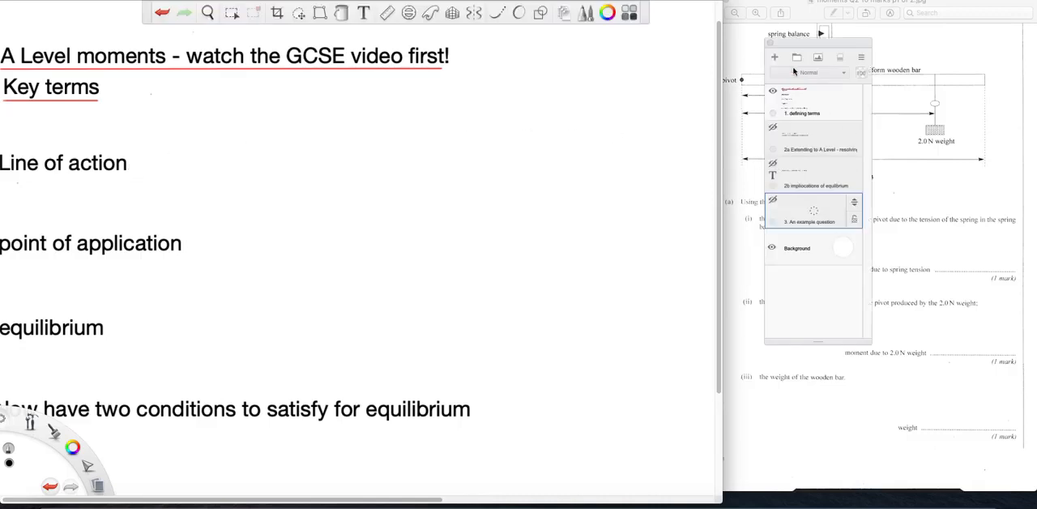
{"action": "mouse_move", "coordinate": [853, 116]}
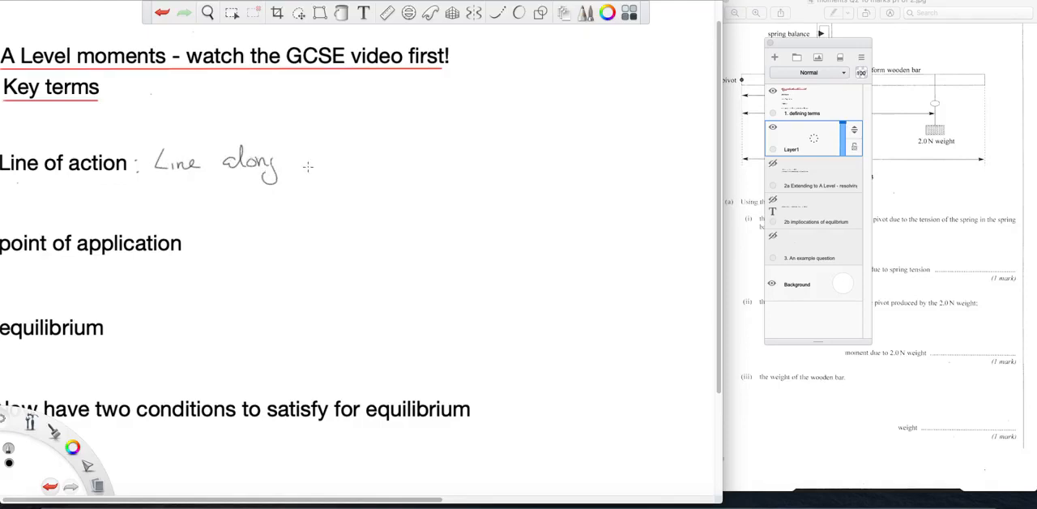
Step: Handwrite 'Line along which a force acts' beside the Line of action heading
{"action": "left_click_drag", "start_coordinate": [308, 154], "coordinate": [365, 149]}
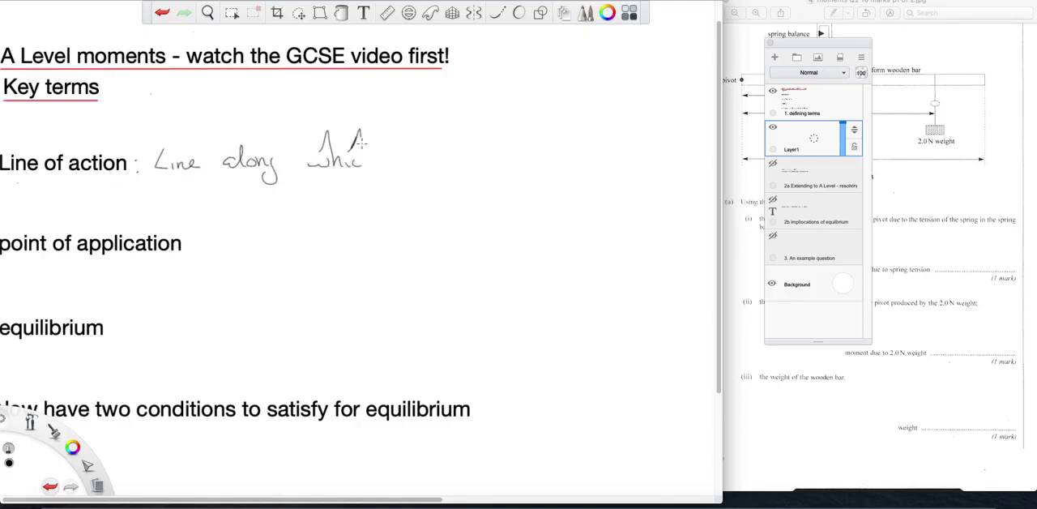
{"action": "left_click_drag", "start_coordinate": [372, 159], "coordinate": [462, 154]}
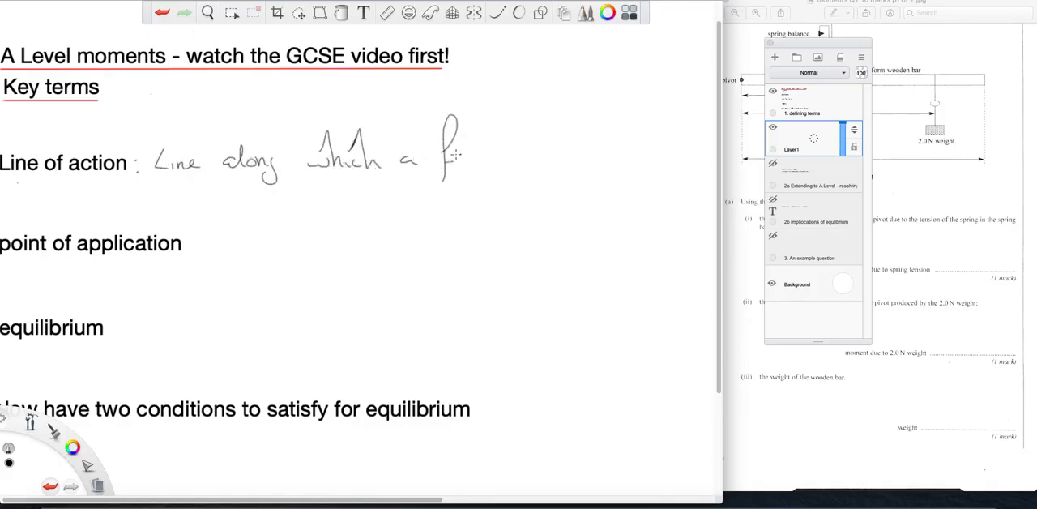
{"action": "left_click_drag", "start_coordinate": [441, 154], "coordinate": [559, 159]}
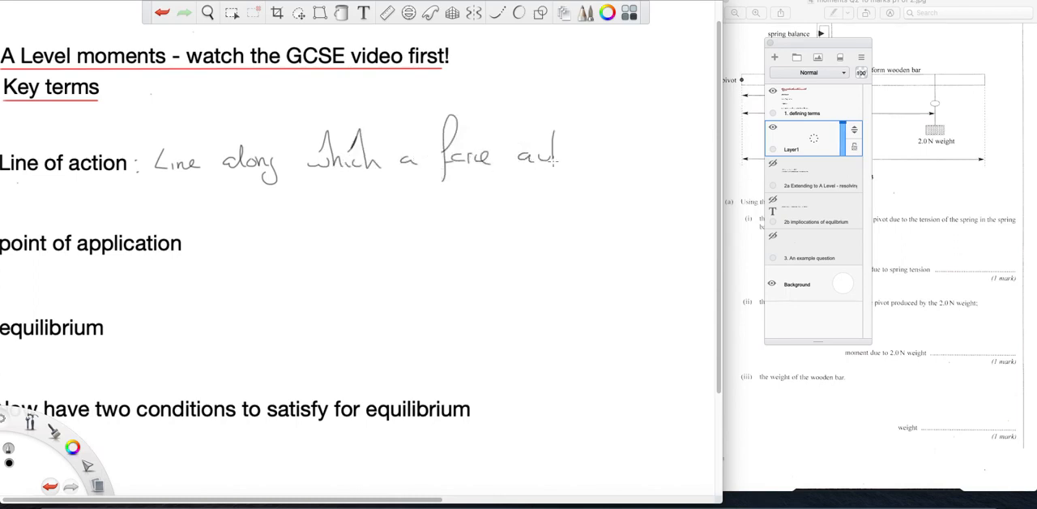
{"action": "left_click_drag", "start_coordinate": [535, 159], "coordinate": [567, 162]}
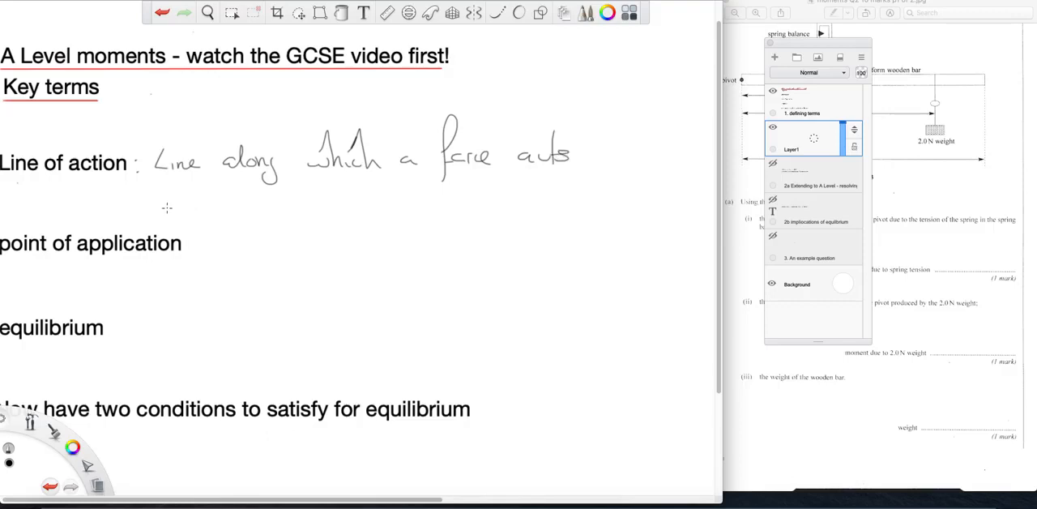
{"action": "left_click_drag", "start_coordinate": [166, 211], "coordinate": [276, 211]}
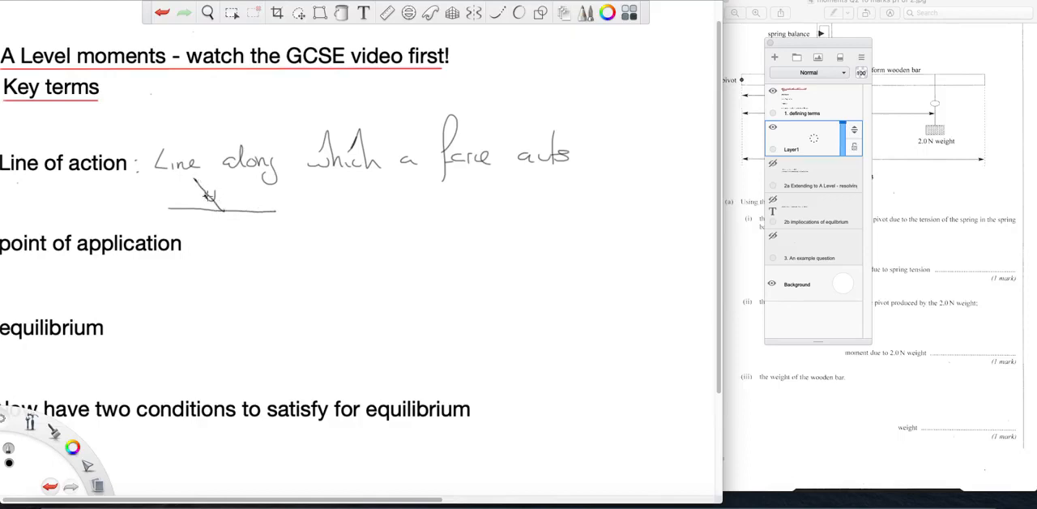
Step: Sketch a small arrow meeting a line underneath and undo the stray dashed stroke
{"action": "left_click_drag", "start_coordinate": [208, 198], "coordinate": [249, 245]}
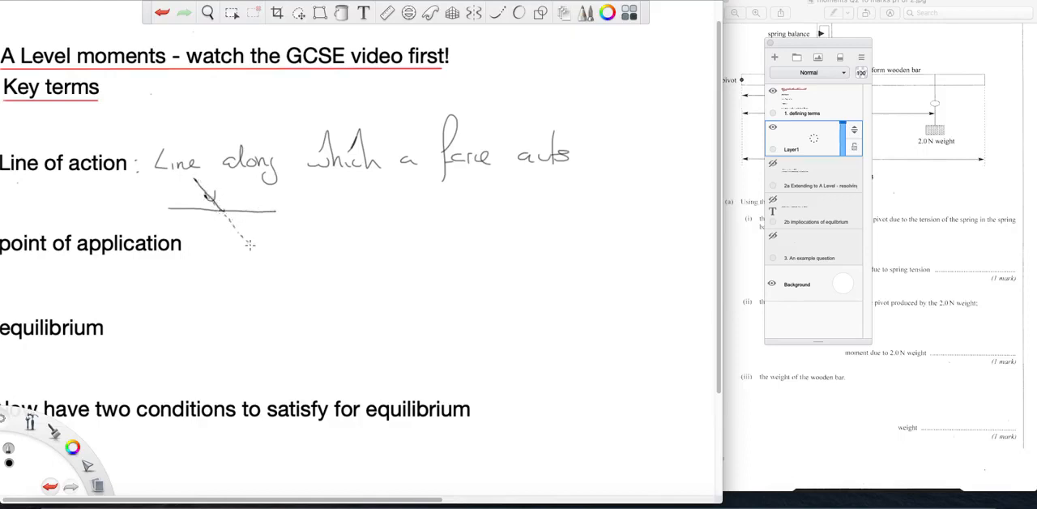
{"action": "mouse_move", "coordinate": [186, 277]}
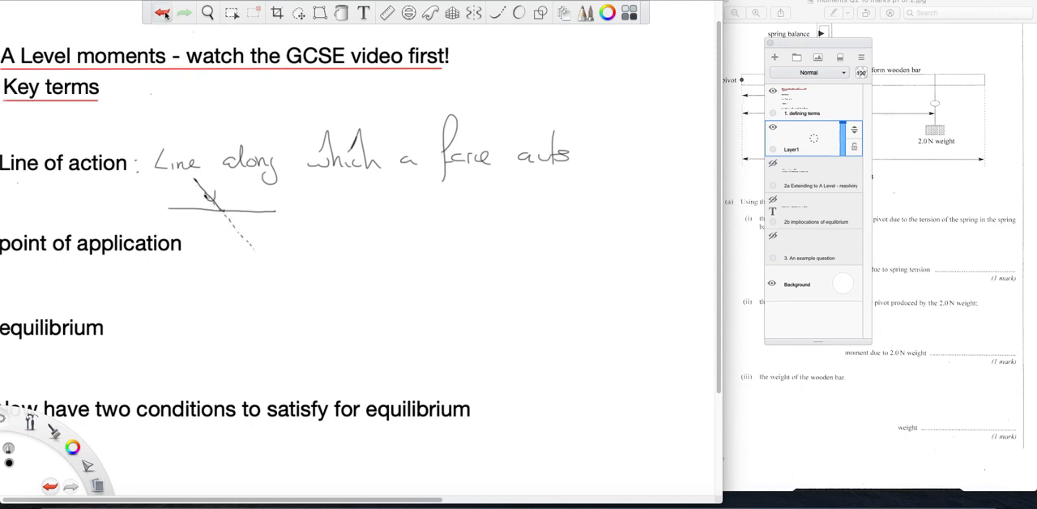
{"action": "left_click", "coordinate": [162, 13]}
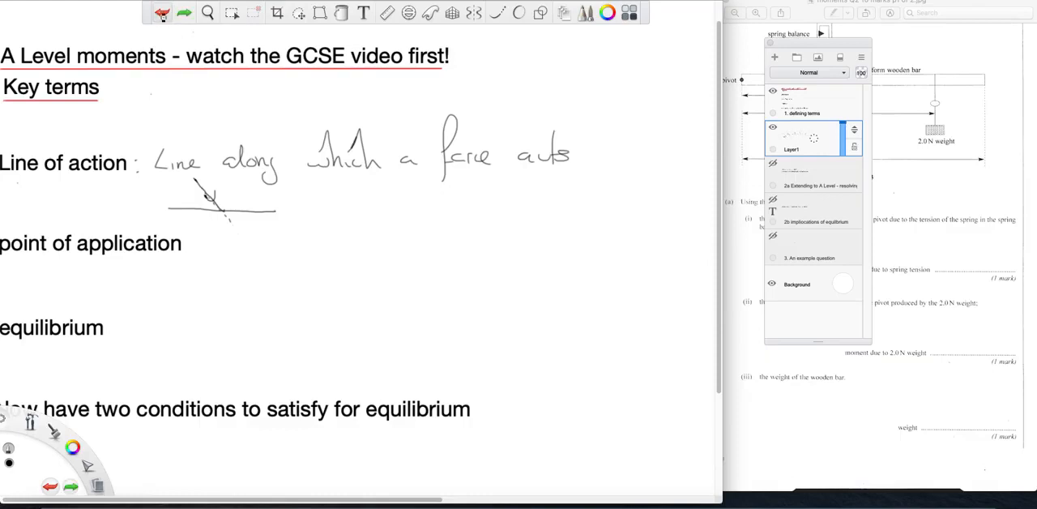
{"action": "mouse_move", "coordinate": [207, 253]}
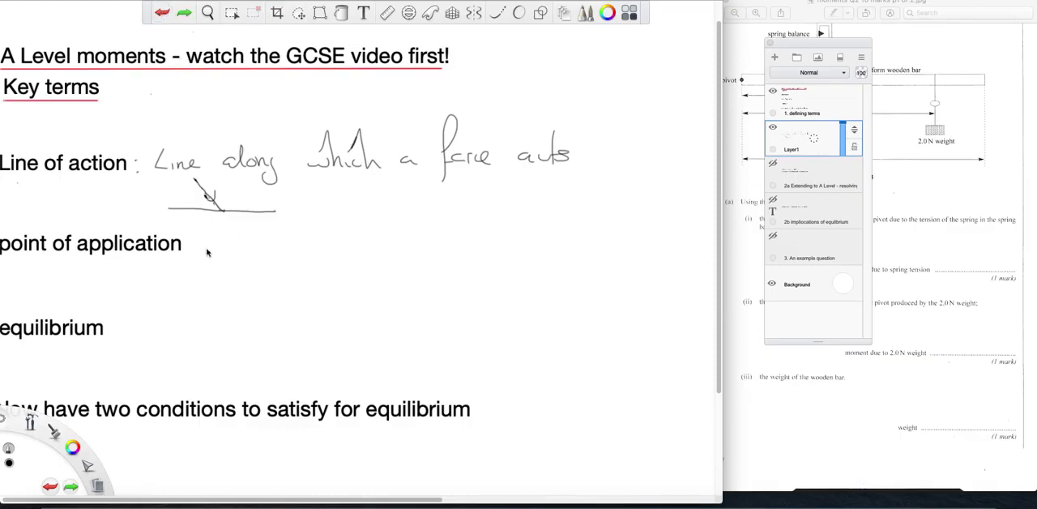
{"action": "mouse_move", "coordinate": [204, 233]}
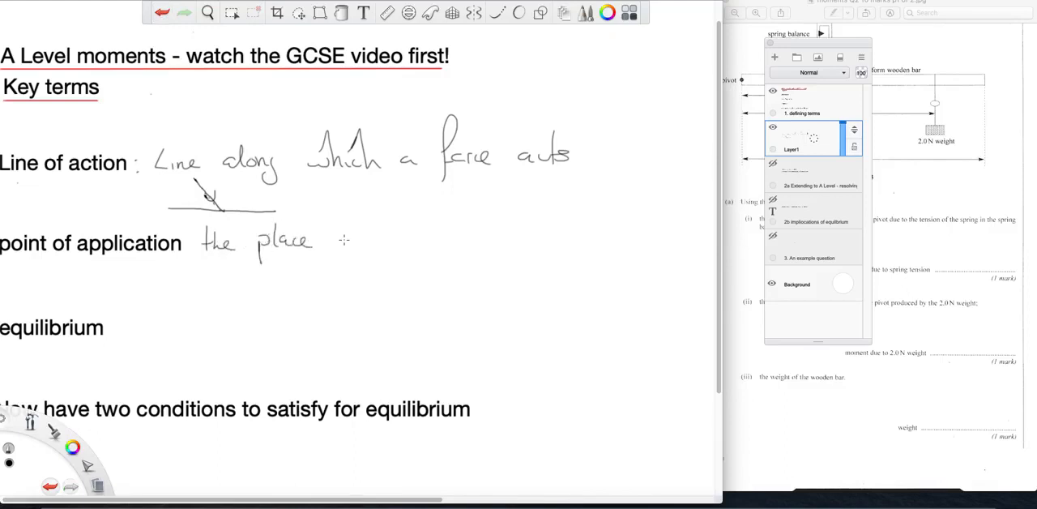
Step: Handwrite 'the place the force is applied' beside point of application
{"action": "left_click_drag", "start_coordinate": [337, 243], "coordinate": [381, 240]}
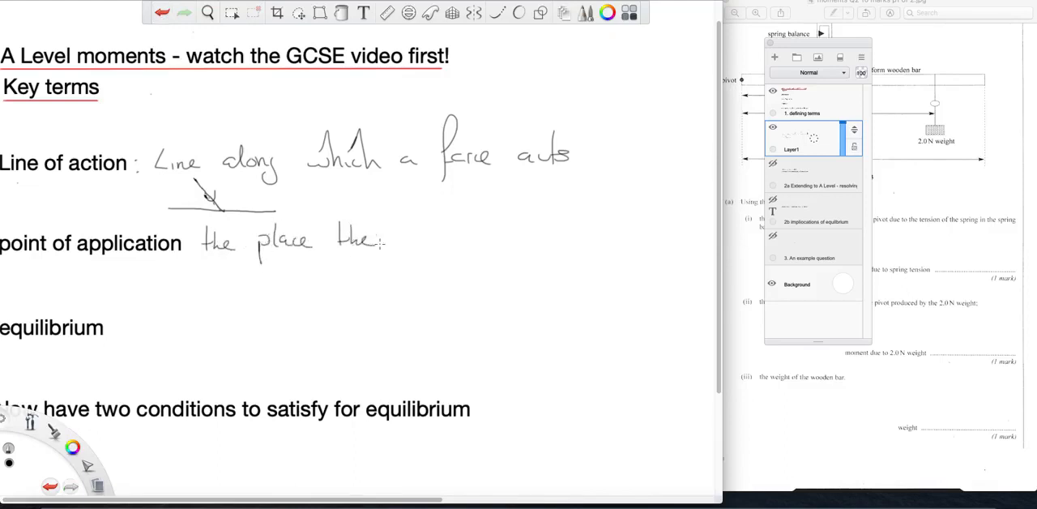
{"action": "left_click_drag", "start_coordinate": [392, 239], "coordinate": [445, 239]}
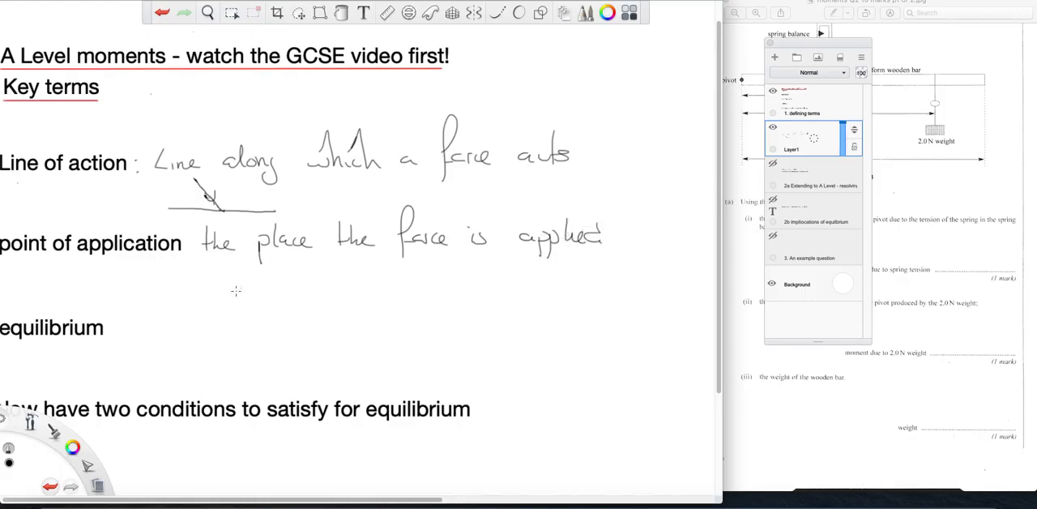
{"action": "mouse_move", "coordinate": [219, 292]}
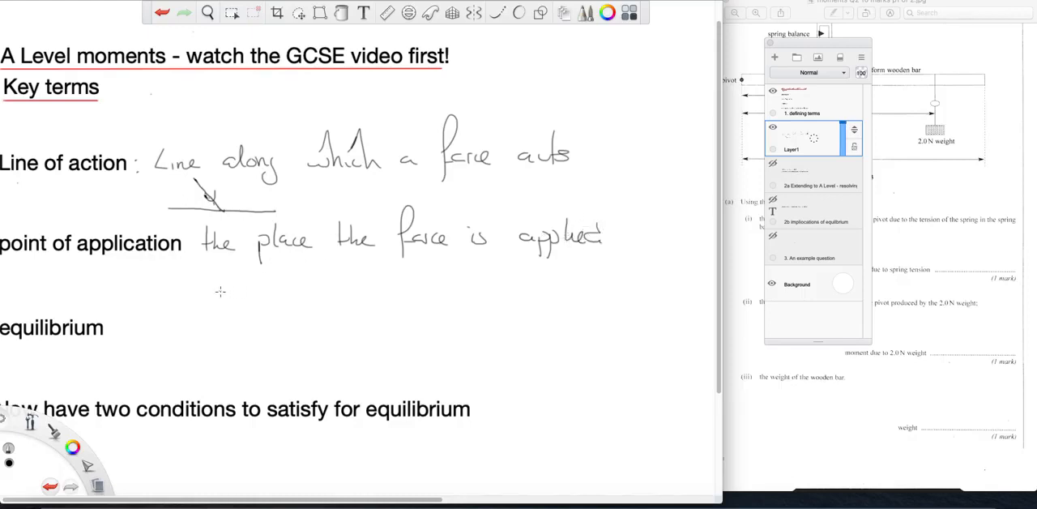
Step: Sketch a box pushed by two arrows below the definition and tidy the arrows
{"action": "left_click_drag", "start_coordinate": [214, 288], "coordinate": [246, 288]}
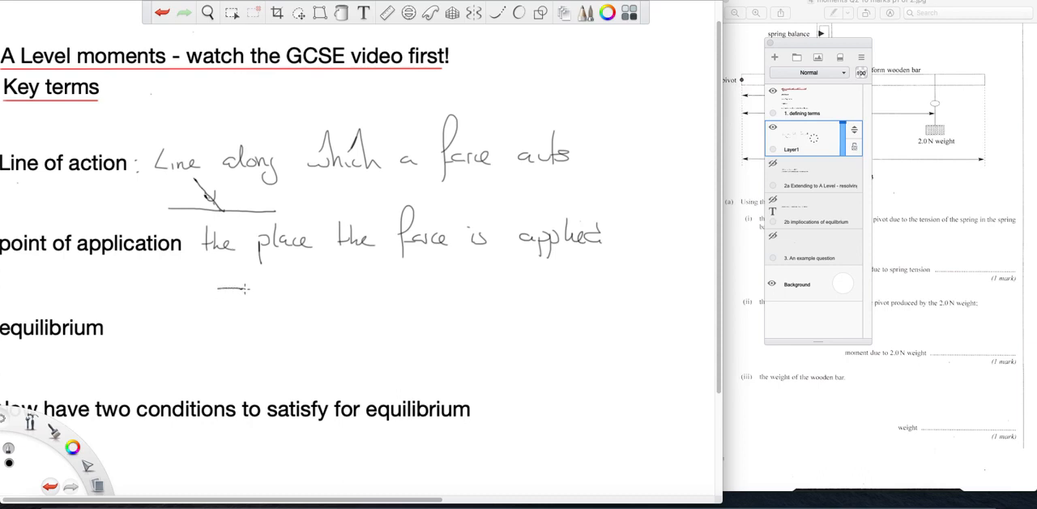
{"action": "left_click_drag", "start_coordinate": [218, 290], "coordinate": [274, 290]}
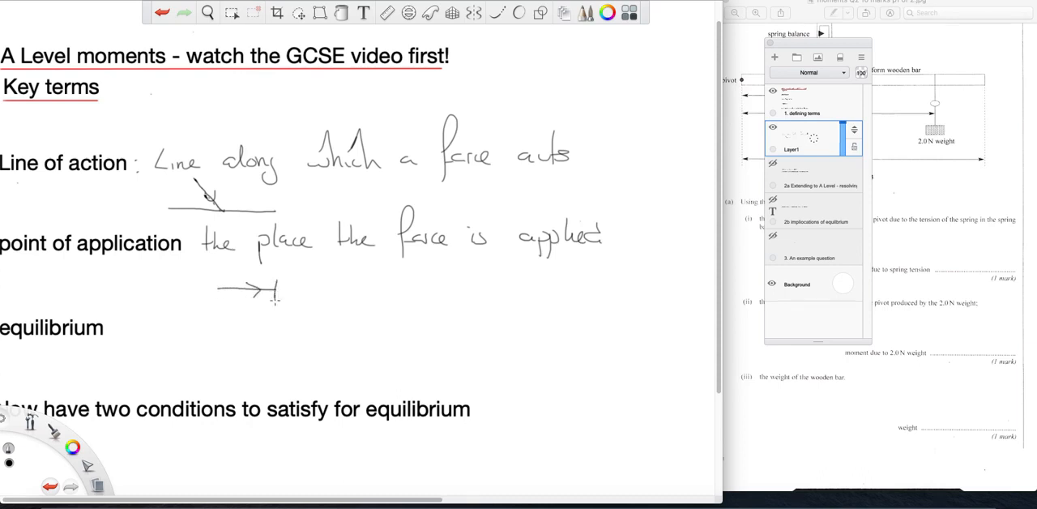
{"action": "left_click_drag", "start_coordinate": [276, 292], "coordinate": [311, 302]}
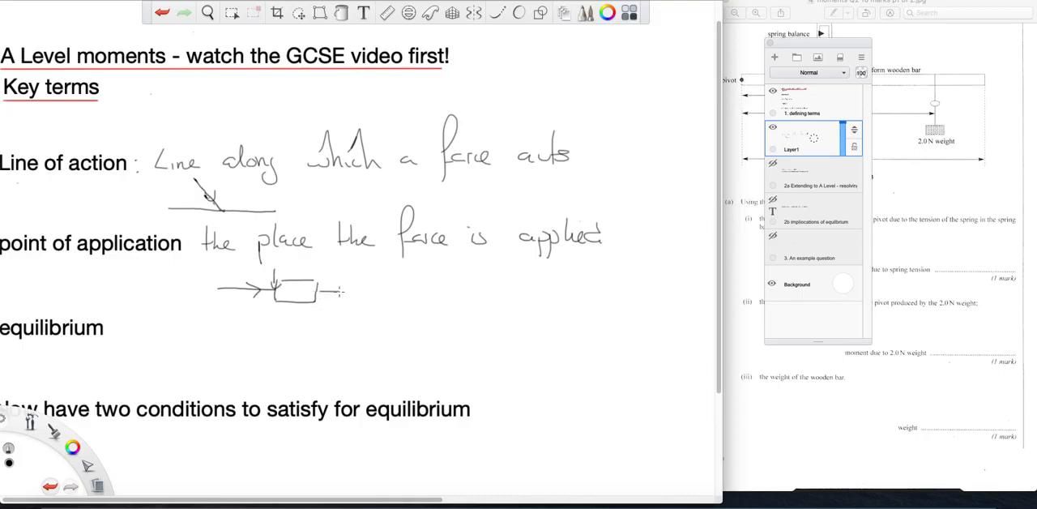
{"action": "left_click_drag", "start_coordinate": [324, 291], "coordinate": [387, 294]}
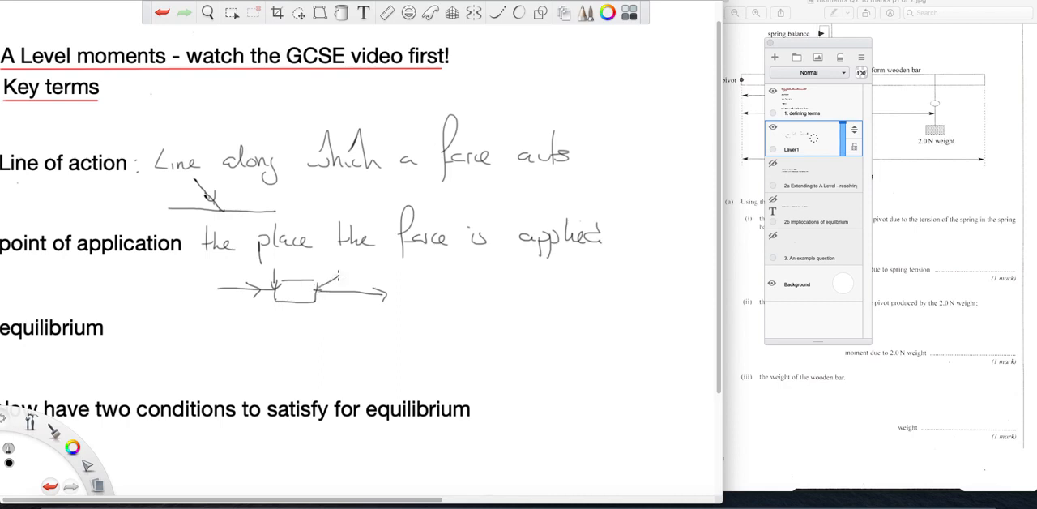
{"action": "left_click_drag", "start_coordinate": [340, 275], "coordinate": [321, 291]}
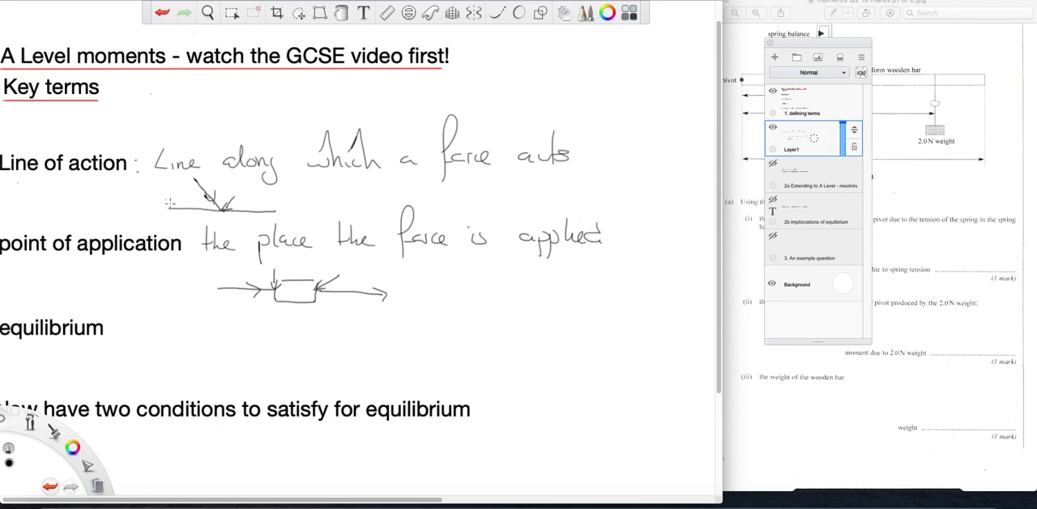
{"action": "mouse_move", "coordinate": [195, 311]}
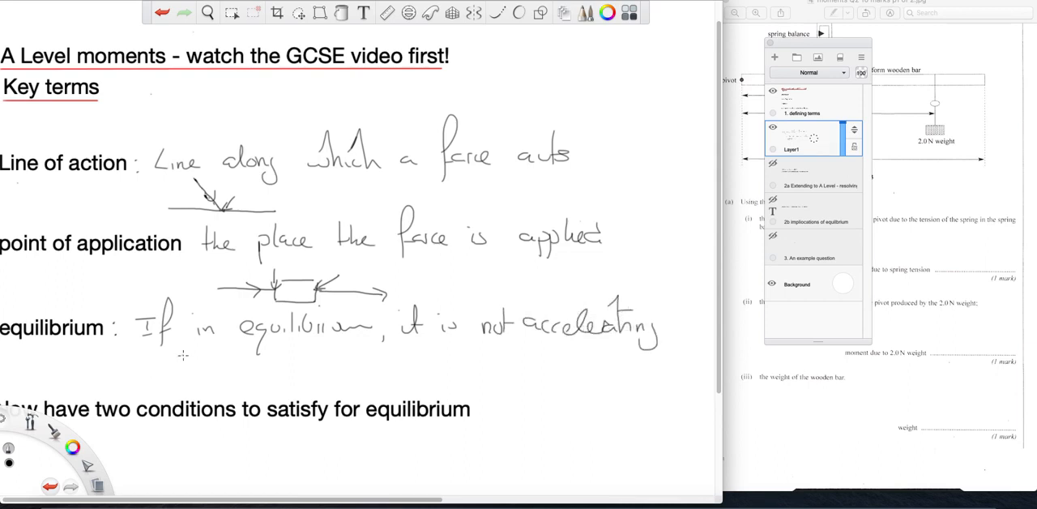
{"action": "mouse_move", "coordinate": [341, 311]}
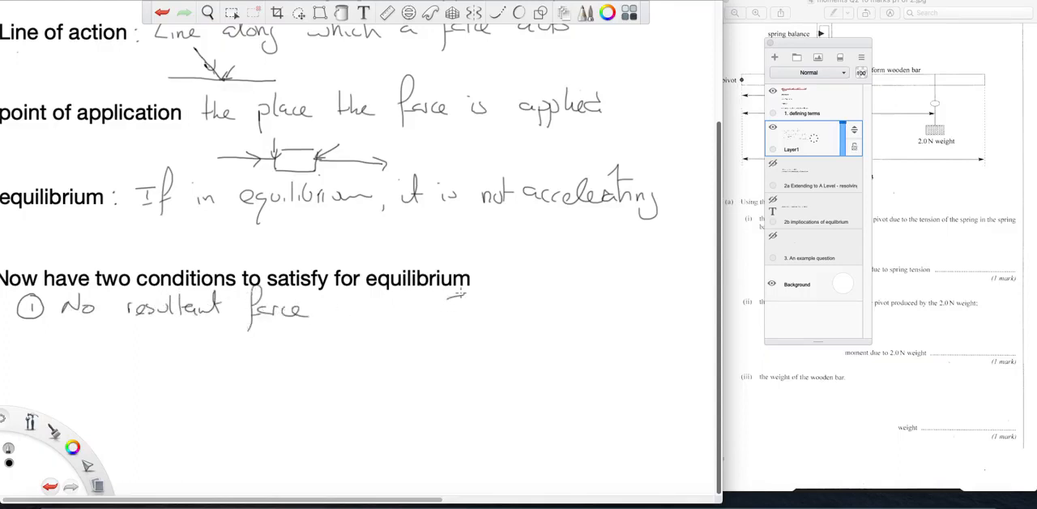
Step: Write condition 1 'No resultant force (F=ma)' and condition 2 'No overall moment about any point'
{"action": "type", "text": "F = m"}
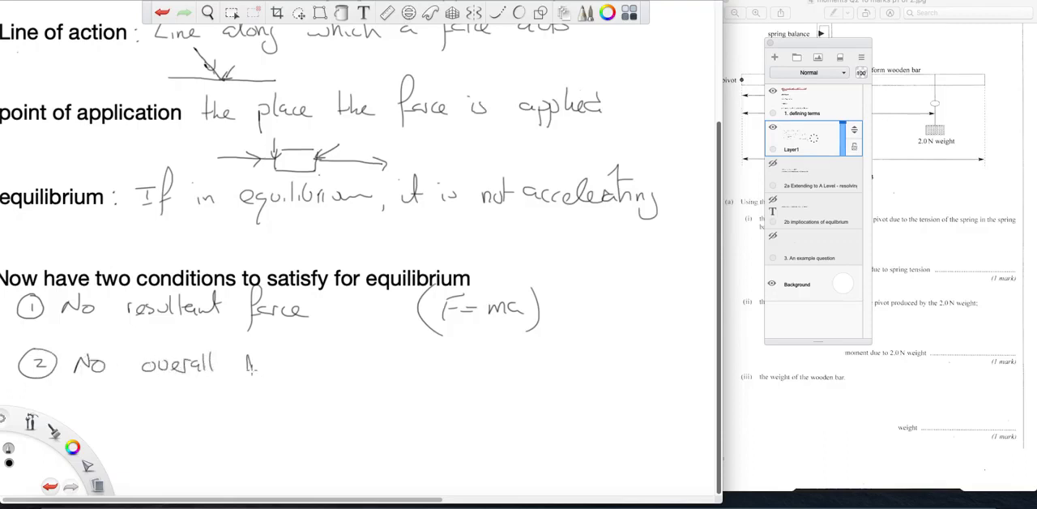
{"action": "type", "text": "Moment about any point"}
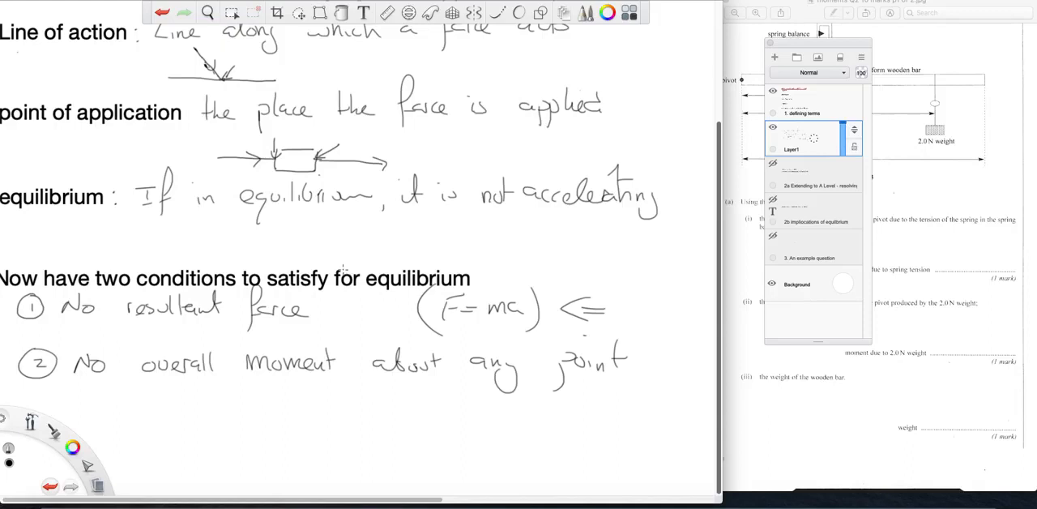
{"action": "mouse_move", "coordinate": [344, 266]}
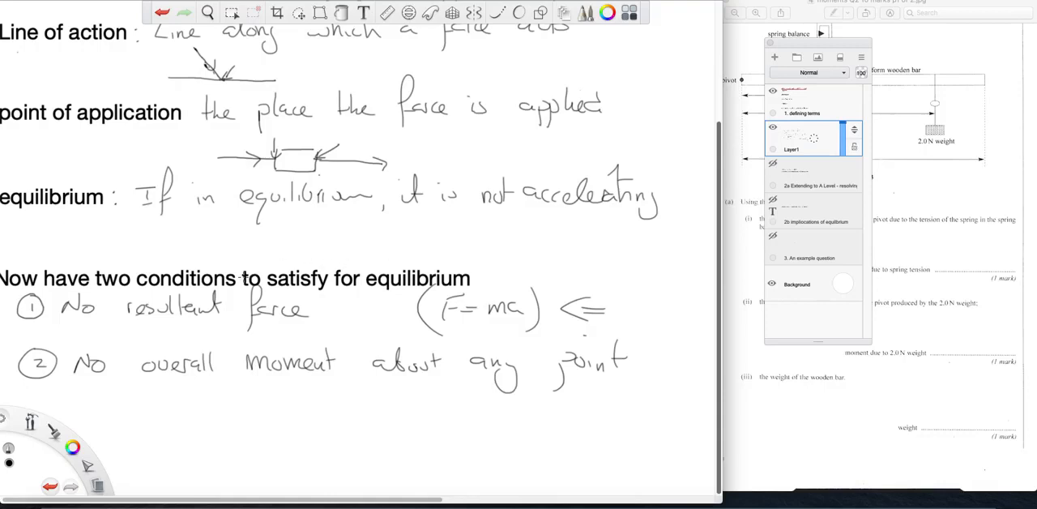
{"action": "mouse_move", "coordinate": [266, 264]}
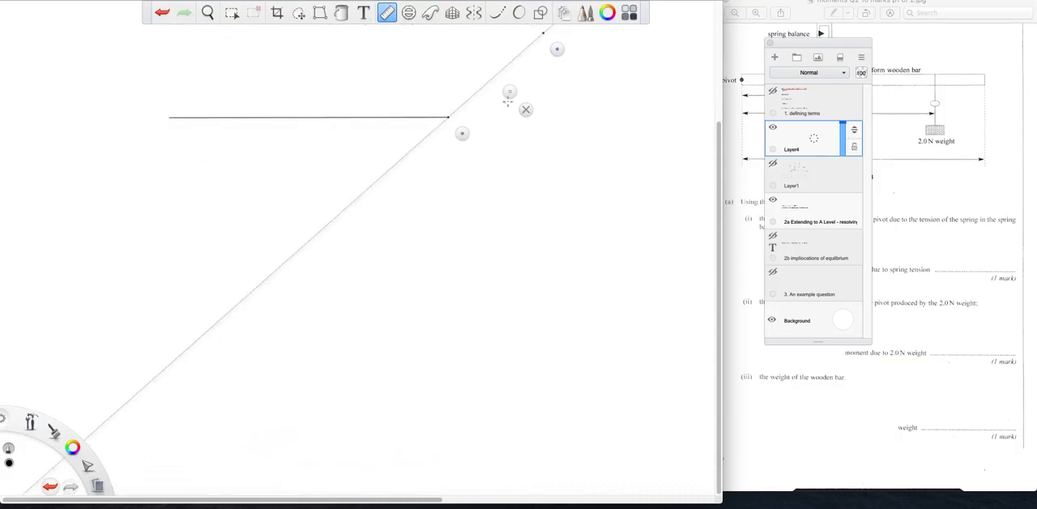
Step: Draw the long straight diagonal spring line crossing the pivoted bar
{"action": "left_click_drag", "start_coordinate": [557, 49], "coordinate": [530, 49]}
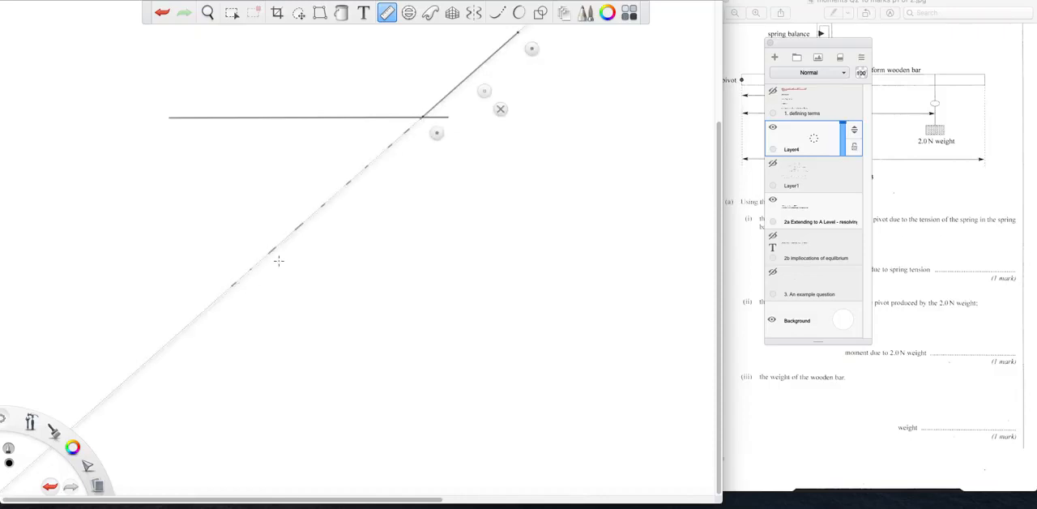
{"action": "mouse_move", "coordinate": [256, 171]}
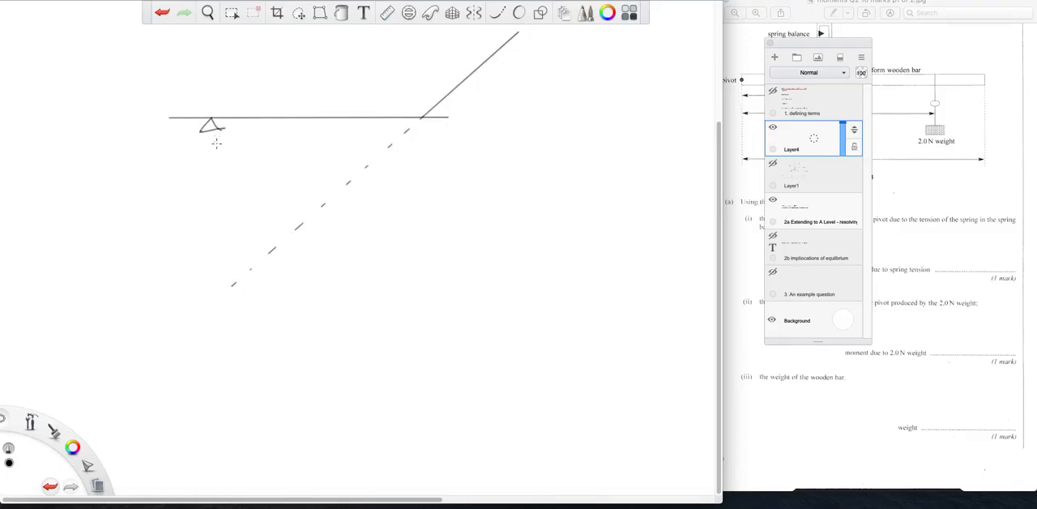
{"action": "mouse_move", "coordinate": [489, 133]}
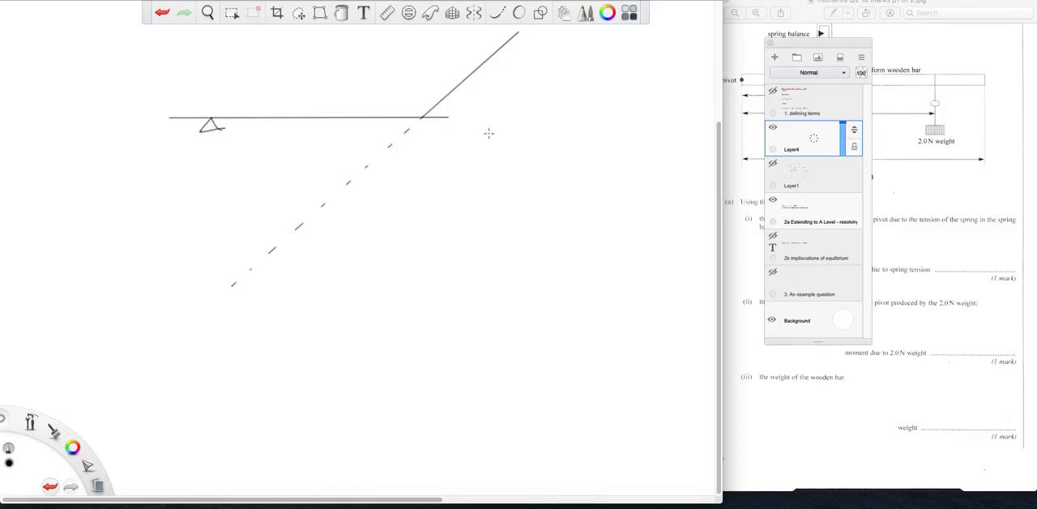
Step: Draw perpendicular distance x in blue, distance arrow d along the bar and the right-angle mark
{"action": "left_click", "coordinate": [385, 13]}
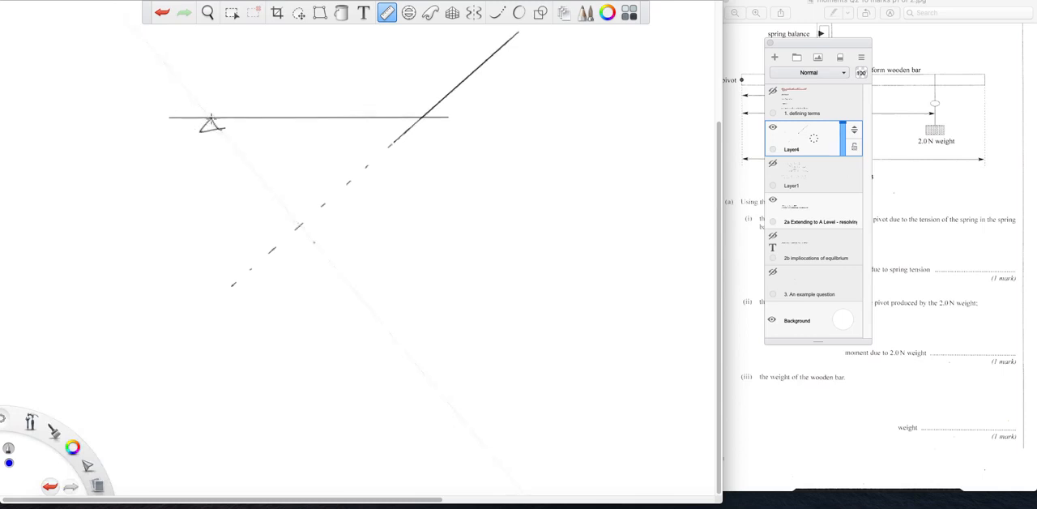
{"action": "left_click_drag", "start_coordinate": [209, 120], "coordinate": [302, 225]}
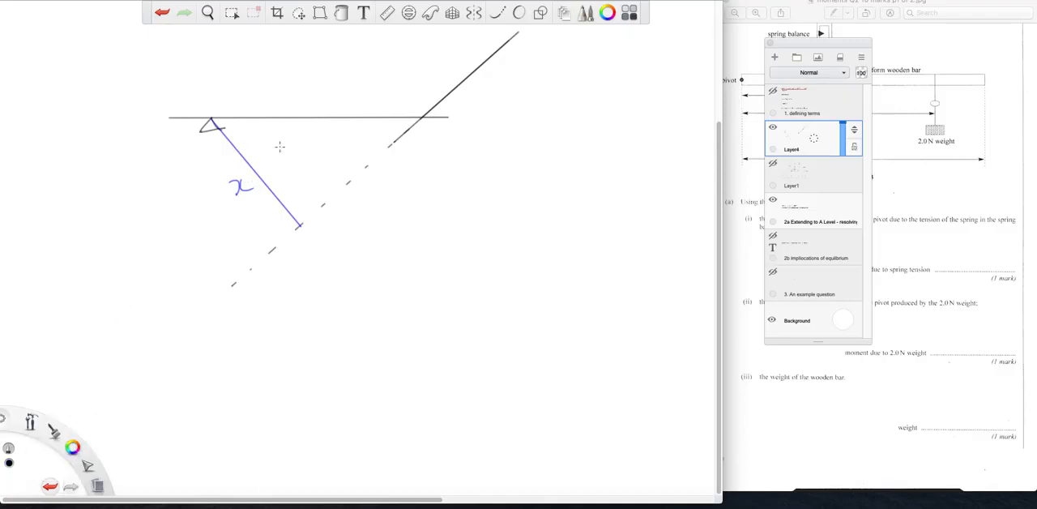
{"action": "mouse_move", "coordinate": [211, 117]}
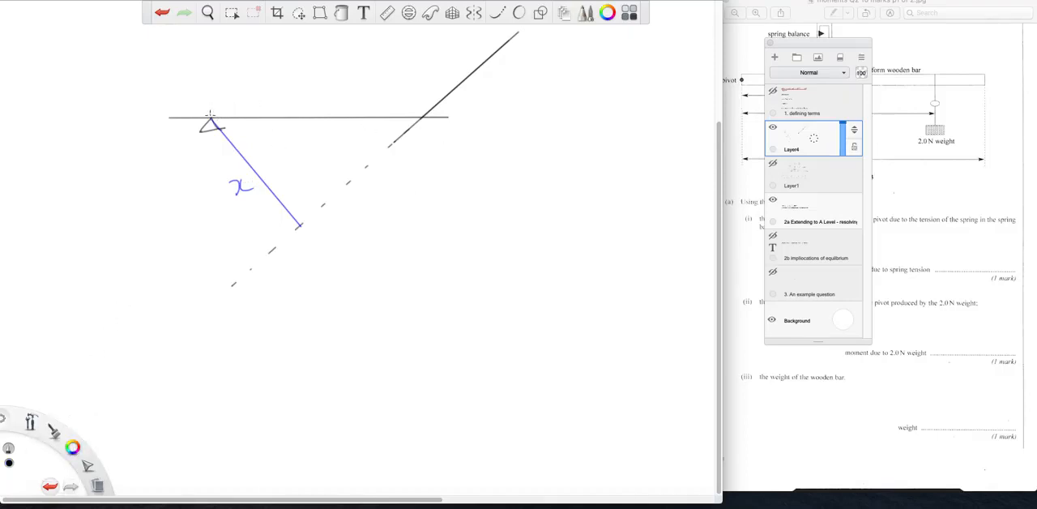
{"action": "mouse_move", "coordinate": [419, 116]}
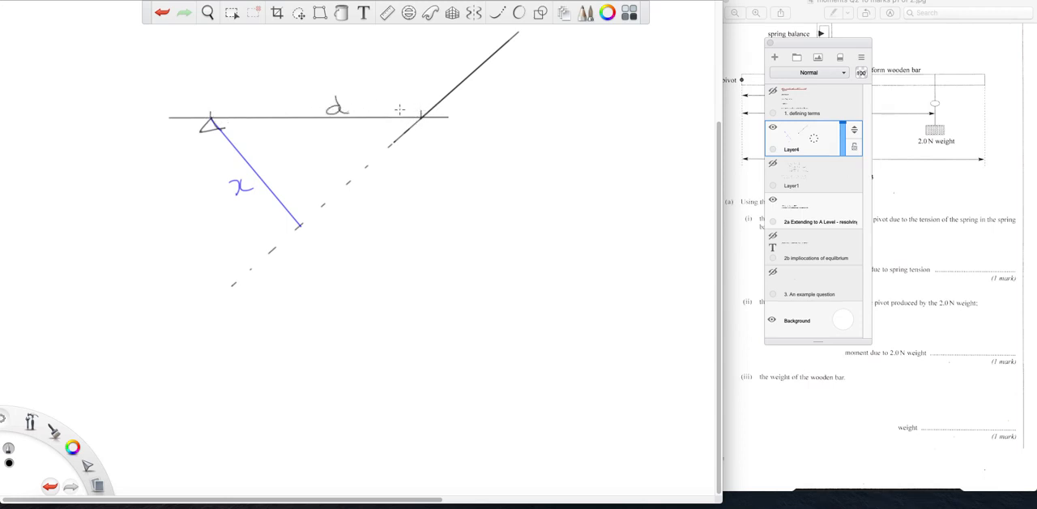
{"action": "left_click_drag", "start_coordinate": [402, 110], "coordinate": [421, 114]}
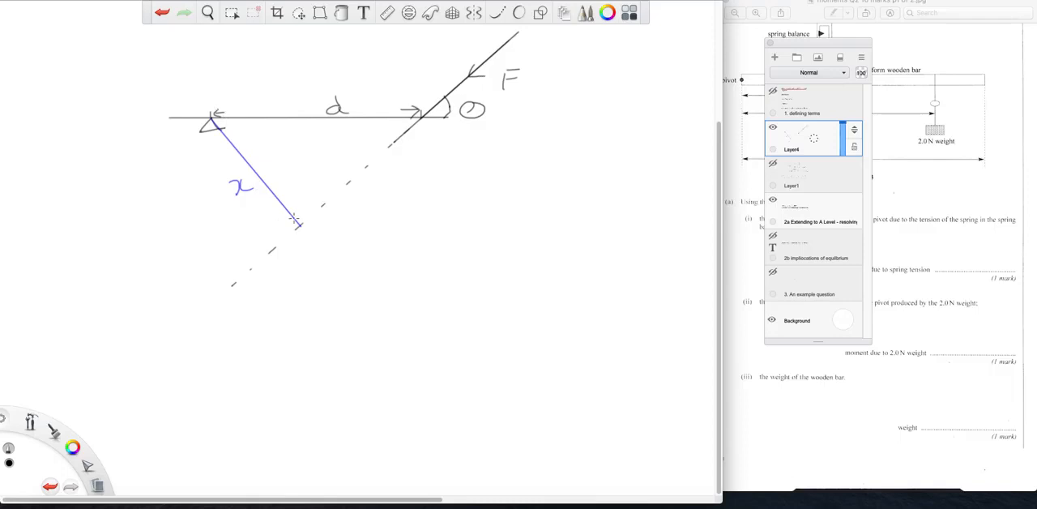
{"action": "left_click_drag", "start_coordinate": [294, 224], "coordinate": [316, 213]}
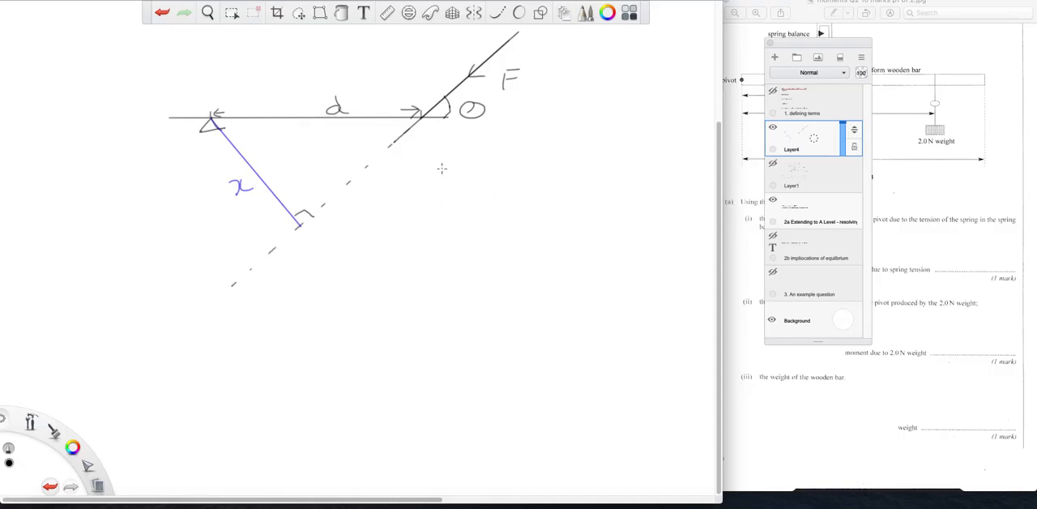
{"action": "mouse_move", "coordinate": [430, 115]}
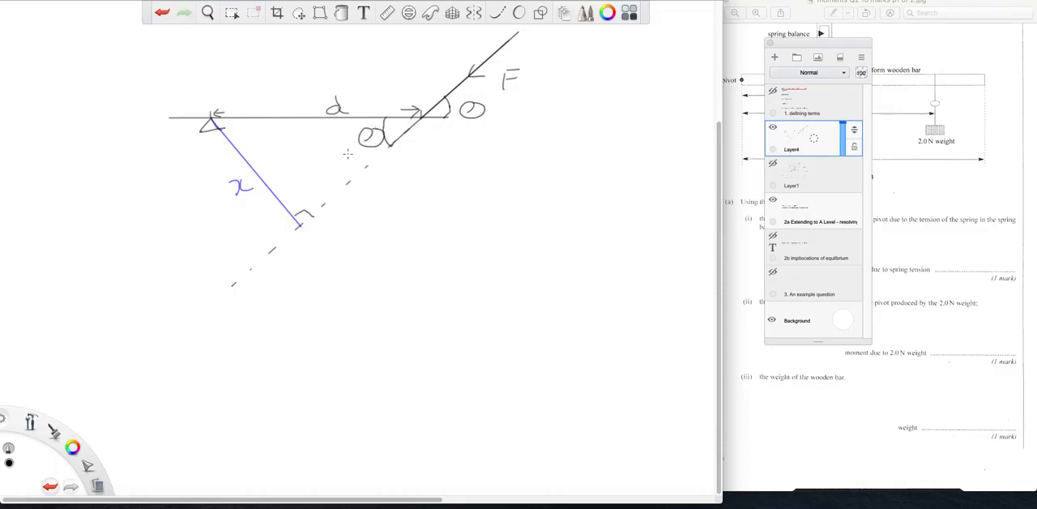
{"action": "mouse_move", "coordinate": [449, 130]}
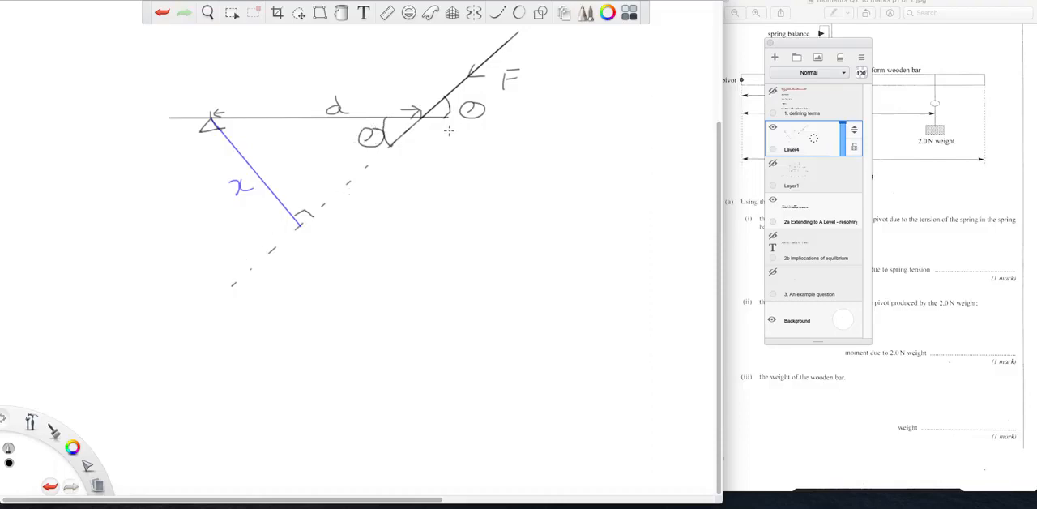
{"action": "mouse_move", "coordinate": [243, 120]}
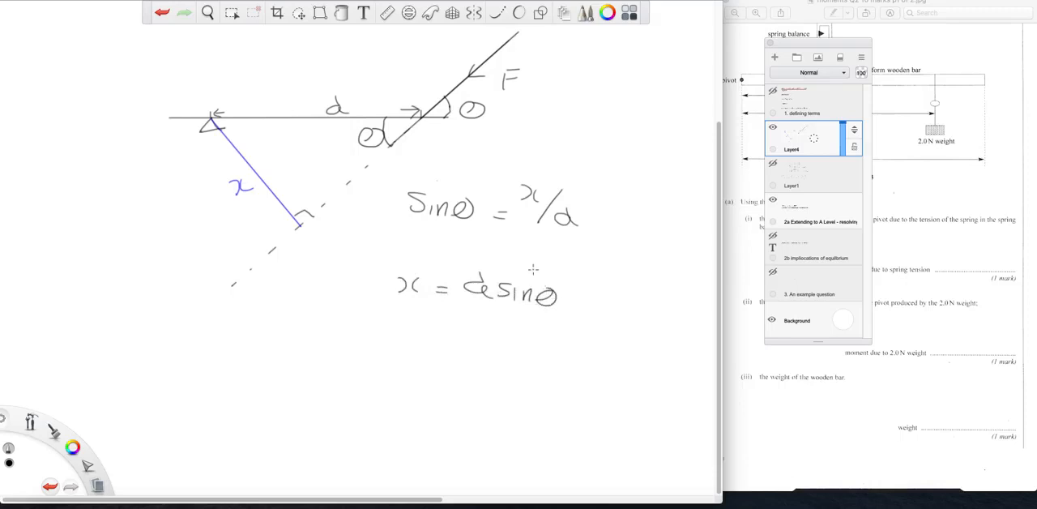
Step: Write the 'moment of F about O' heading and begin F = Fd beneath it
{"action": "type", "text": "m"}
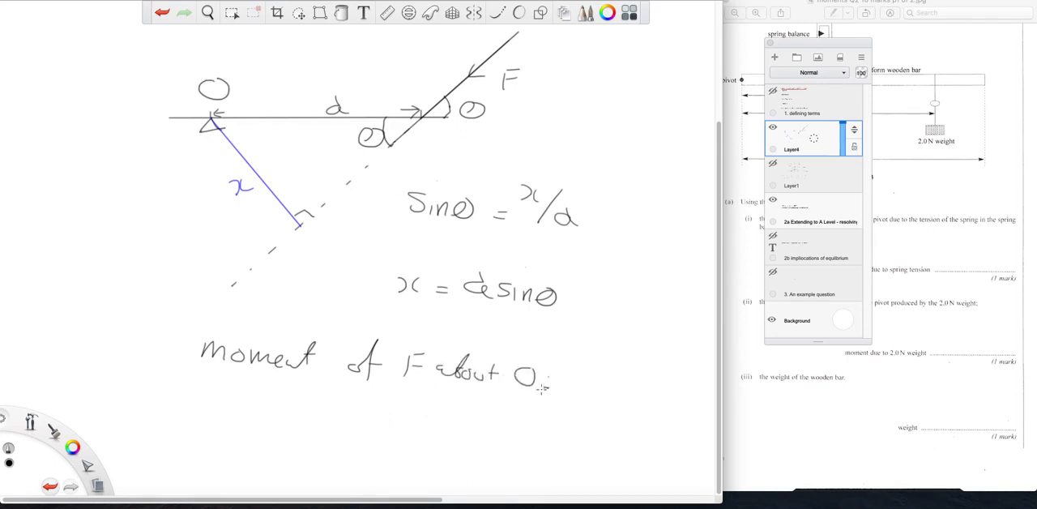
{"action": "left_click_drag", "start_coordinate": [243, 402], "coordinate": [272, 399]}
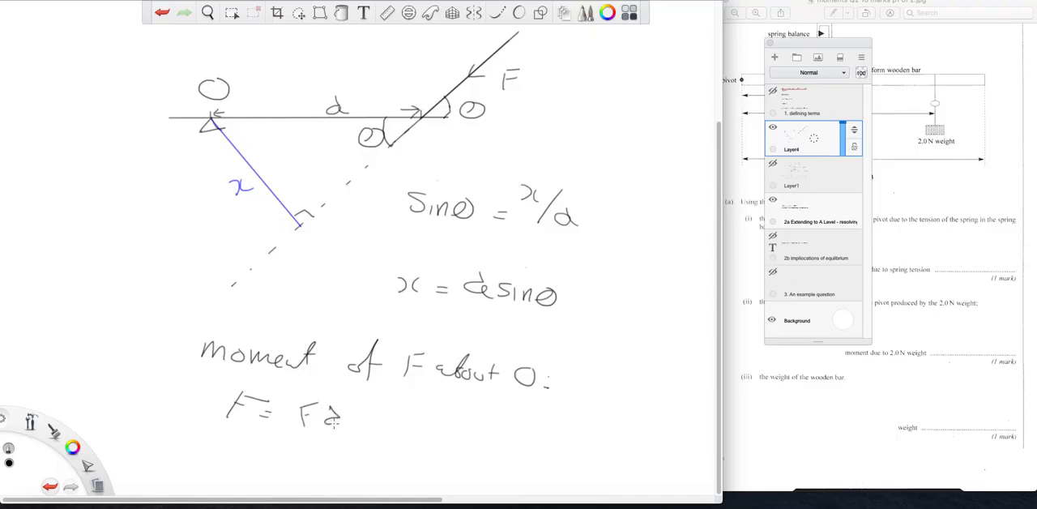
Step: Finish the moment expression so it reads F = Fd sinθ
{"action": "type", "text": "asinθ"}
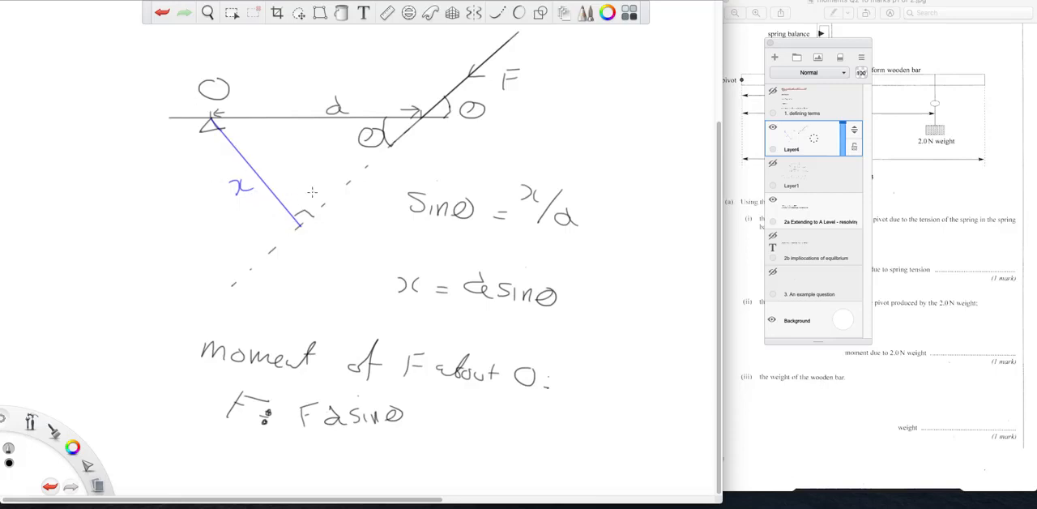
{"action": "mouse_move", "coordinate": [281, 272]}
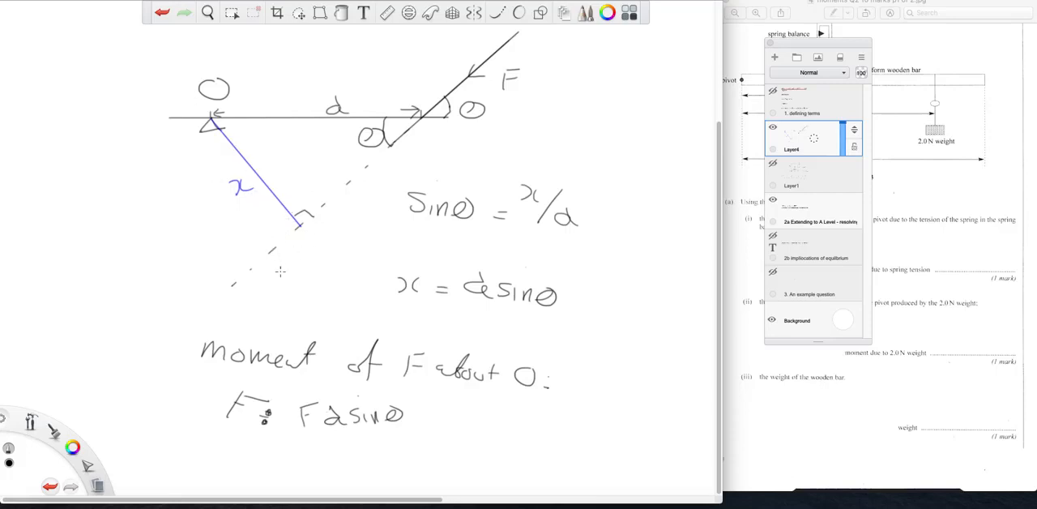
{"action": "mouse_move", "coordinate": [415, 88]}
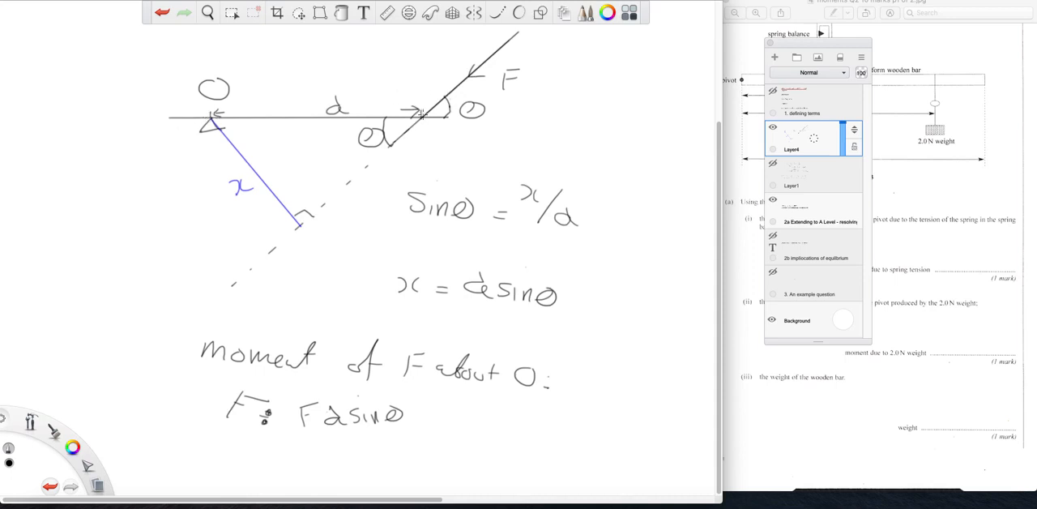
{"action": "mouse_move", "coordinate": [421, 130]}
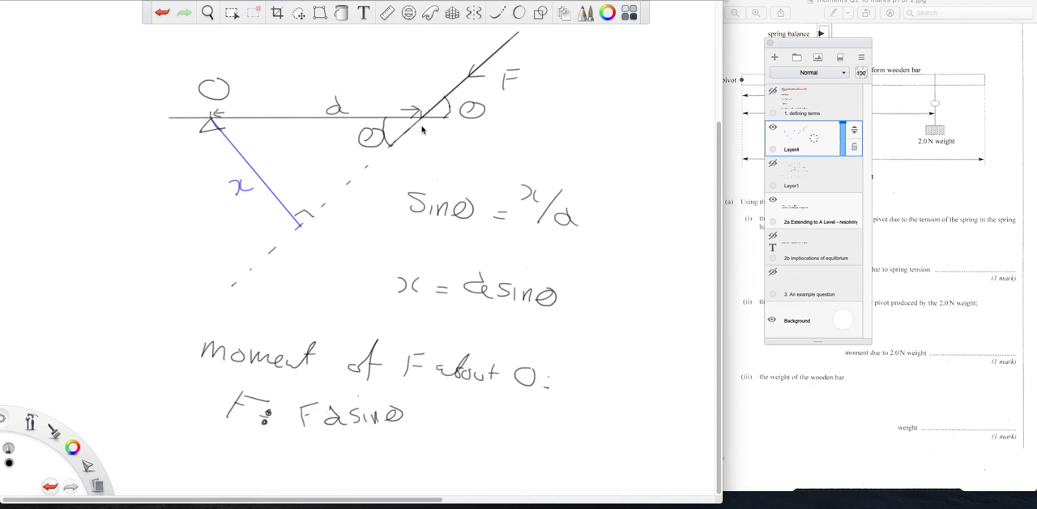
{"action": "mouse_move", "coordinate": [593, 52]}
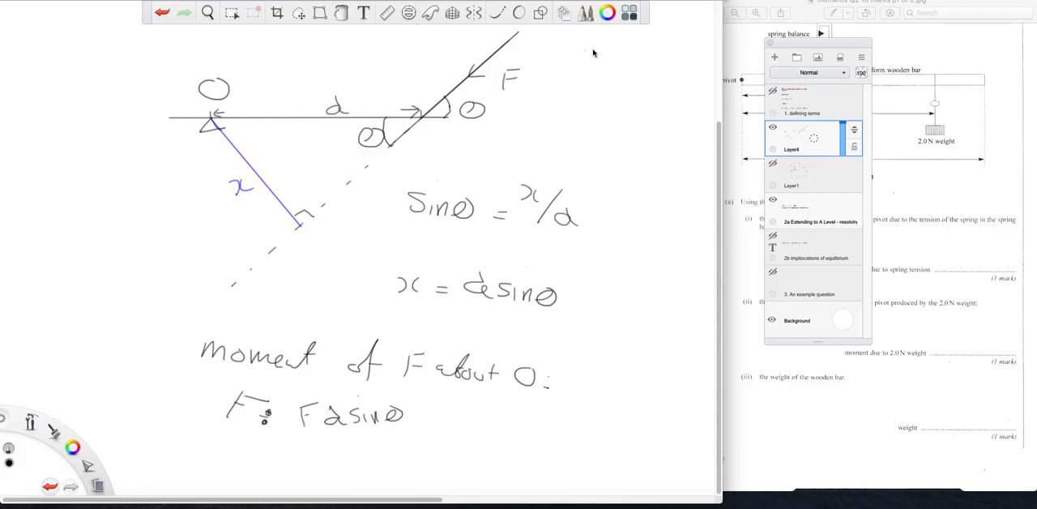
{"action": "mouse_move", "coordinate": [577, 57]}
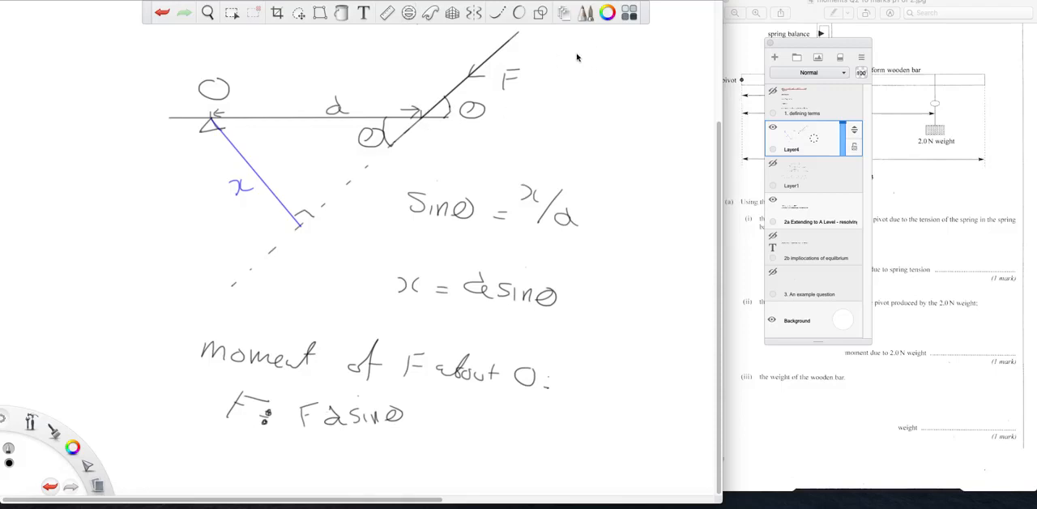
Step: Note 'F sinθ d = moment' beside force F, then hide the layer to clear the canvas
{"action": "left_click", "coordinate": [580, 63]}
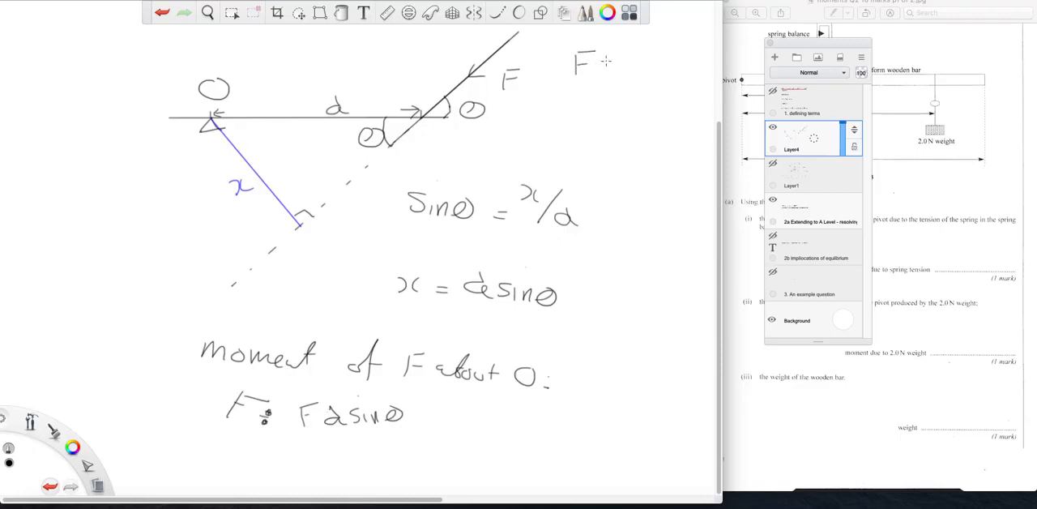
{"action": "type", "text": "Sinθ"}
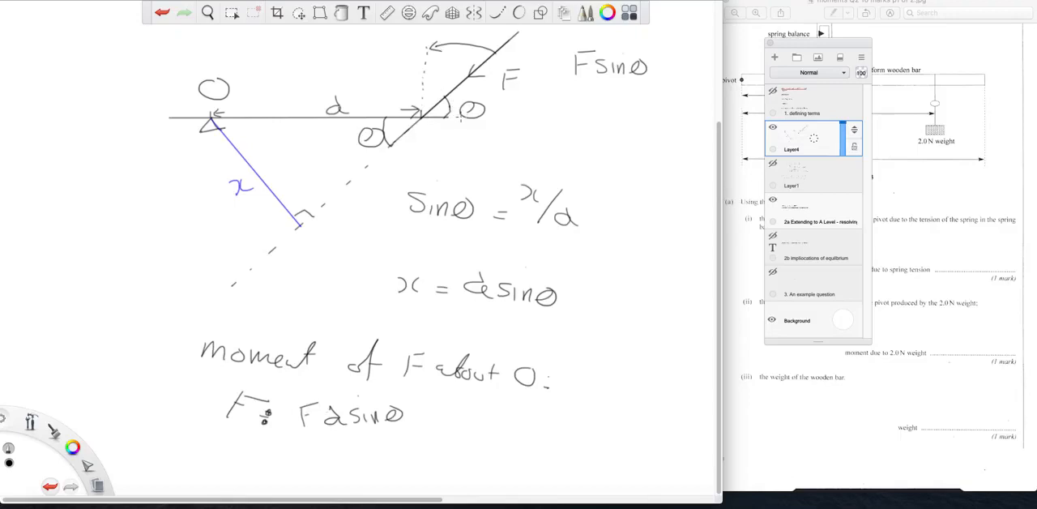
{"action": "mouse_move", "coordinate": [656, 52]}
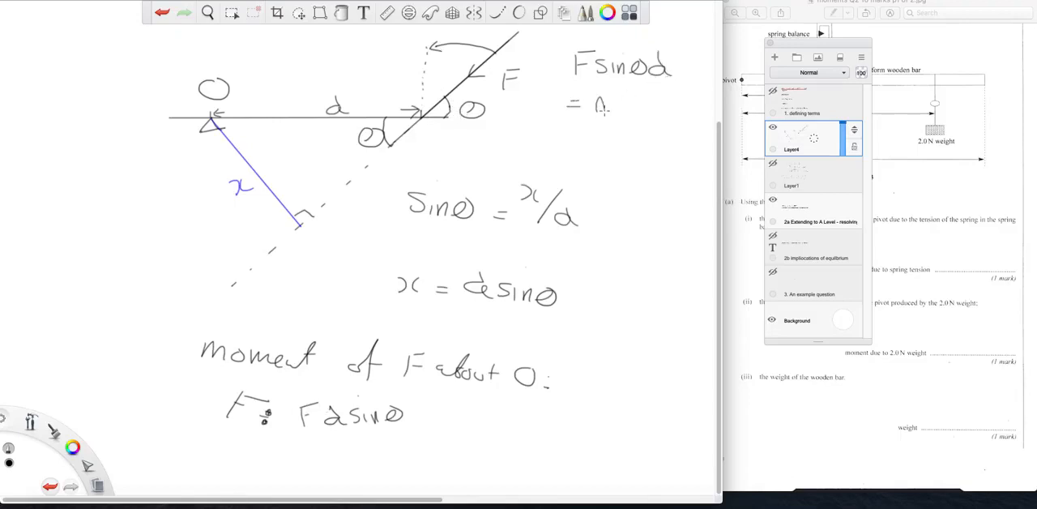
{"action": "type", "text": "Moment"}
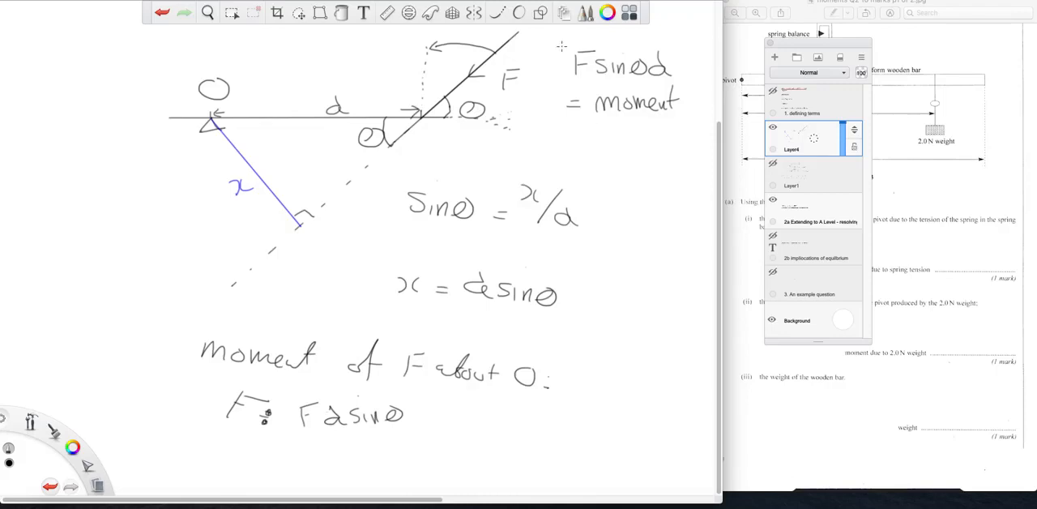
{"action": "left_click_drag", "start_coordinate": [543, 41], "coordinate": [543, 121]}
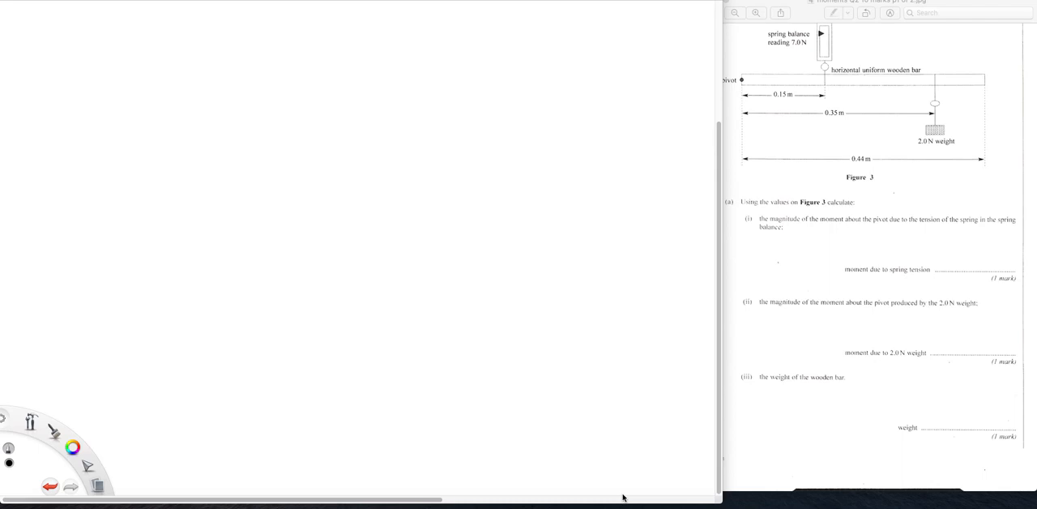
{"action": "mouse_move", "coordinate": [256, 263]}
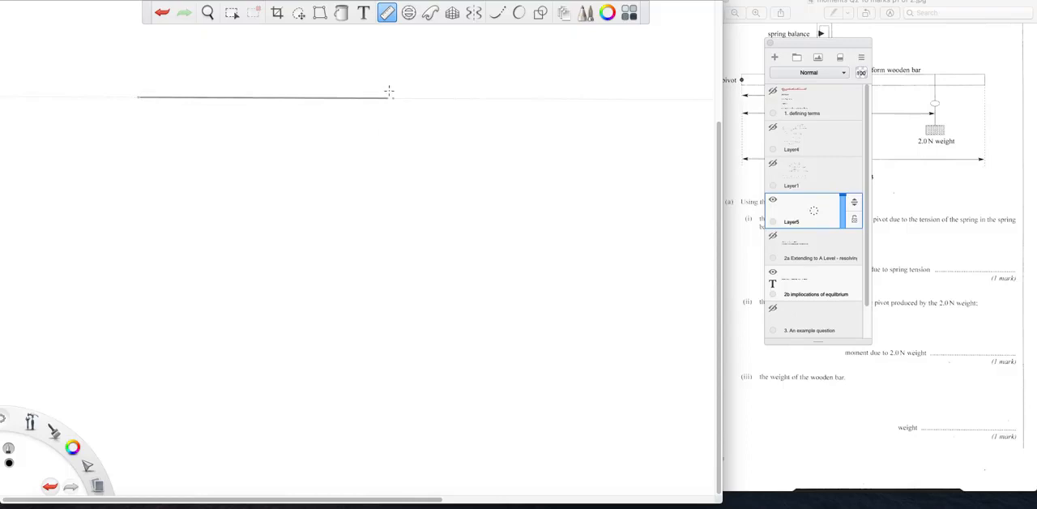
Step: Draw a beam on two triangular supports with an upward reaction arrow at each end
{"action": "left_click", "coordinate": [262, 96]}
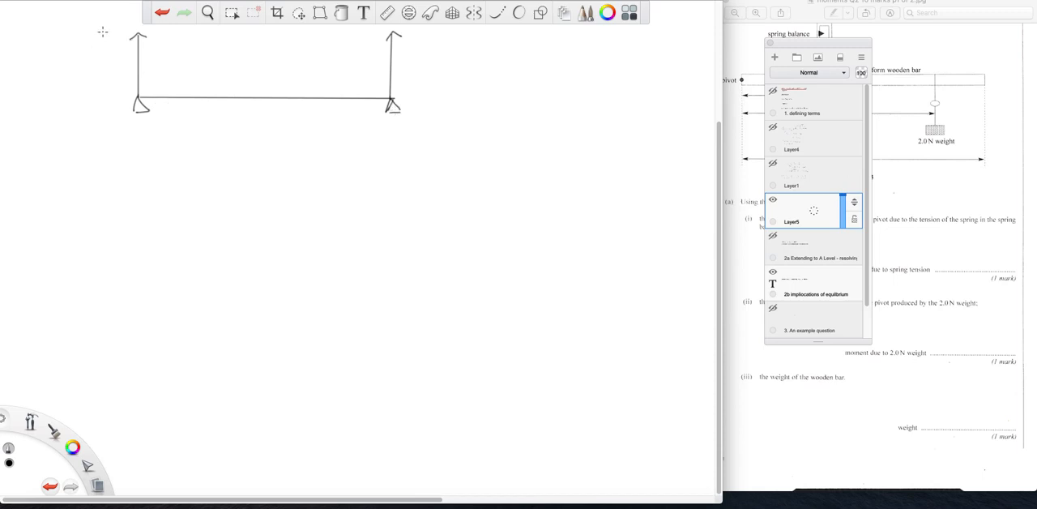
Step: Label the left reaction R1 and draw the downward weight arrow W at the beam's centre
{"action": "left_click_drag", "start_coordinate": [98, 42], "coordinate": [116, 49]}
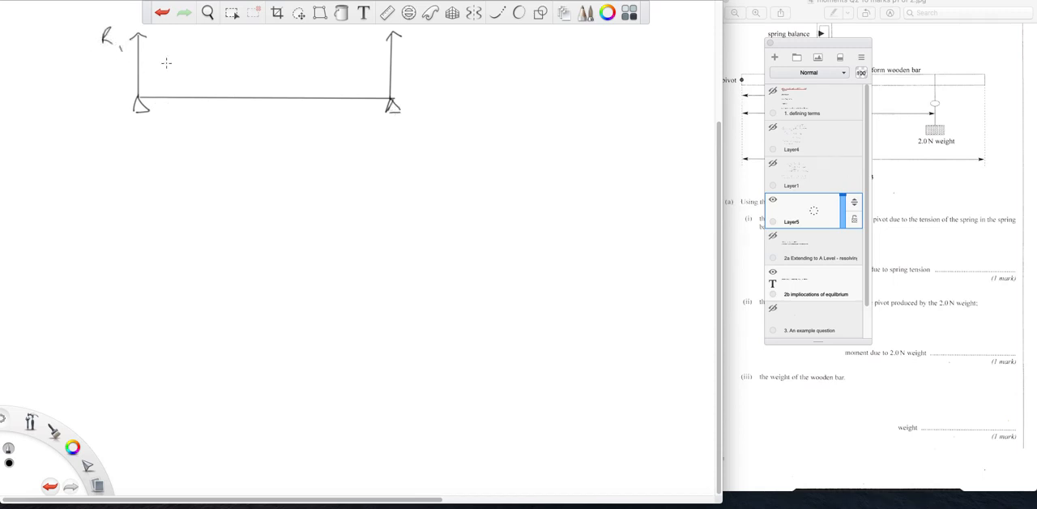
{"action": "mouse_move", "coordinate": [344, 70]}
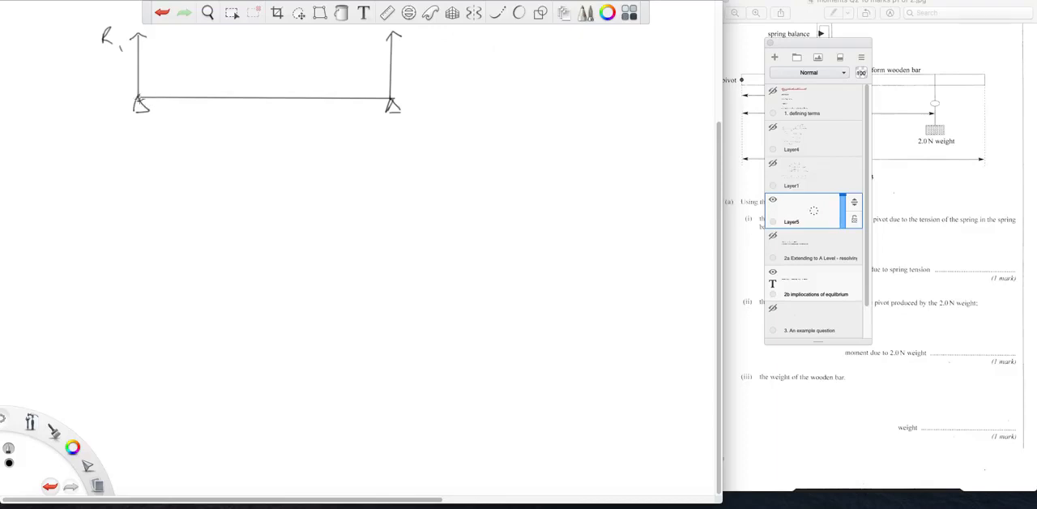
{"action": "mouse_move", "coordinate": [422, 39]}
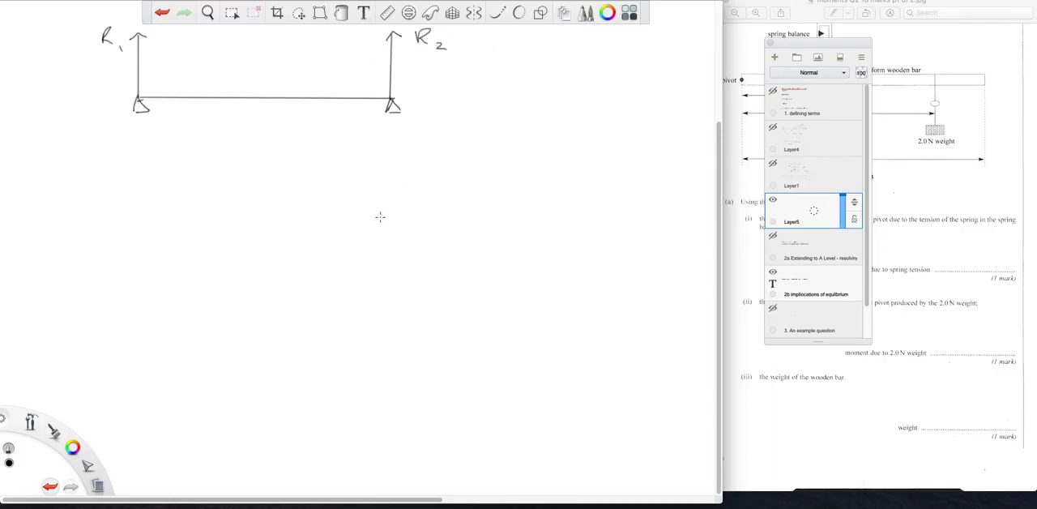
{"action": "mouse_move", "coordinate": [313, 188]}
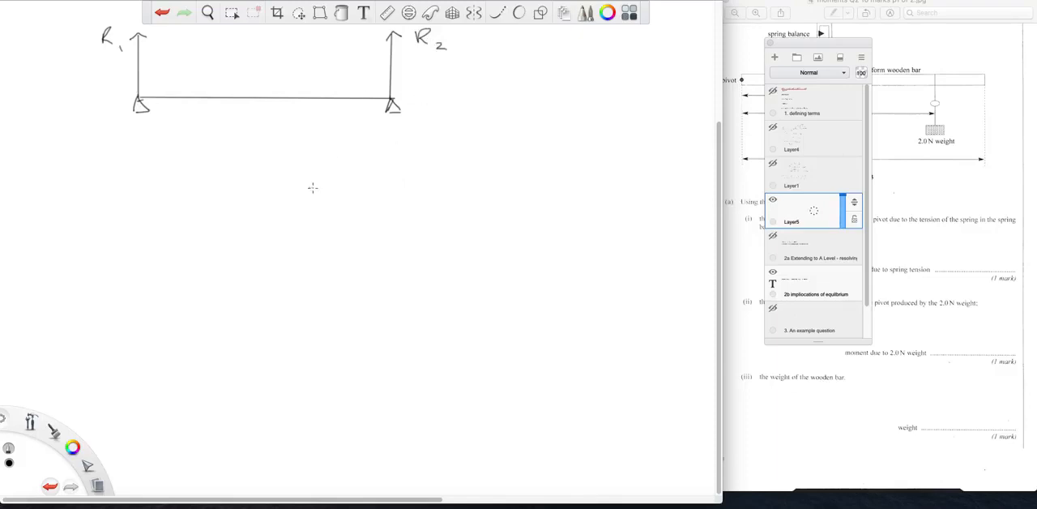
{"action": "mouse_move", "coordinate": [254, 107]}
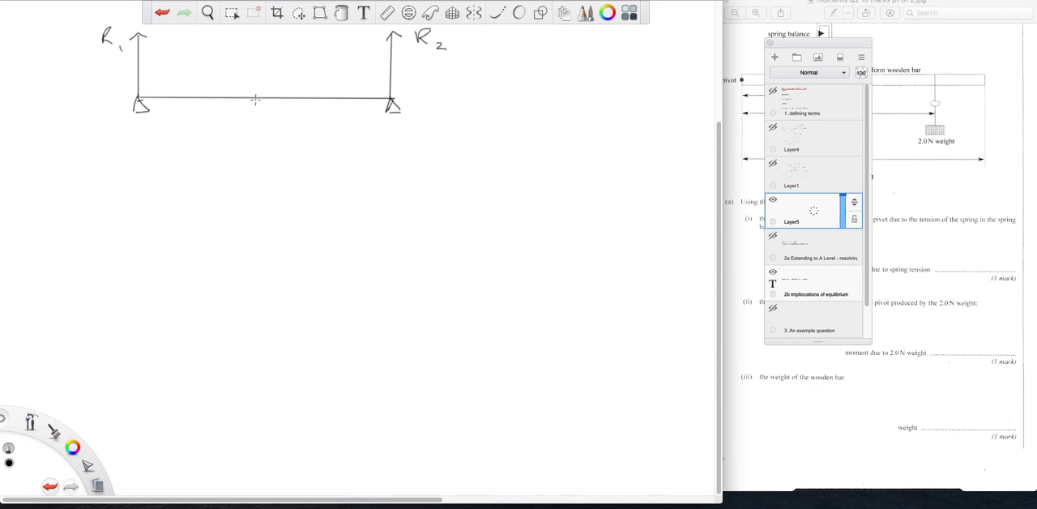
{"action": "left_click_drag", "start_coordinate": [256, 105], "coordinate": [263, 143]}
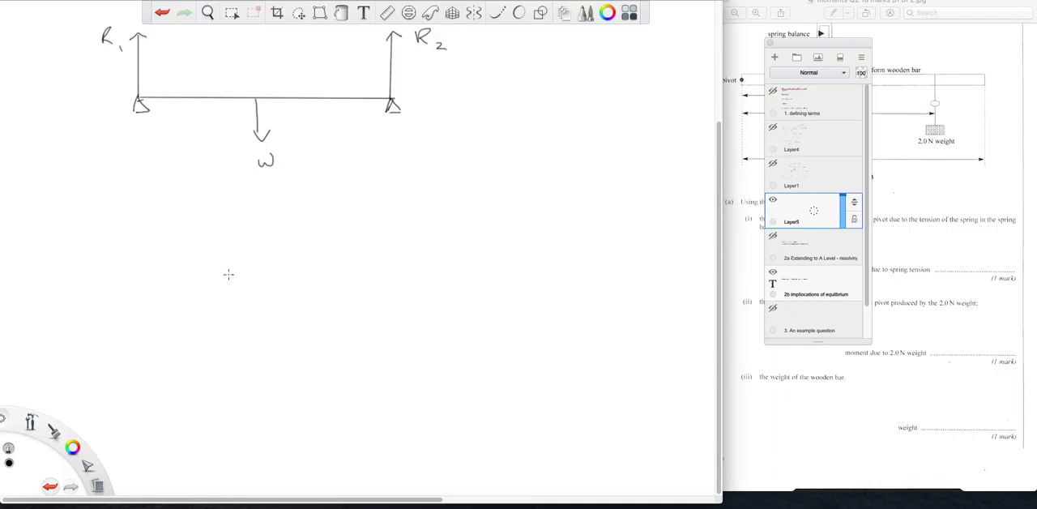
{"action": "mouse_move", "coordinate": [174, 87]}
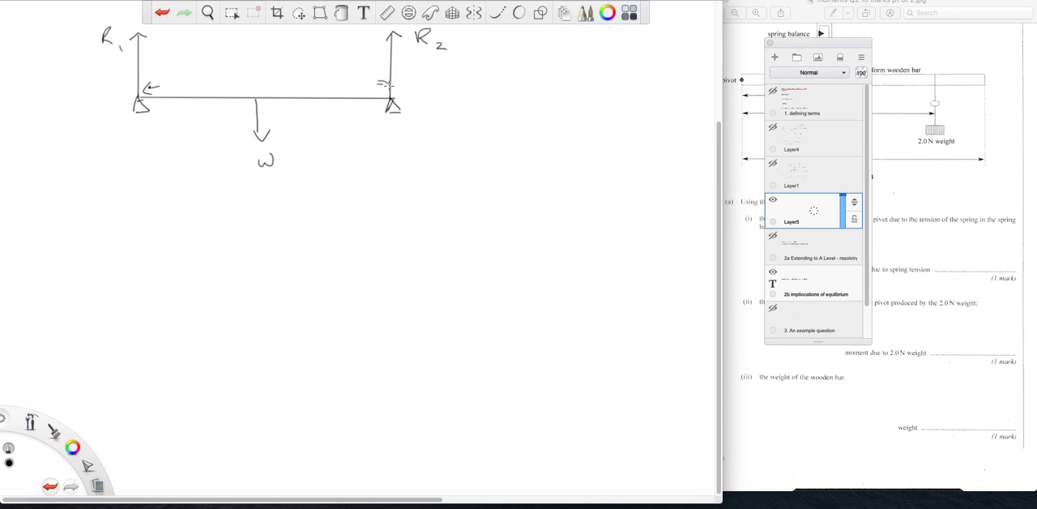
{"action": "mouse_move", "coordinate": [254, 47]}
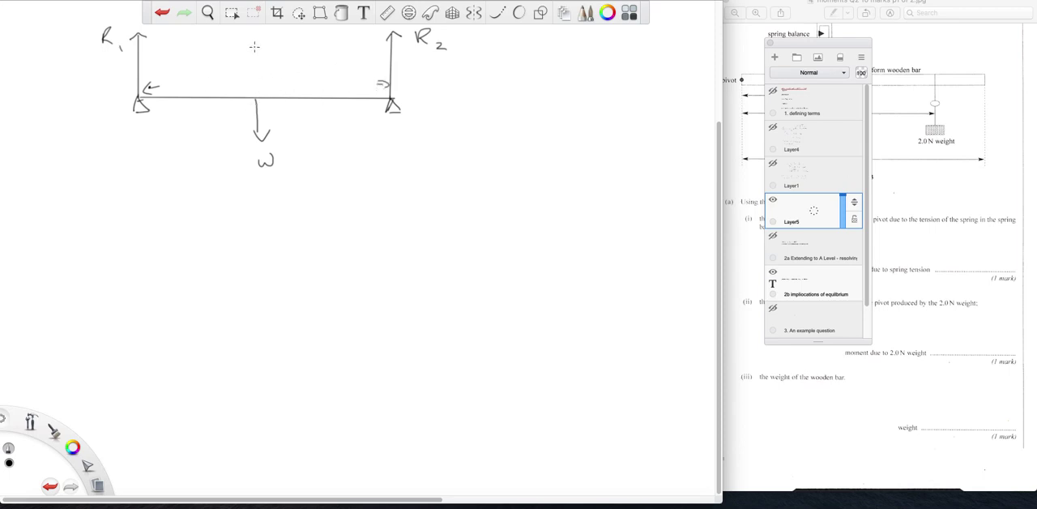
Step: Mark the beam 50m long and draw the load block with its downward force arrow
{"action": "type", "text": "50m"}
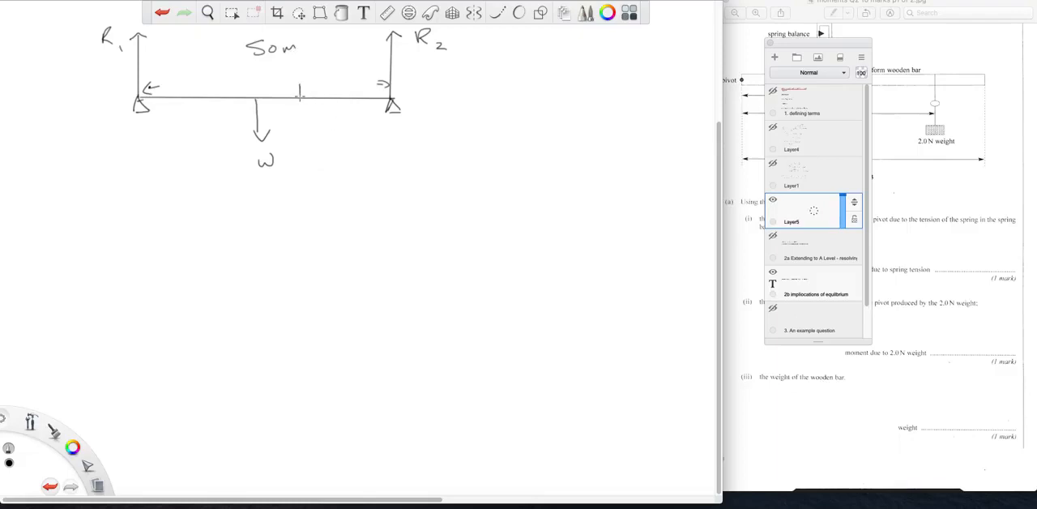
{"action": "left_click_drag", "start_coordinate": [301, 96], "coordinate": [331, 84]}
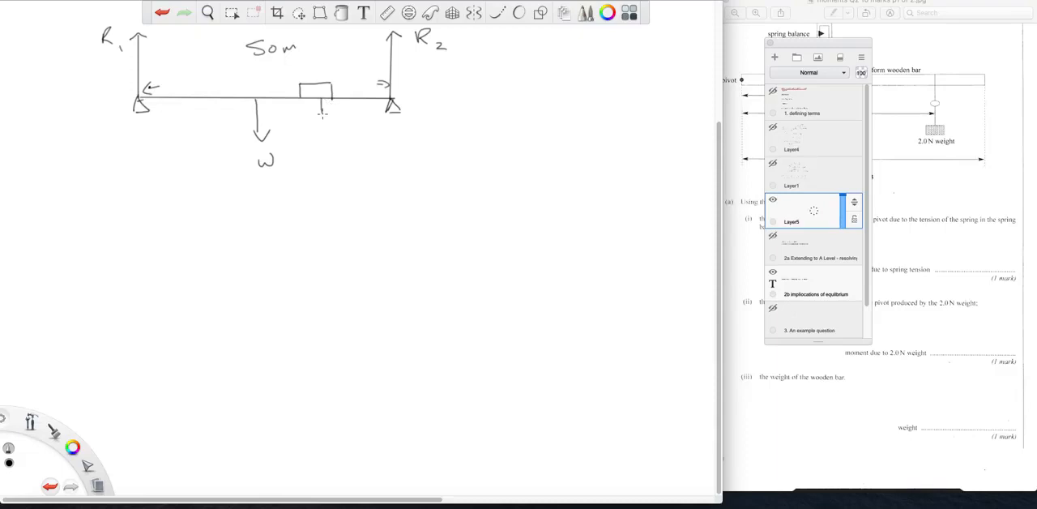
{"action": "left_click_drag", "start_coordinate": [322, 105], "coordinate": [322, 126]}
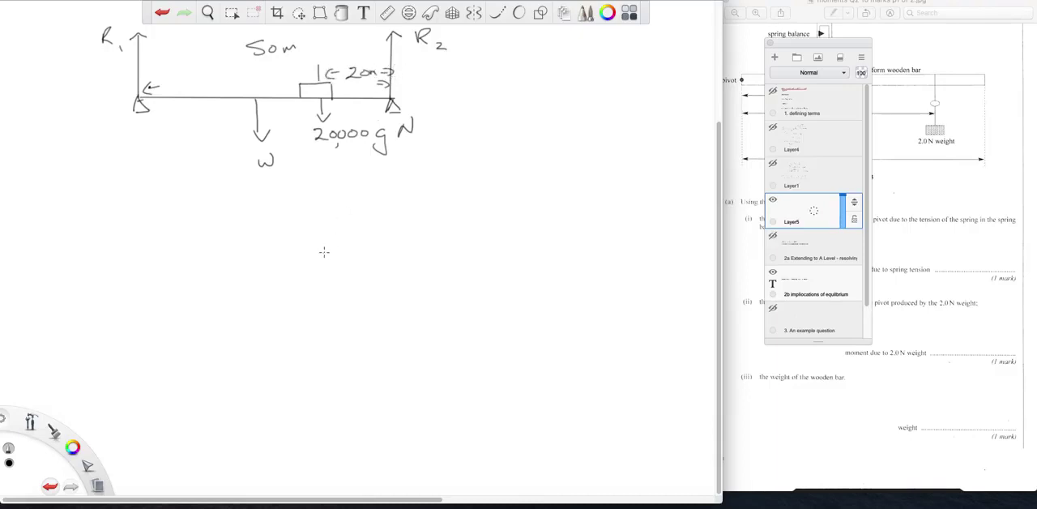
{"action": "mouse_move", "coordinate": [340, 243]}
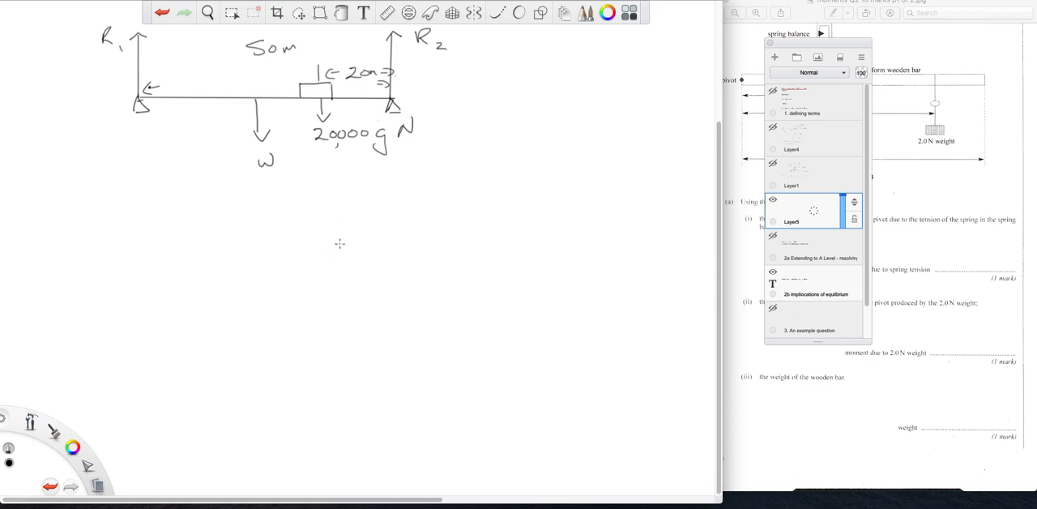
{"action": "mouse_move", "coordinate": [268, 249]}
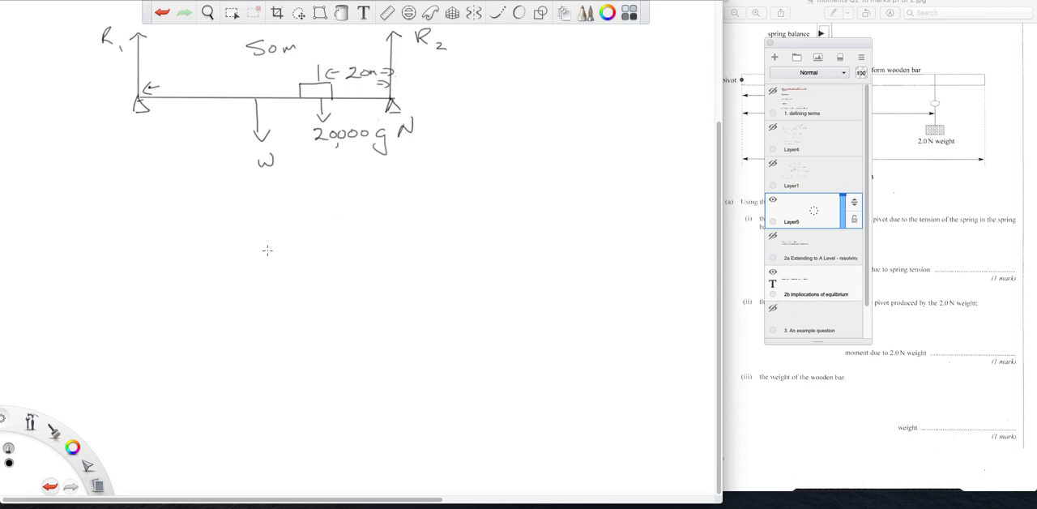
{"action": "mouse_move", "coordinate": [175, 259]}
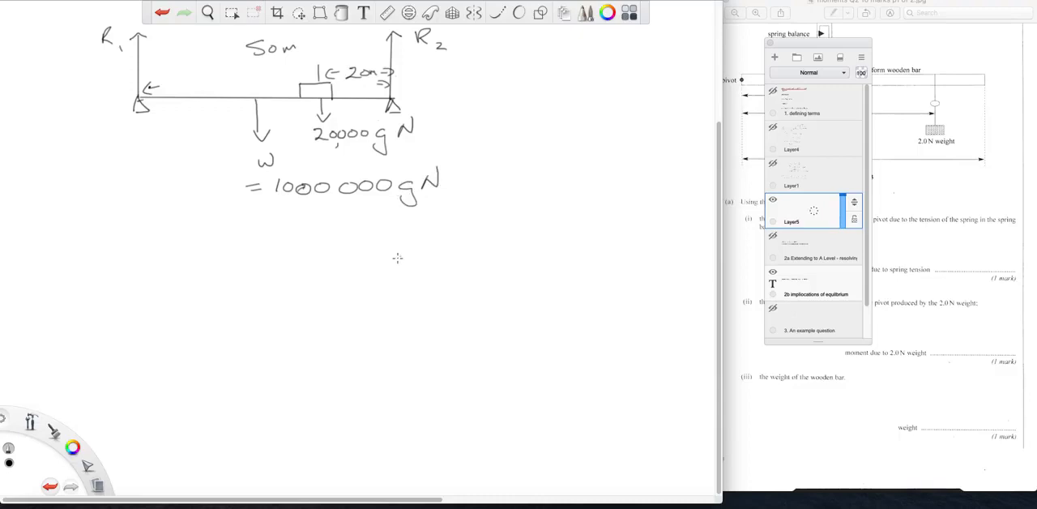
{"action": "mouse_move", "coordinate": [376, 277]}
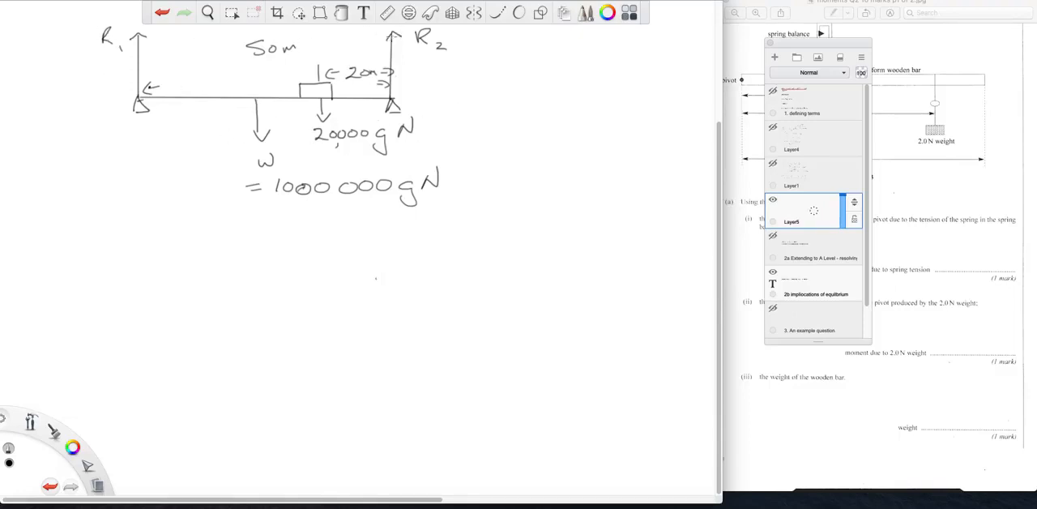
{"action": "mouse_move", "coordinate": [306, 210]}
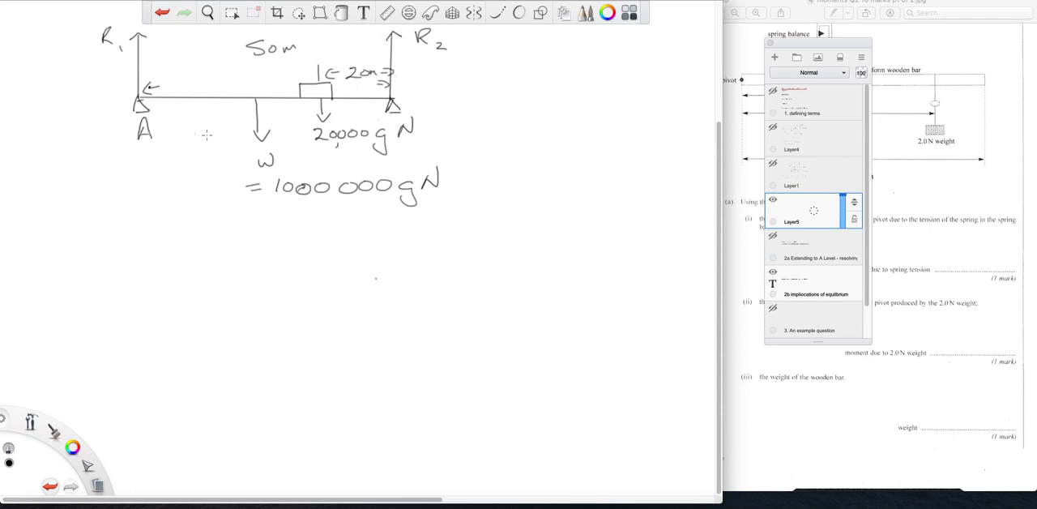
Step: Label support B and handwrite the heading '1 Take moments about A'
{"action": "left_click", "coordinate": [437, 116]}
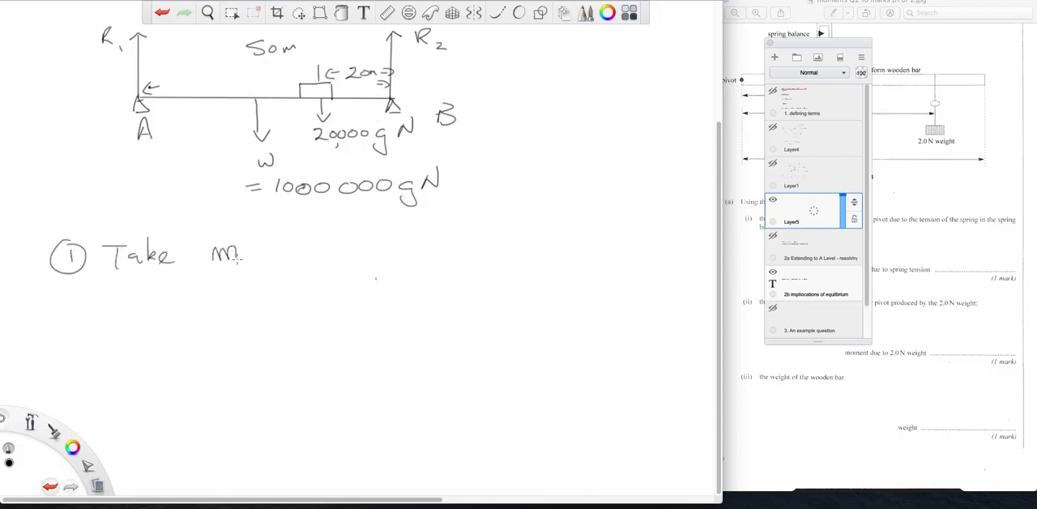
{"action": "type", "text": "moments about"}
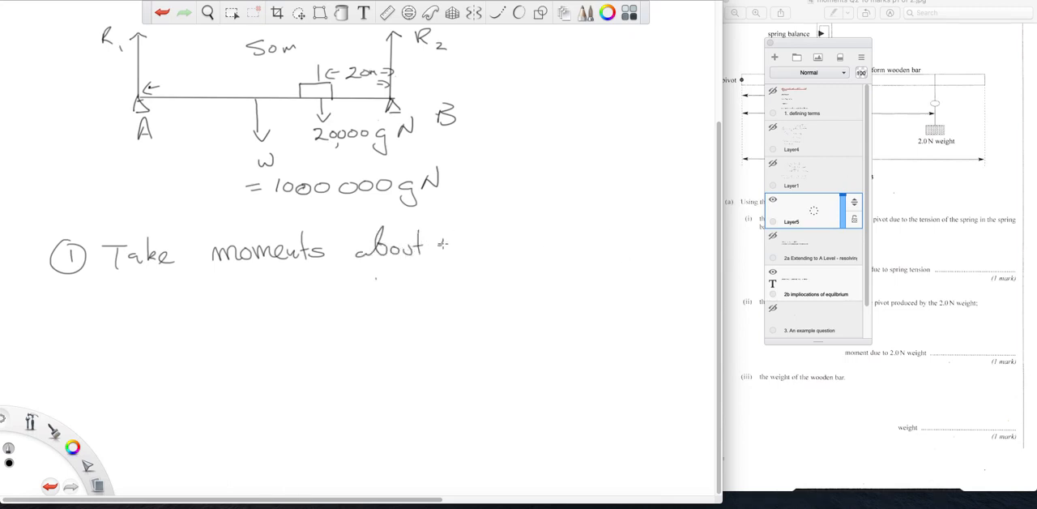
{"action": "left_click_drag", "start_coordinate": [440, 243], "coordinate": [473, 256]}
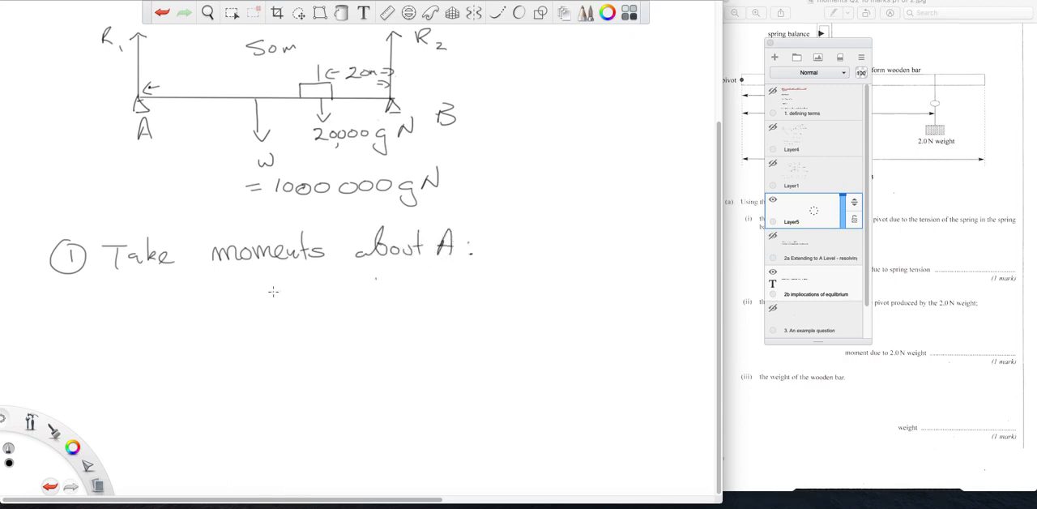
{"action": "mouse_move", "coordinate": [220, 211]}
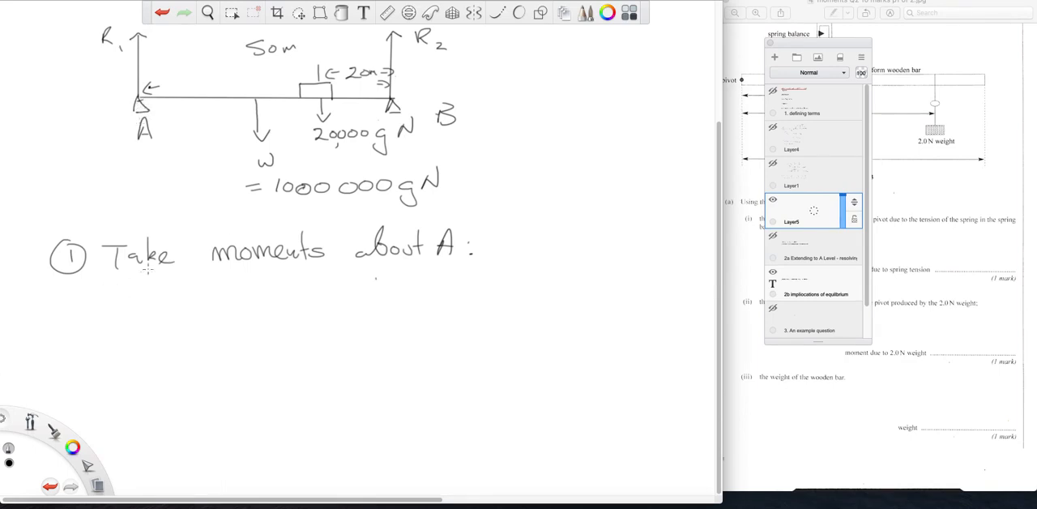
{"action": "mouse_move", "coordinate": [179, 283]}
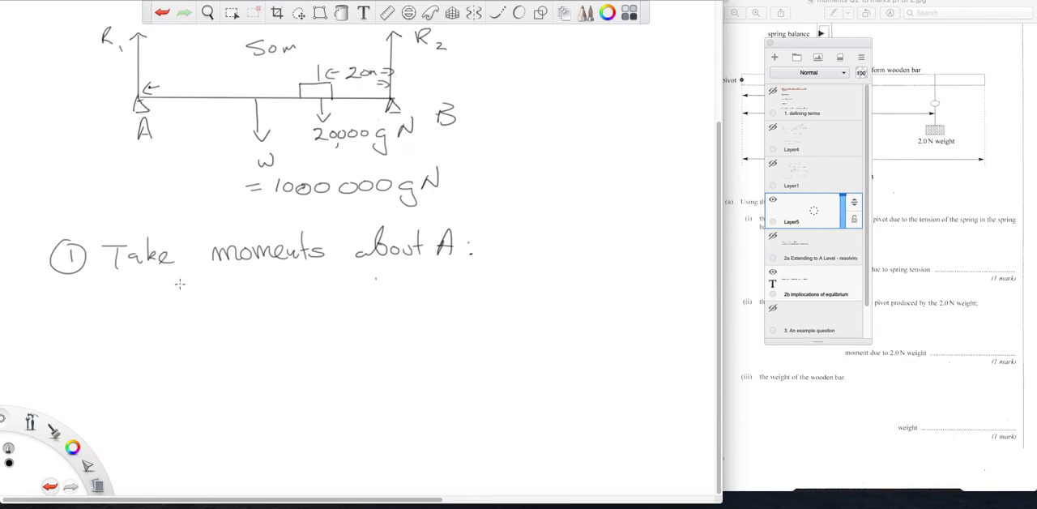
{"action": "mouse_move", "coordinate": [130, 309]}
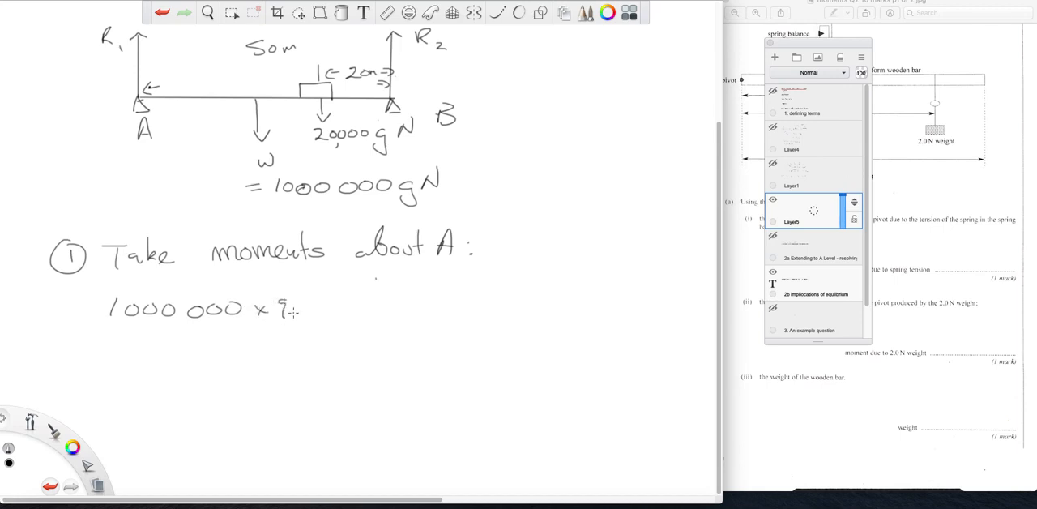
Step: Write the moment equation 1000000×9.8×25 + 20000×9.8×30 = R2×50
{"action": "type", "text": "8 x 25 +"}
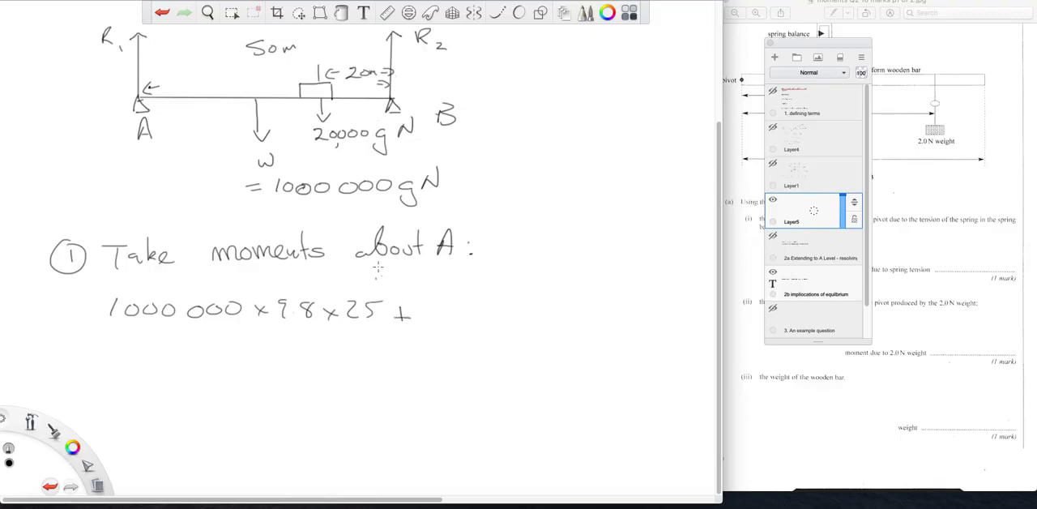
{"action": "type", "text": "20 000 x 9.8"}
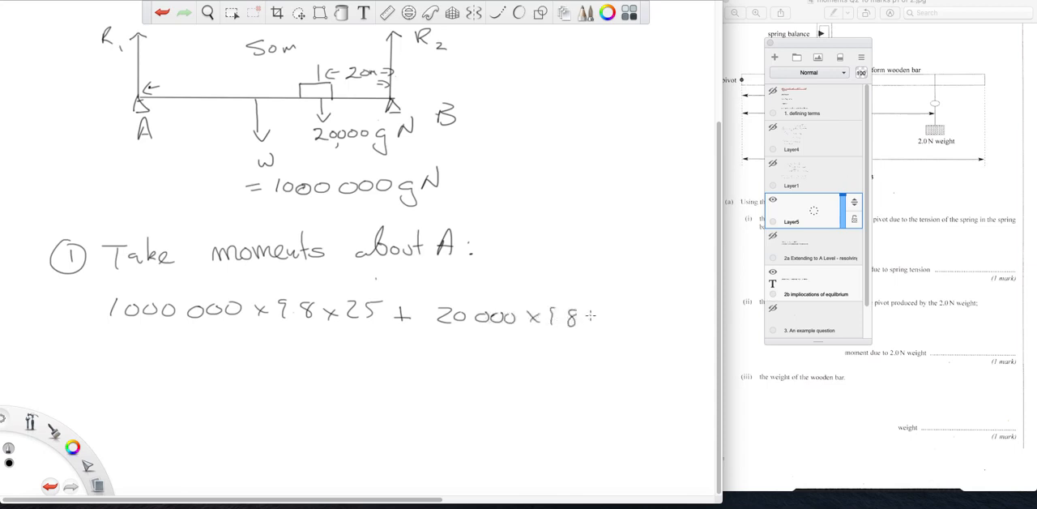
{"action": "type", "text": "×"}
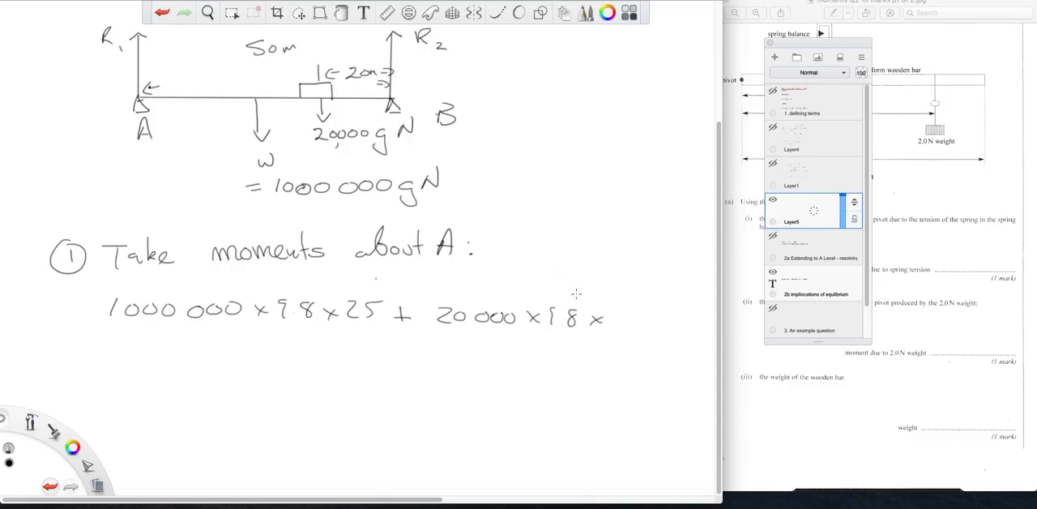
{"action": "type", "text": "30"}
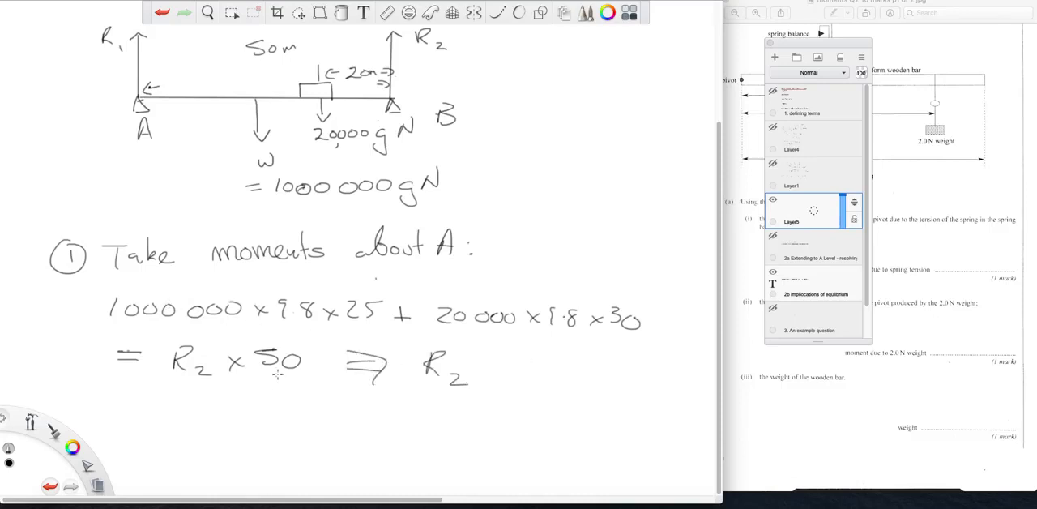
{"action": "mouse_move", "coordinate": [97, 412]}
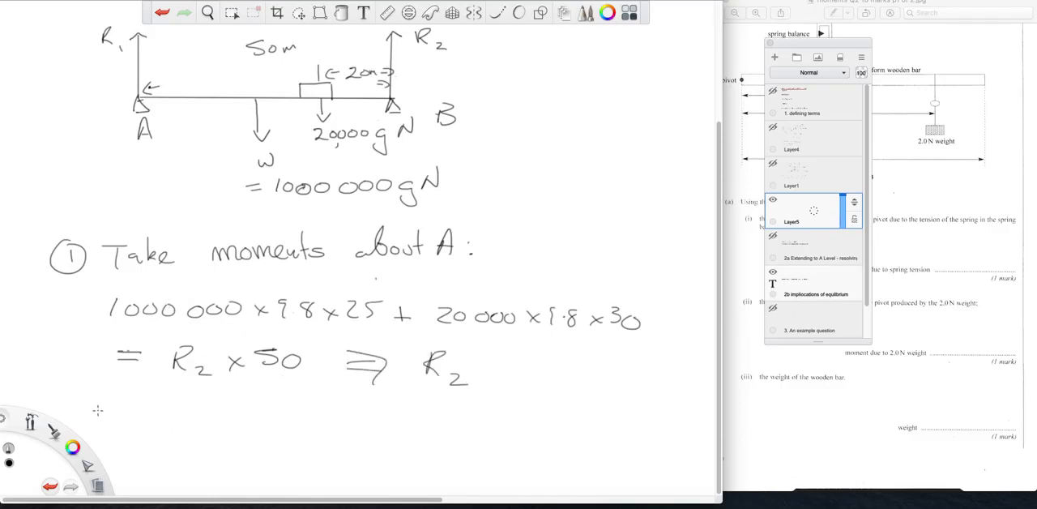
Step: Handwrite '2 ΣF = 0 for equil' and R1 + R2 = W + W, circling R1
{"action": "left_click_drag", "start_coordinate": [97, 413], "coordinate": [105, 411]}
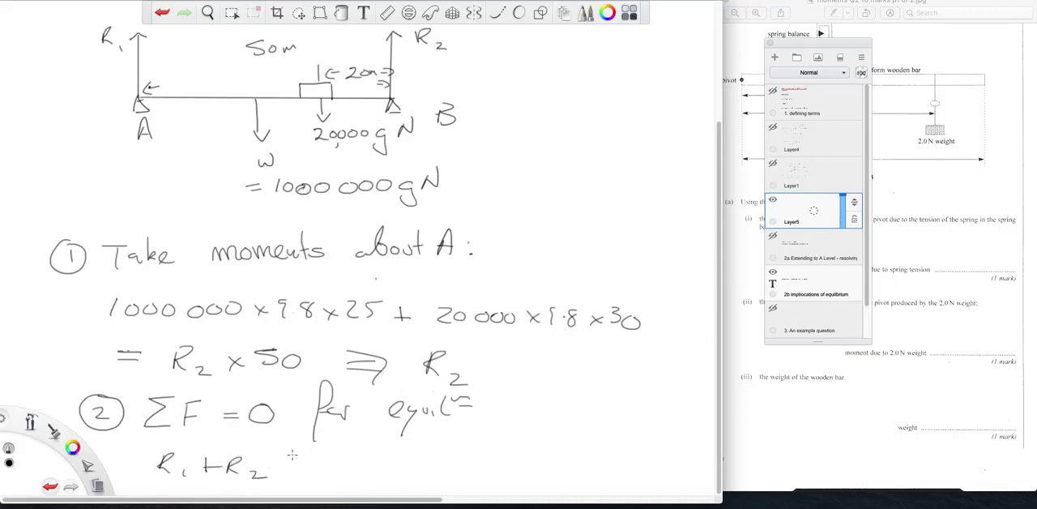
{"action": "left_click_drag", "start_coordinate": [288, 457], "coordinate": [311, 472]}
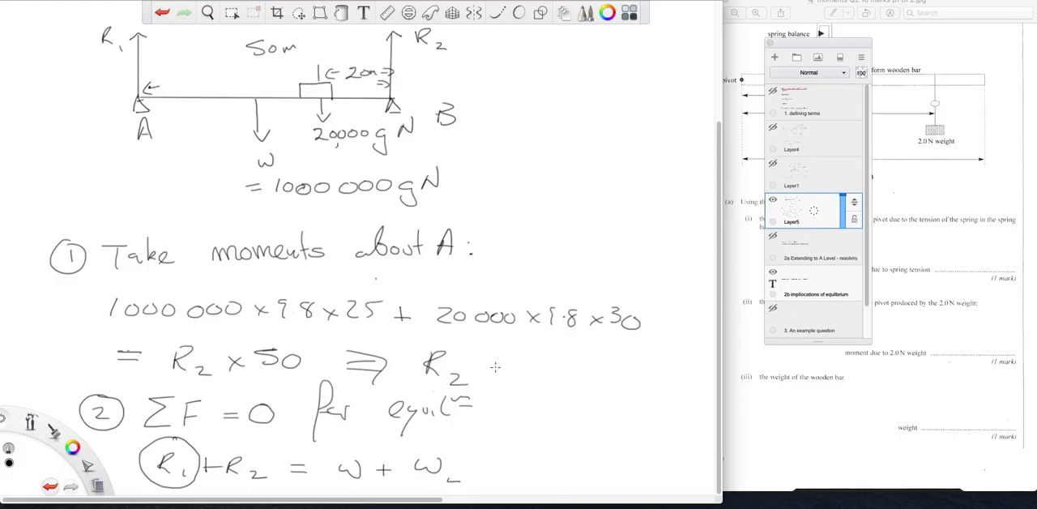
Step: Draw a large bracket grouping both steps of the moments working
{"action": "left_click_drag", "start_coordinate": [589, 211], "coordinate": [624, 209]}
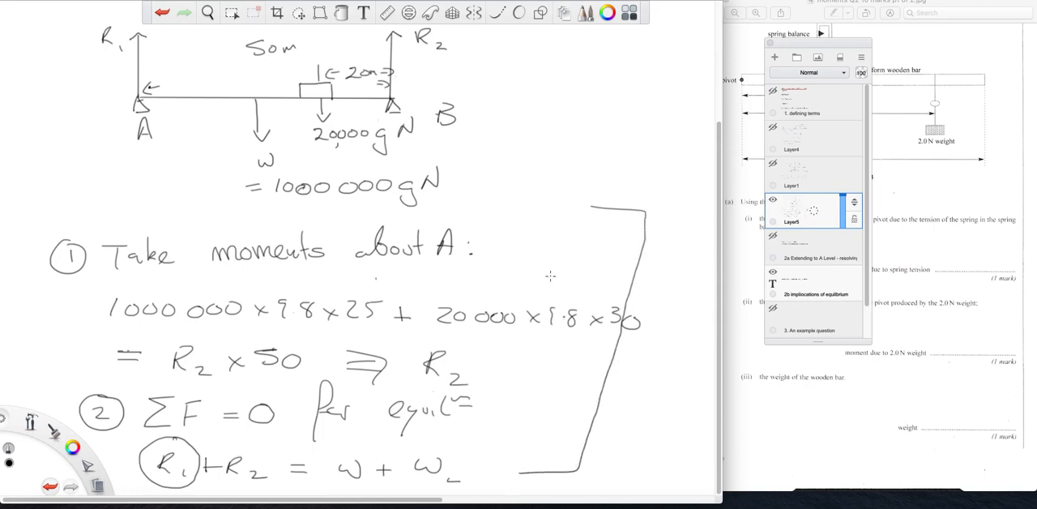
{"action": "mouse_move", "coordinate": [760, 282]}
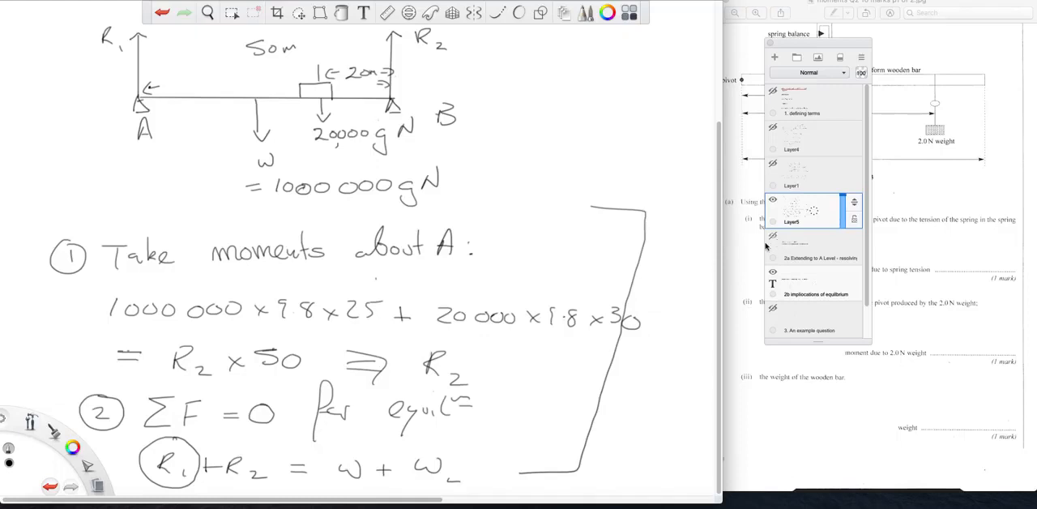
{"action": "mouse_move", "coordinate": [786, 210]}
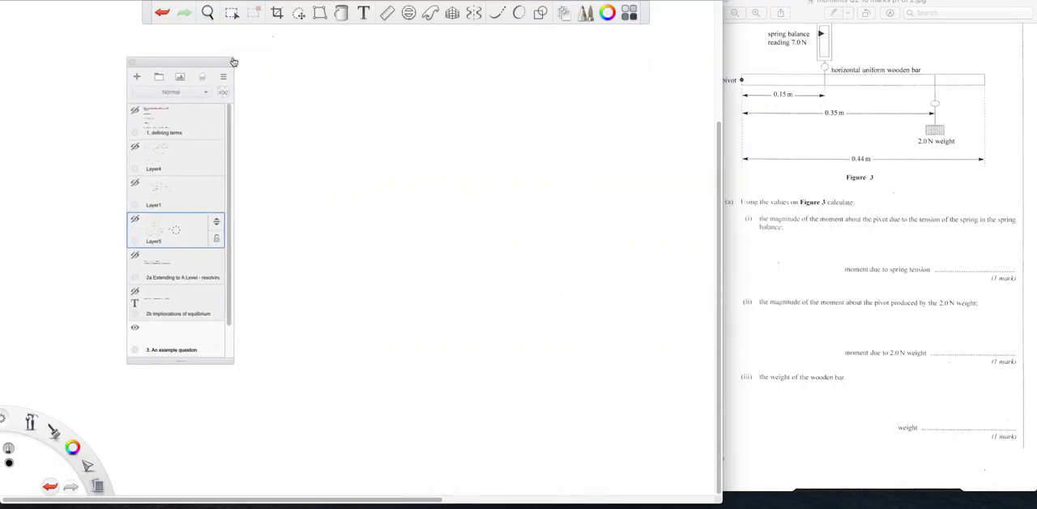
Step: Move to the Layer Editor area to add a fresh empty layer
{"action": "left_click_drag", "start_coordinate": [233, 61], "coordinate": [91, 13]}
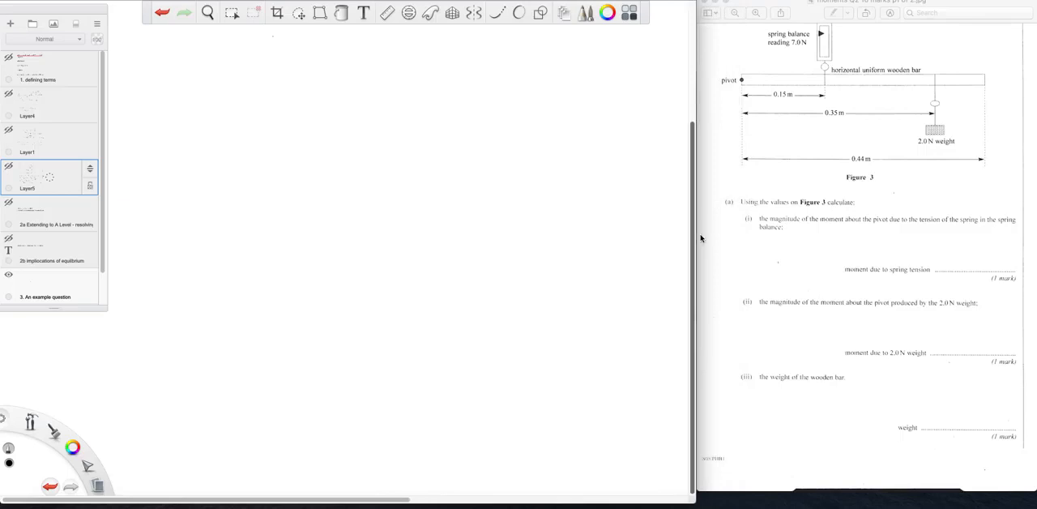
{"action": "mouse_move", "coordinate": [995, 149]}
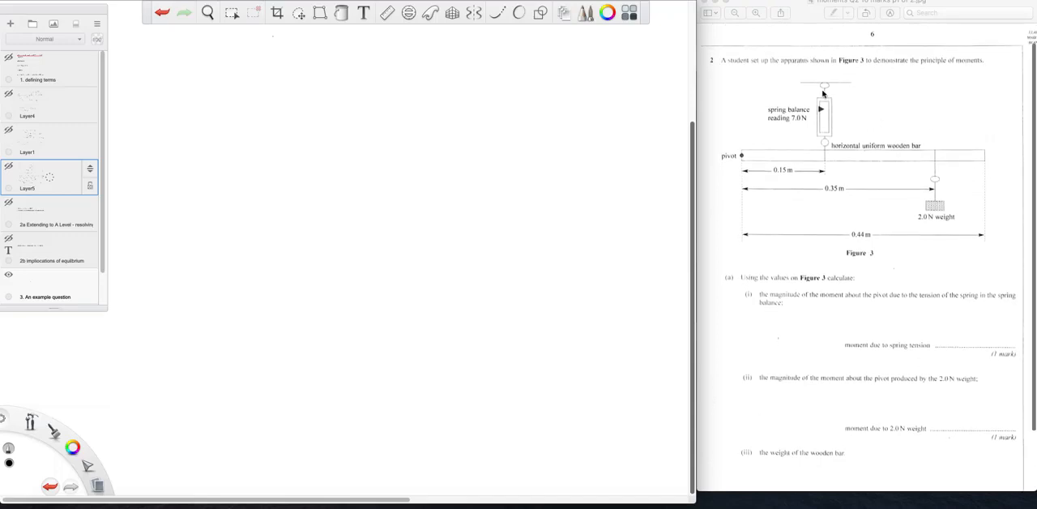
{"action": "mouse_move", "coordinate": [847, 113]}
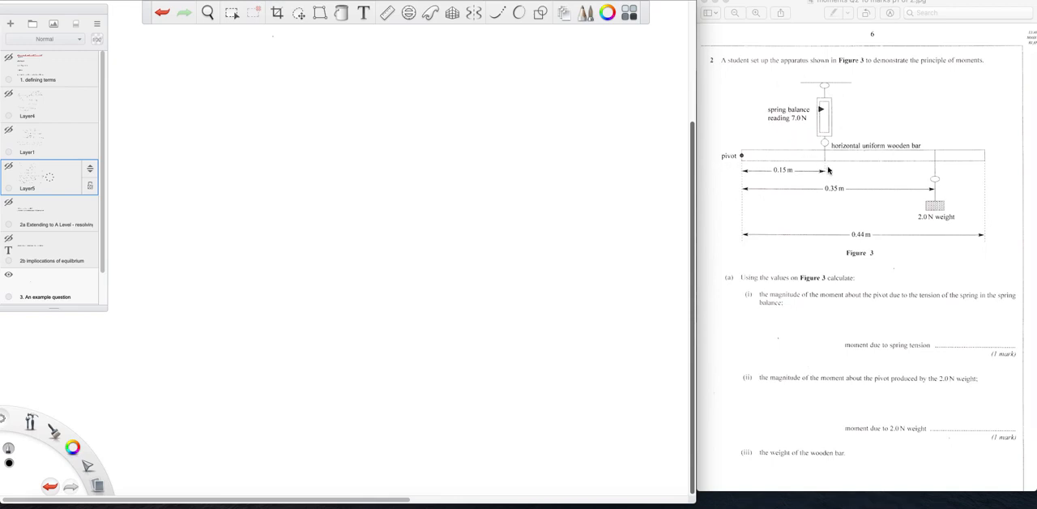
{"action": "mouse_move", "coordinate": [849, 163]}
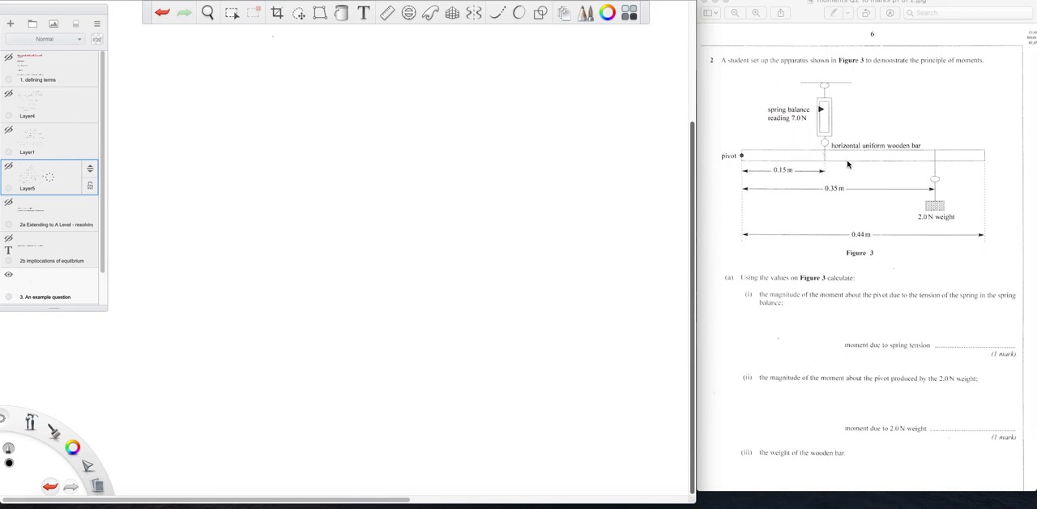
{"action": "mouse_move", "coordinate": [859, 145]}
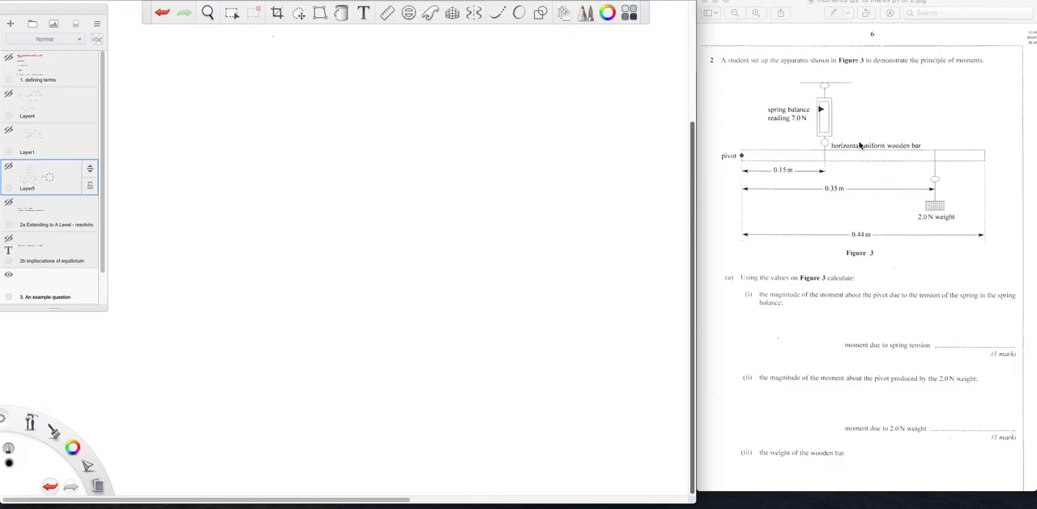
{"action": "mouse_move", "coordinate": [847, 166]}
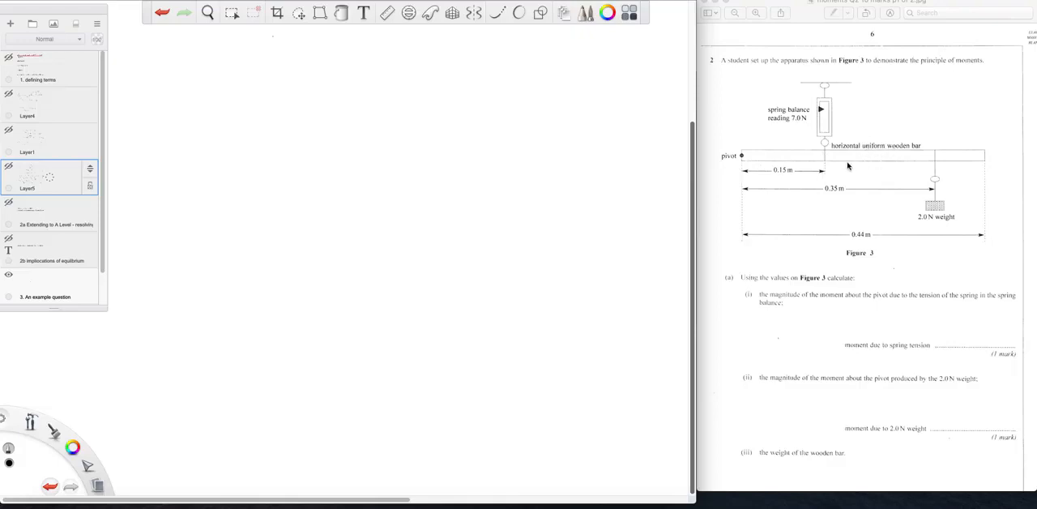
{"action": "mouse_move", "coordinate": [828, 169]}
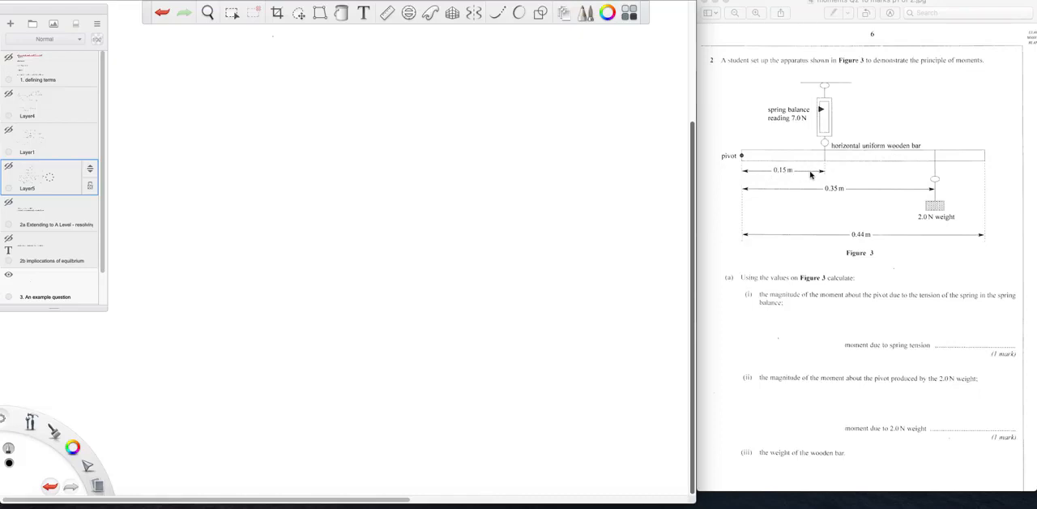
{"action": "mouse_move", "coordinate": [742, 172]}
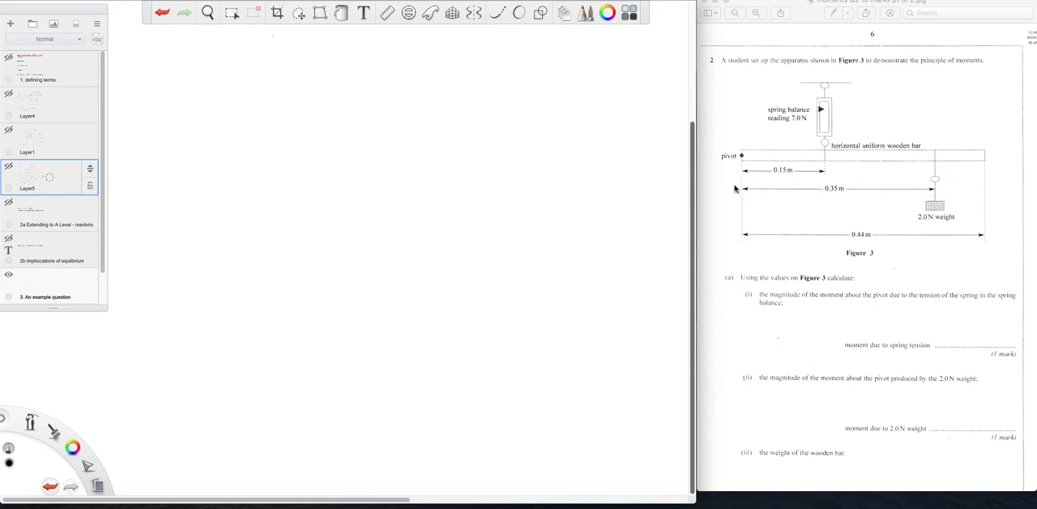
{"action": "mouse_move", "coordinate": [1030, 233]}
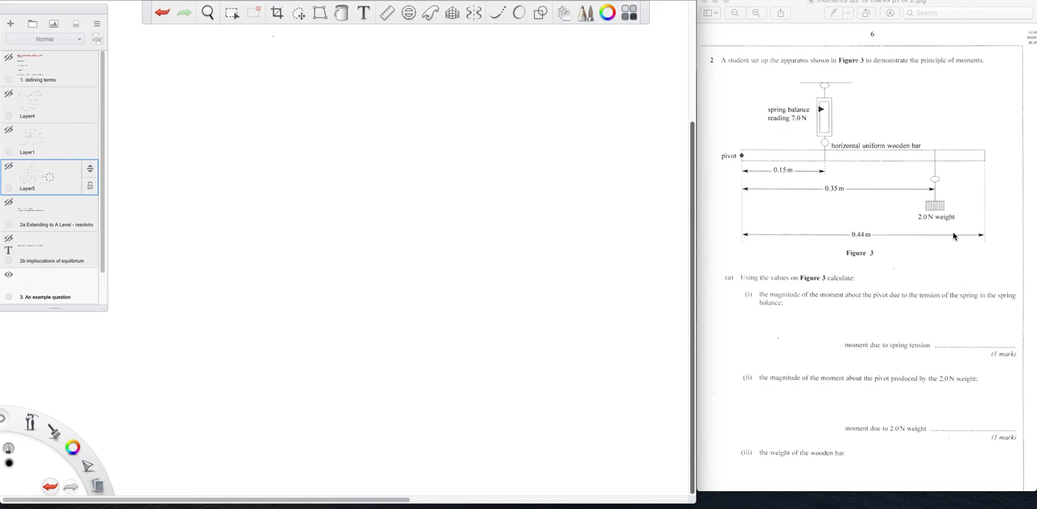
{"action": "mouse_move", "coordinate": [385, 179]}
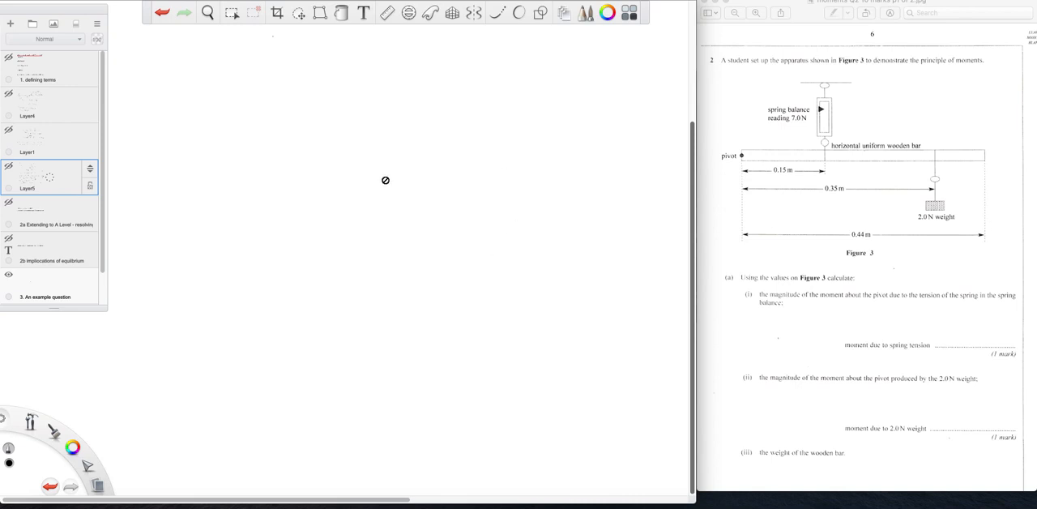
{"action": "mouse_move", "coordinate": [817, 130]}
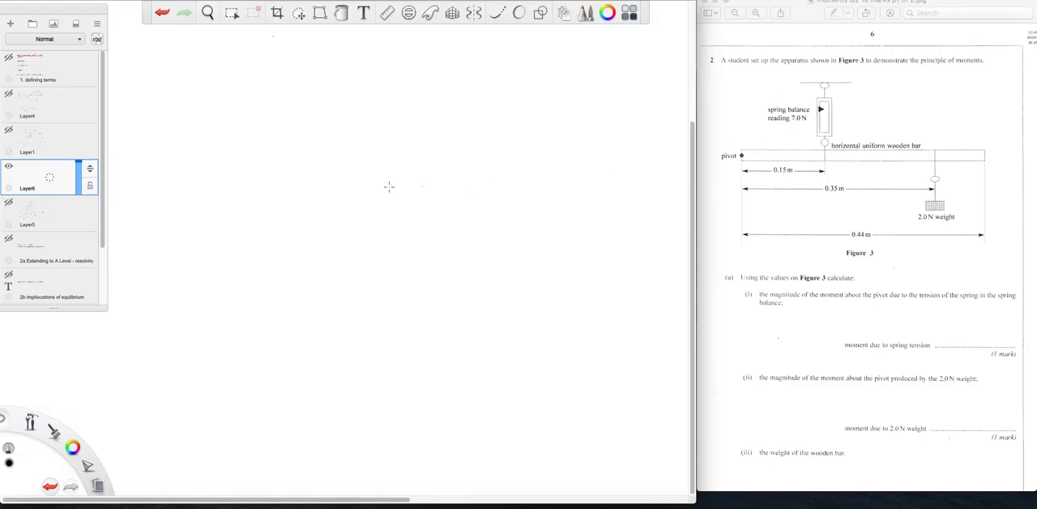
Step: Handwrite 'moment due to spring' and the formula F × d
{"action": "left_click_drag", "start_coordinate": [182, 73], "coordinate": [202, 73]}
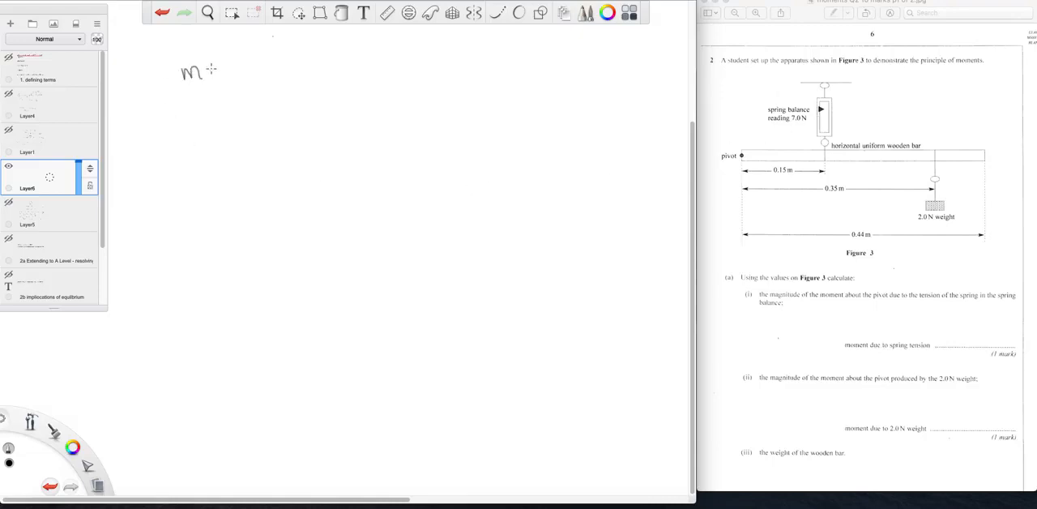
{"action": "type", "text": "moment"}
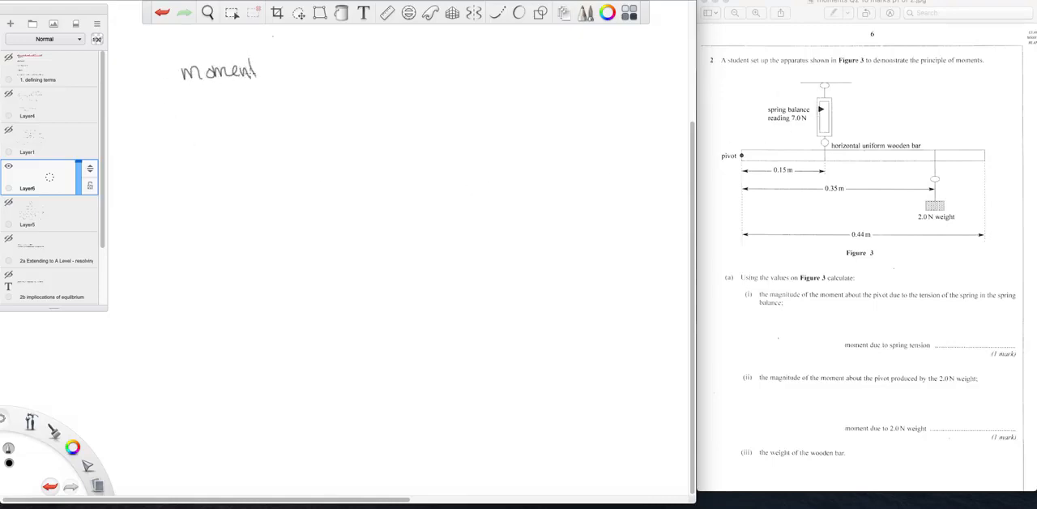
{"action": "type", "text": "due"}
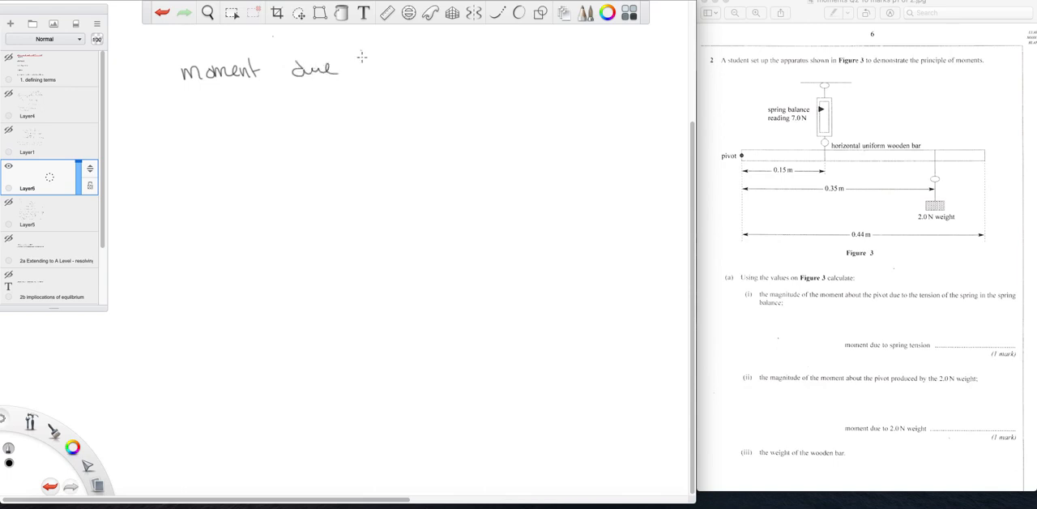
{"action": "type", "text": "to spring"}
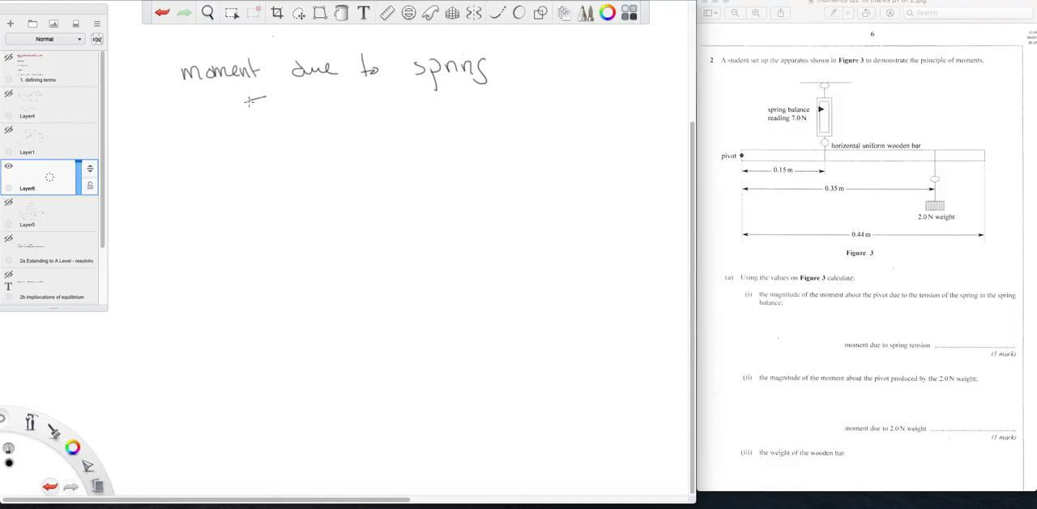
{"action": "left_click_drag", "start_coordinate": [247, 111], "coordinate": [321, 114]}
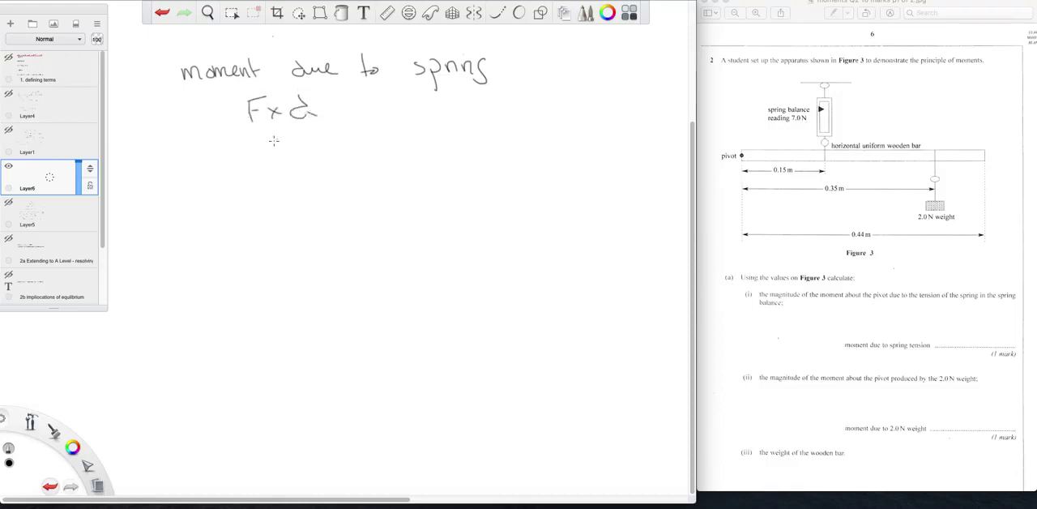
Step: Substitute 7 × 0.15 = 1.05 Nm = 1.1 Nm and underline the 1.1 Nm answer
{"action": "left_click_drag", "start_coordinate": [260, 154], "coordinate": [300, 154]}
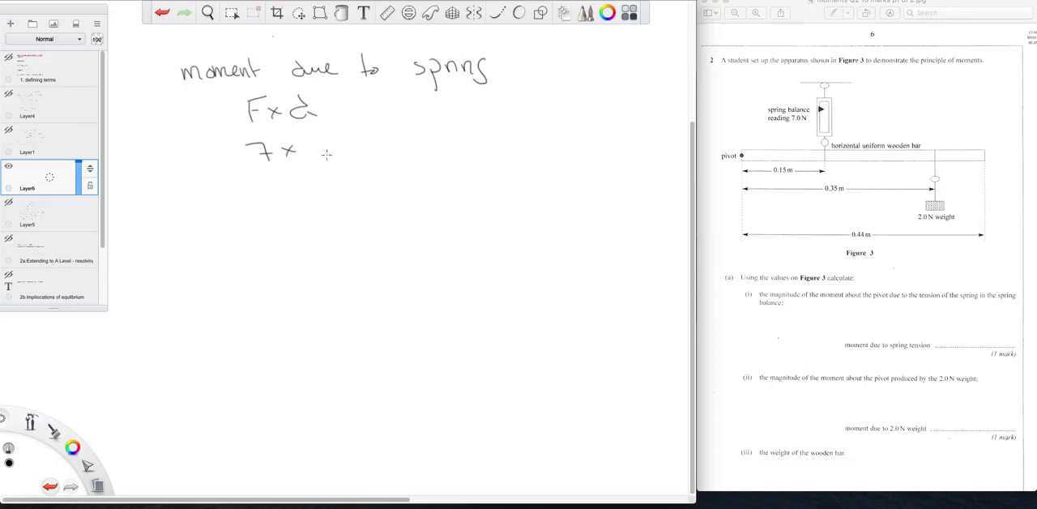
{"action": "left_click_drag", "start_coordinate": [305, 149], "coordinate": [340, 149]}
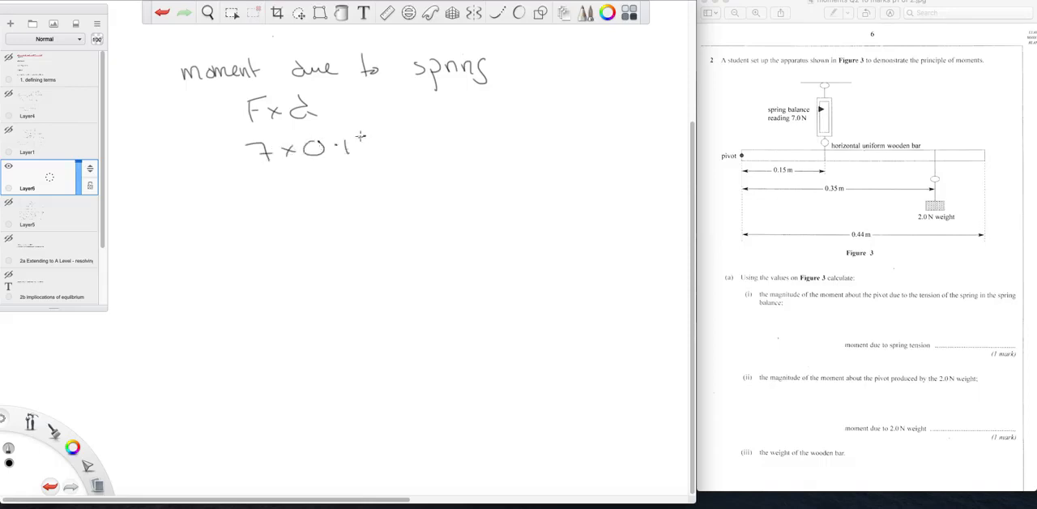
{"action": "type", "text": "5"}
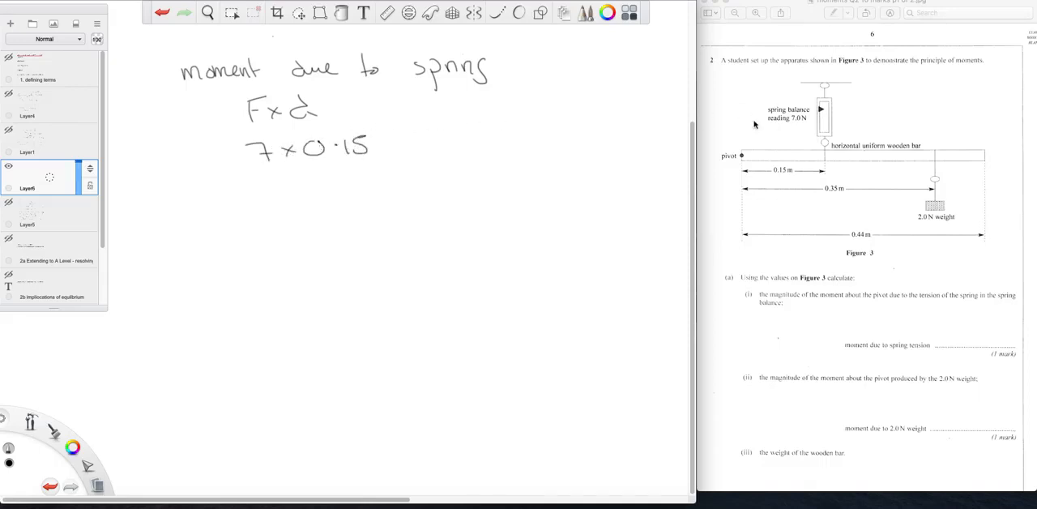
{"action": "mouse_move", "coordinate": [803, 128]}
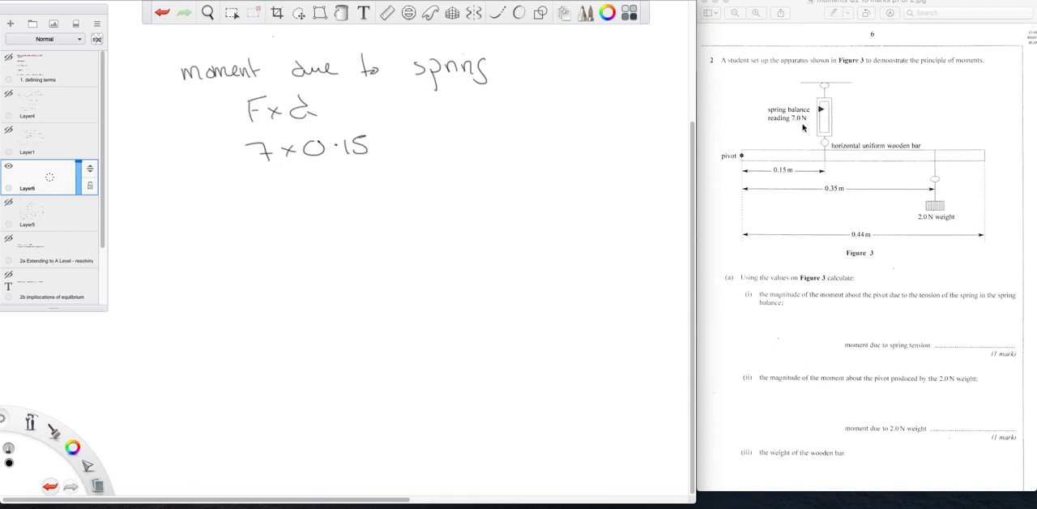
{"action": "mouse_move", "coordinate": [744, 155]}
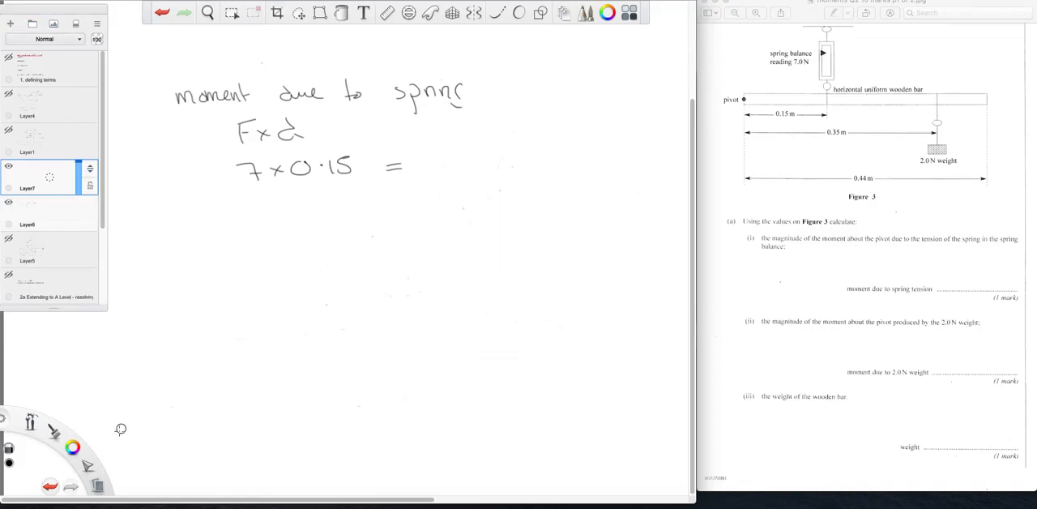
{"action": "left_click", "coordinate": [73, 447]}
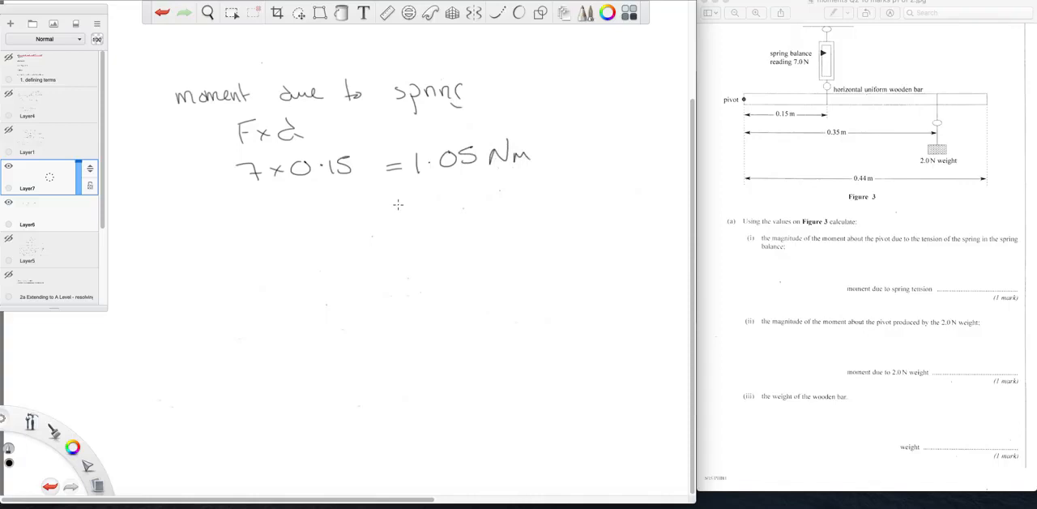
{"action": "left_click_drag", "start_coordinate": [392, 204], "coordinate": [453, 204]}
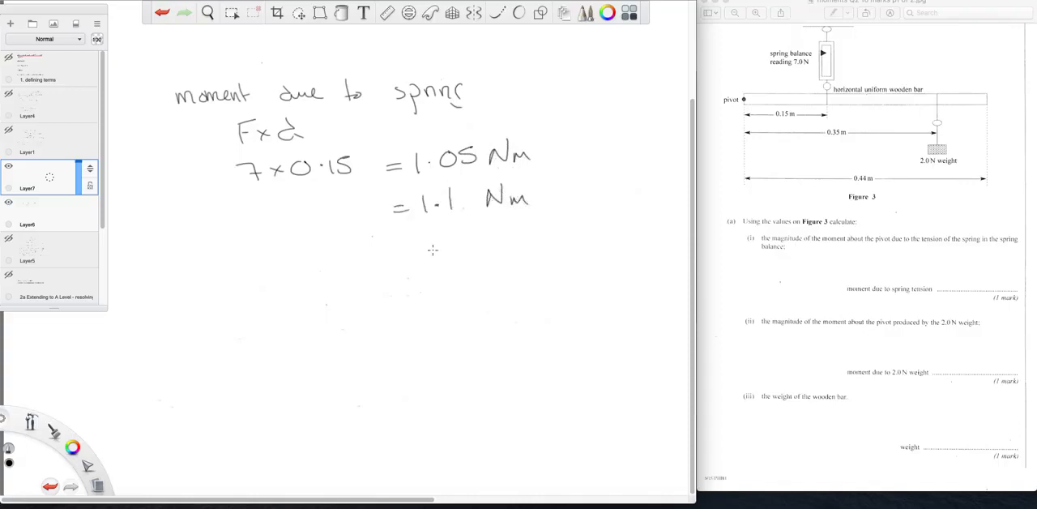
{"action": "left_click_drag", "start_coordinate": [424, 219], "coordinate": [478, 220]}
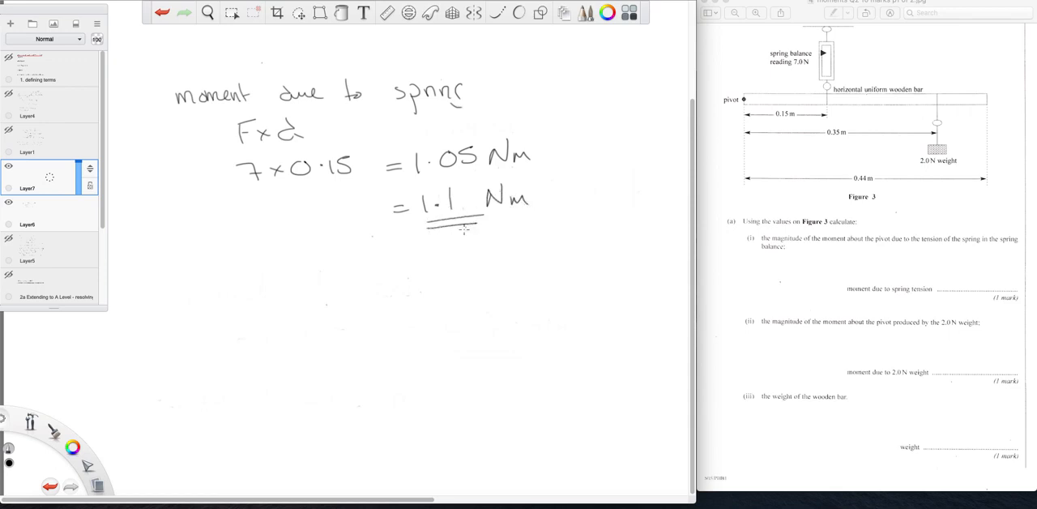
{"action": "mouse_move", "coordinate": [851, 268]}
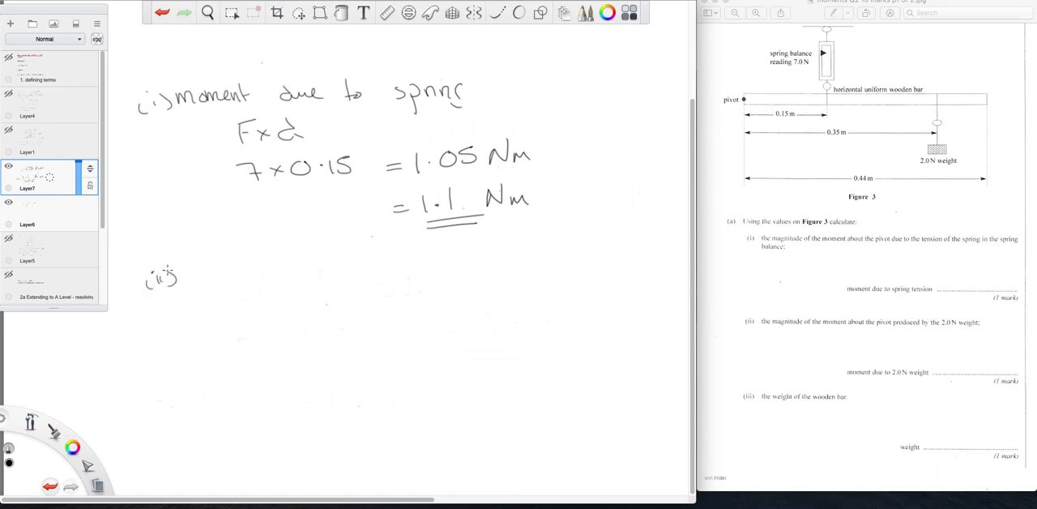
{"action": "mouse_move", "coordinate": [202, 274]}
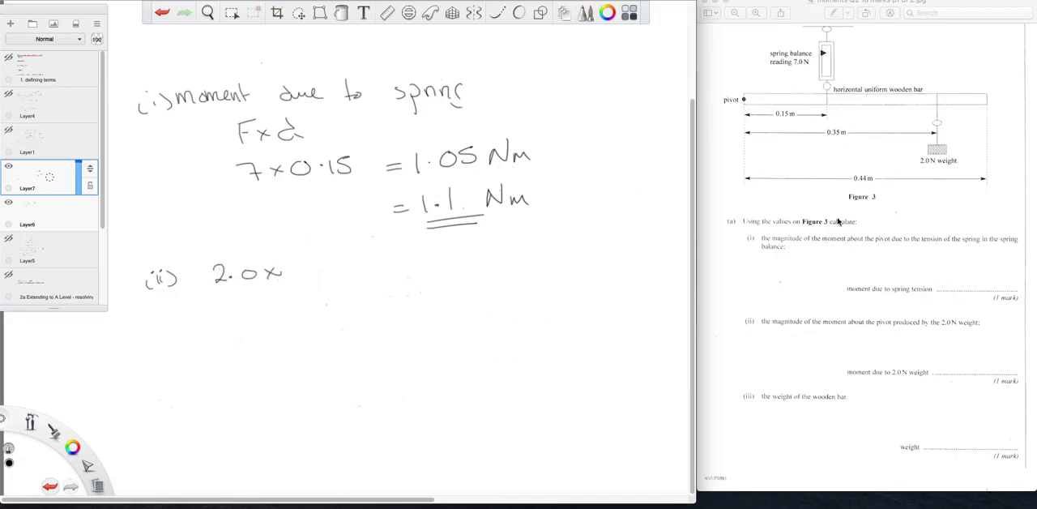
{"action": "mouse_move", "coordinate": [355, 259]}
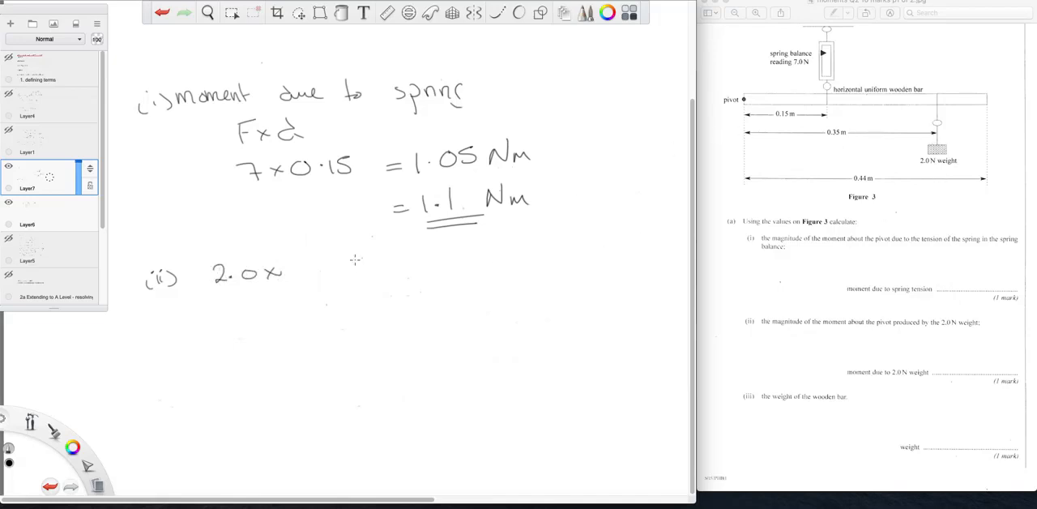
Step: Write part (ii) as 2.0 × 0.35 = 0.70 Nm, double-underlined
{"action": "left_click_drag", "start_coordinate": [291, 272], "coordinate": [340, 272]}
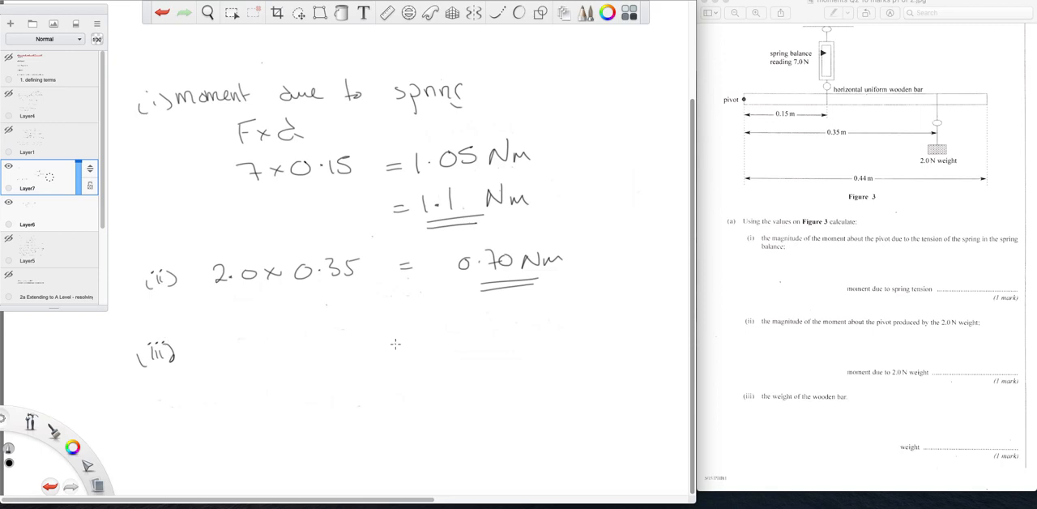
{"action": "mouse_move", "coordinate": [422, 324]}
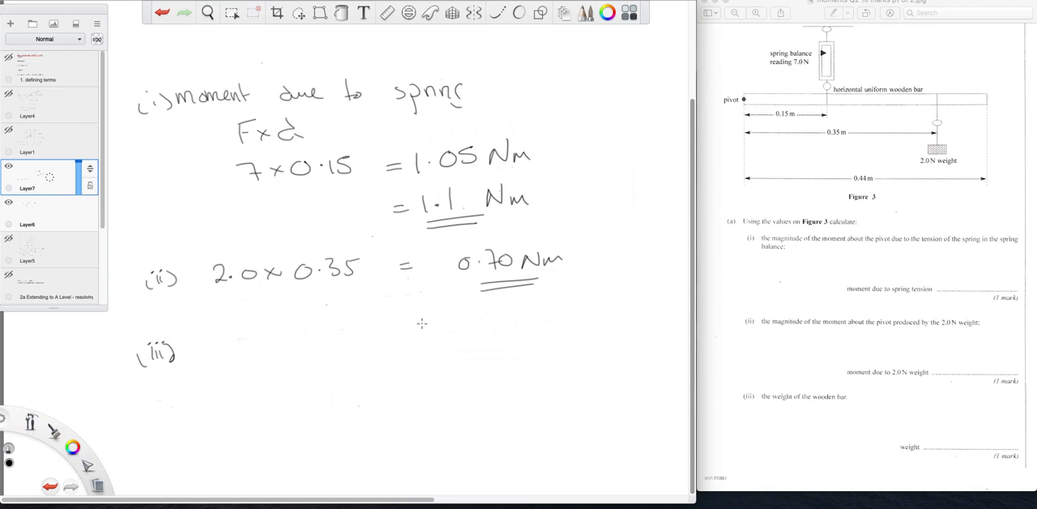
{"action": "mouse_move", "coordinate": [760, 254]}
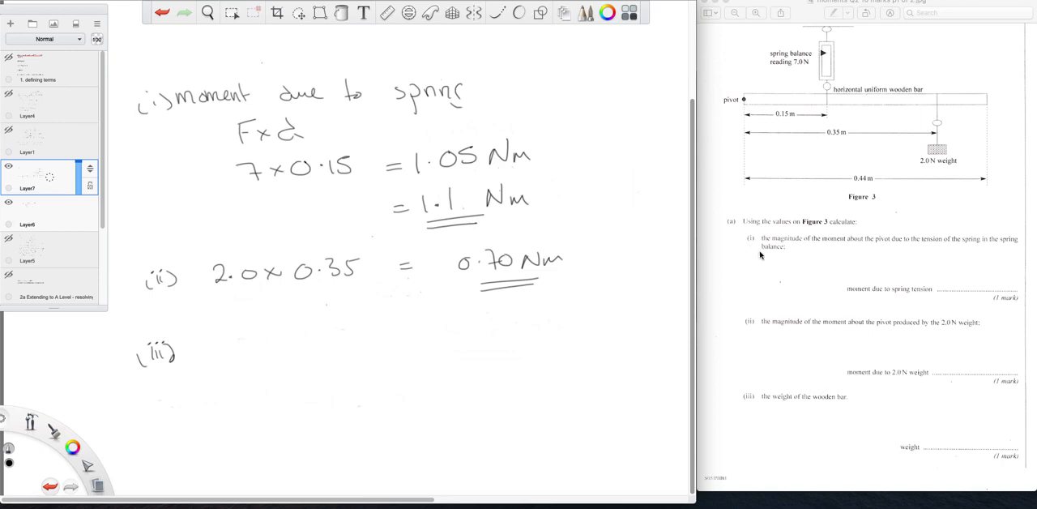
{"action": "mouse_move", "coordinate": [894, 84]}
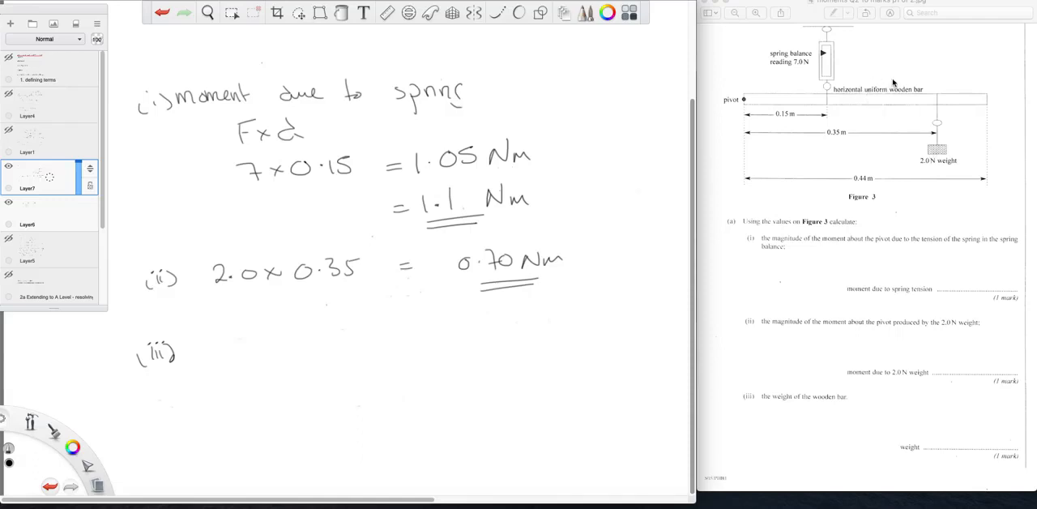
{"action": "mouse_move", "coordinate": [767, 274]}
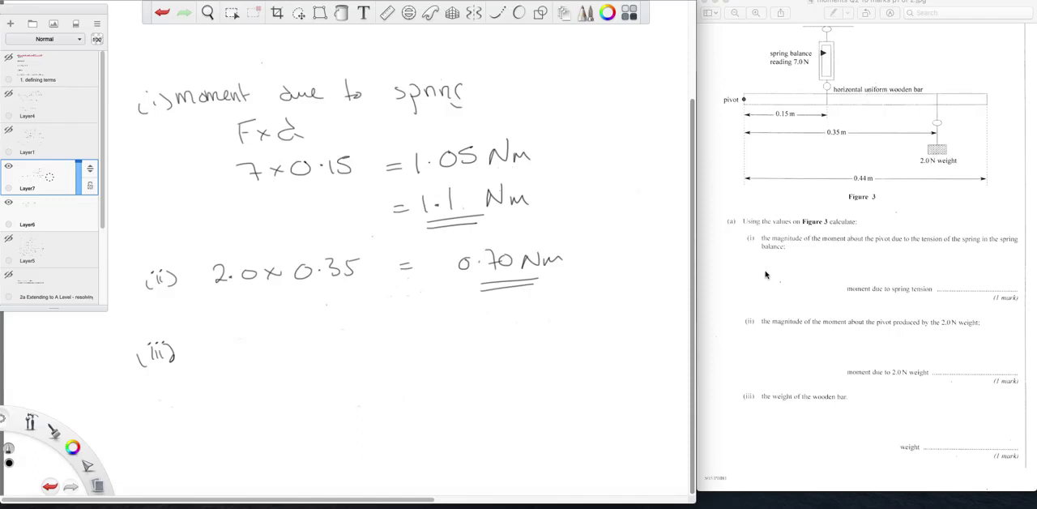
{"action": "mouse_move", "coordinate": [872, 187]}
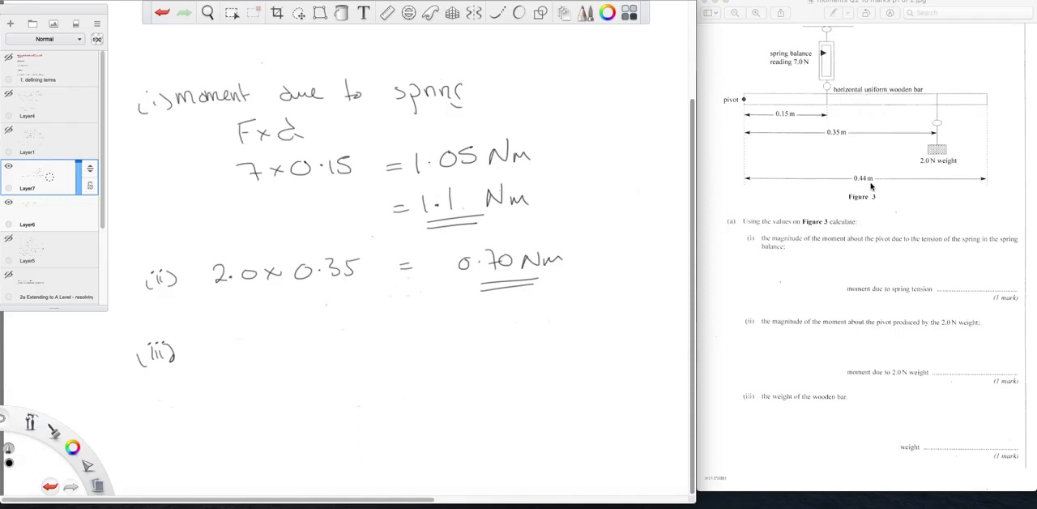
{"action": "mouse_move", "coordinate": [859, 201]}
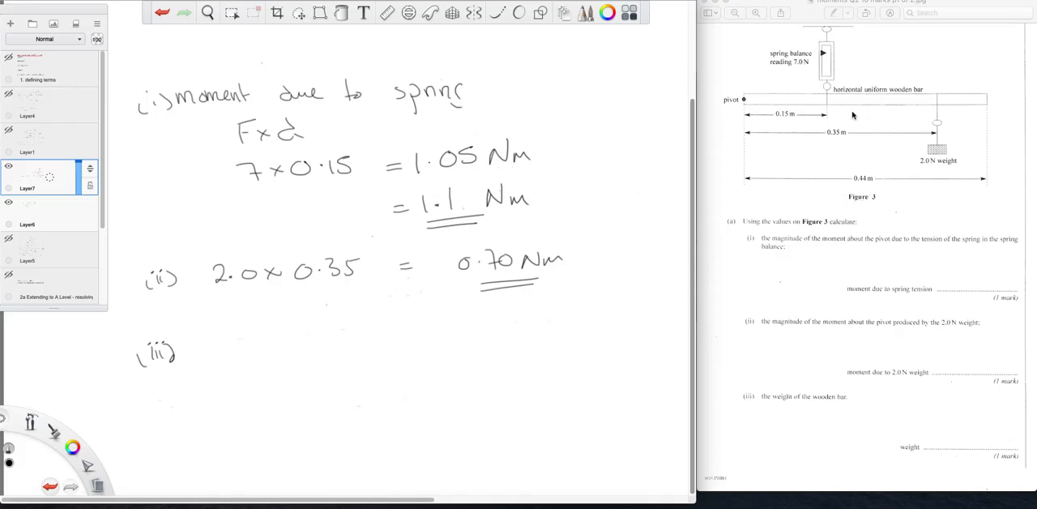
{"action": "mouse_move", "coordinate": [736, 110]}
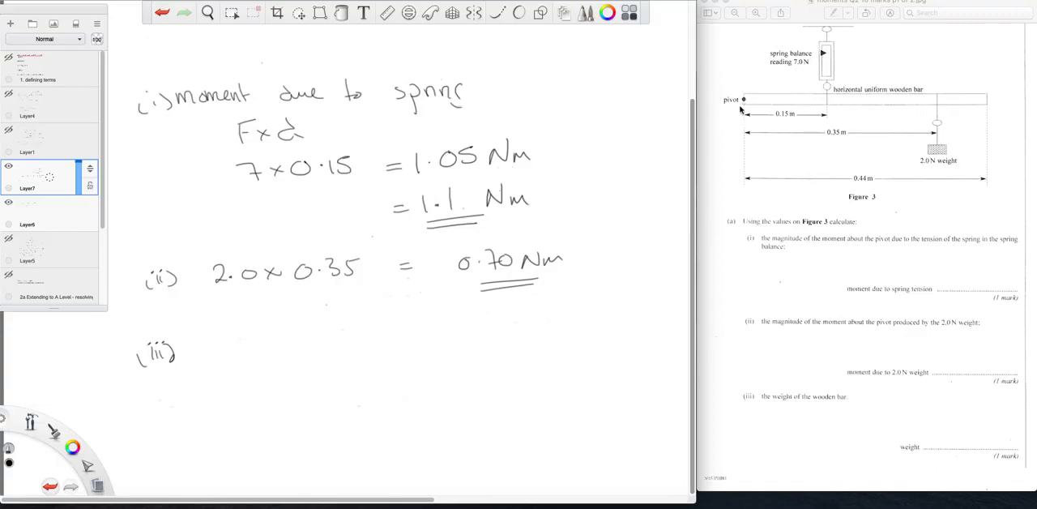
{"action": "mouse_move", "coordinate": [836, 204]}
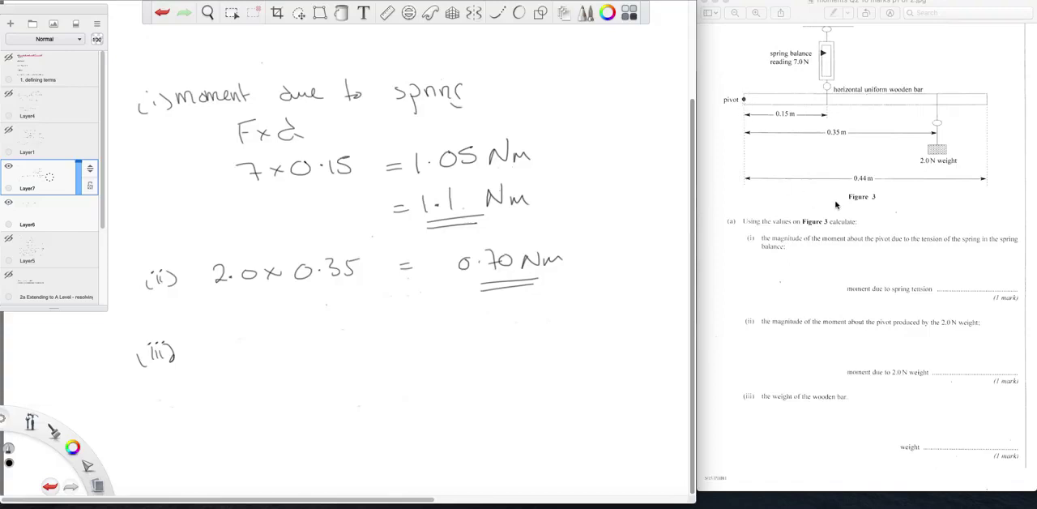
{"action": "mouse_move", "coordinate": [747, 103]}
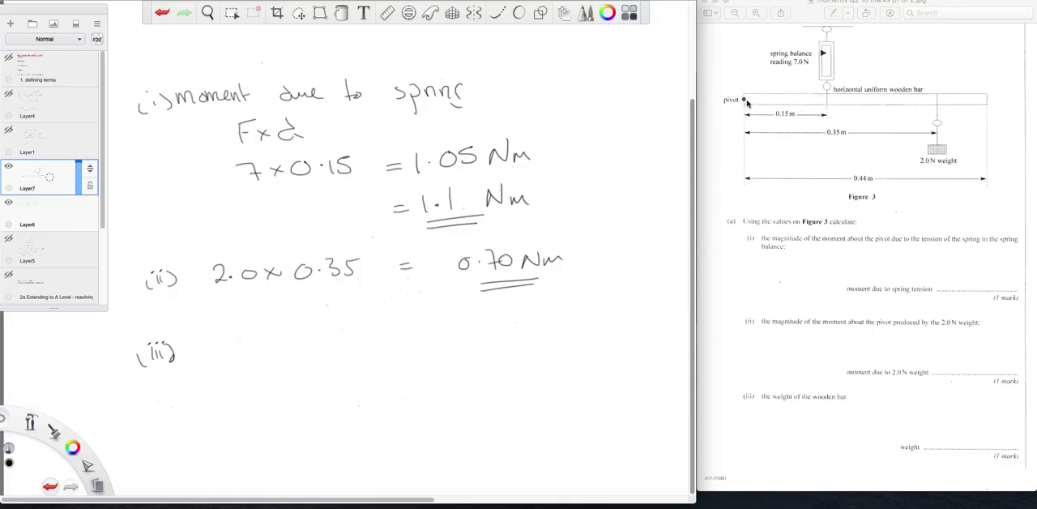
{"action": "mouse_move", "coordinate": [872, 114]}
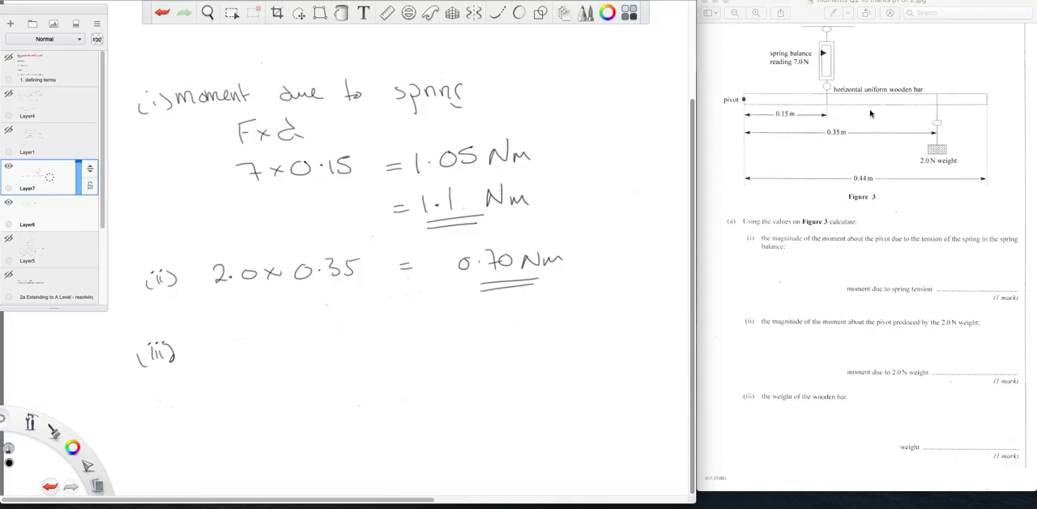
{"action": "mouse_move", "coordinate": [843, 133]}
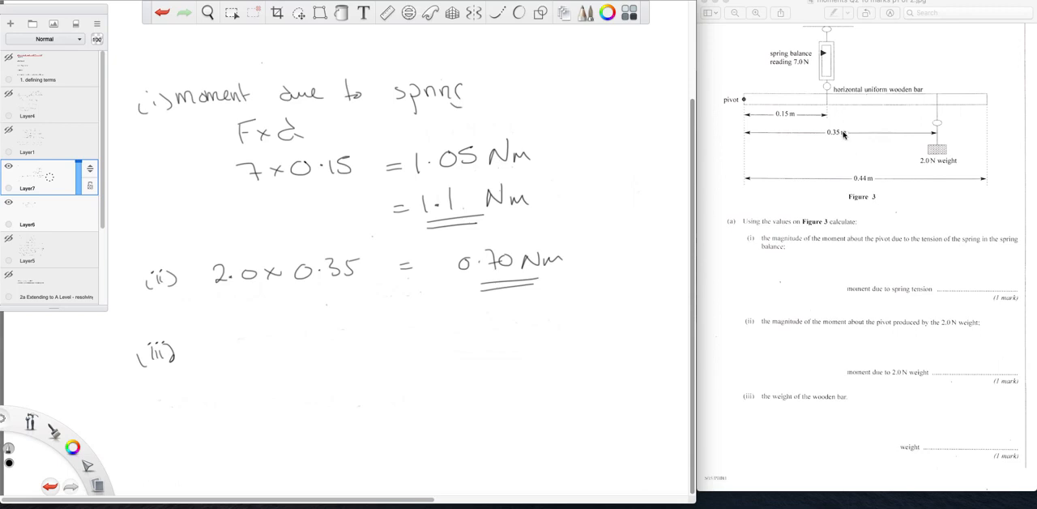
{"action": "mouse_move", "coordinate": [263, 327]}
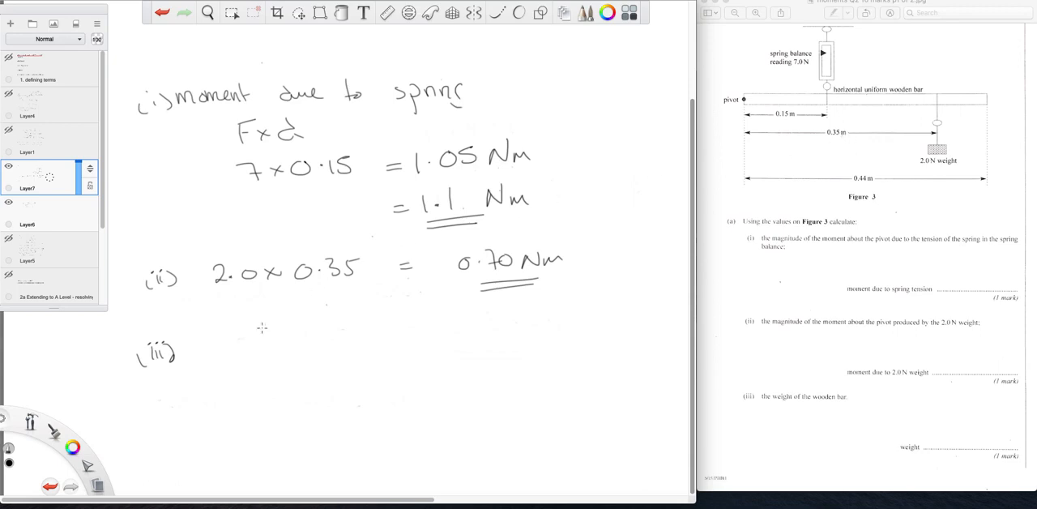
{"action": "mouse_move", "coordinate": [710, 124]}
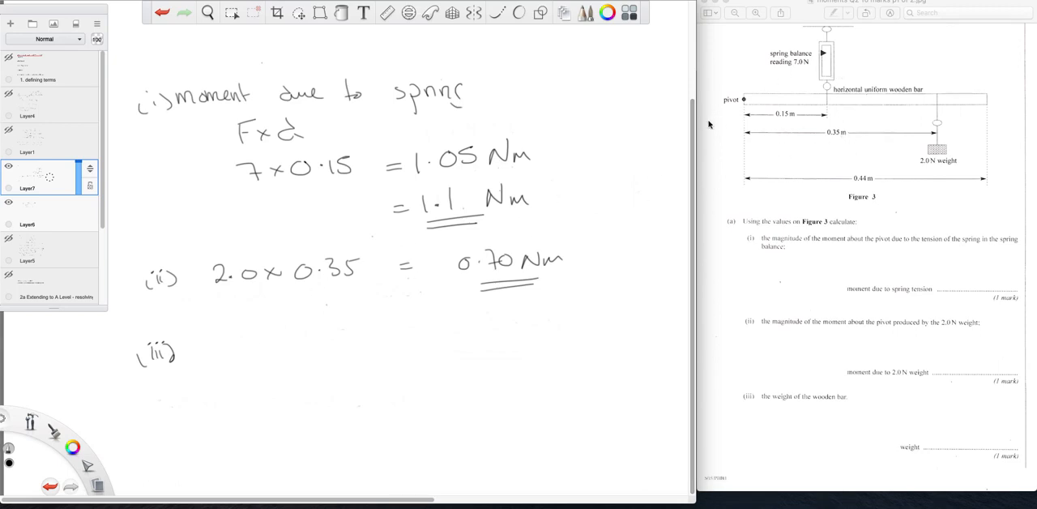
{"action": "mouse_move", "coordinate": [739, 99]}
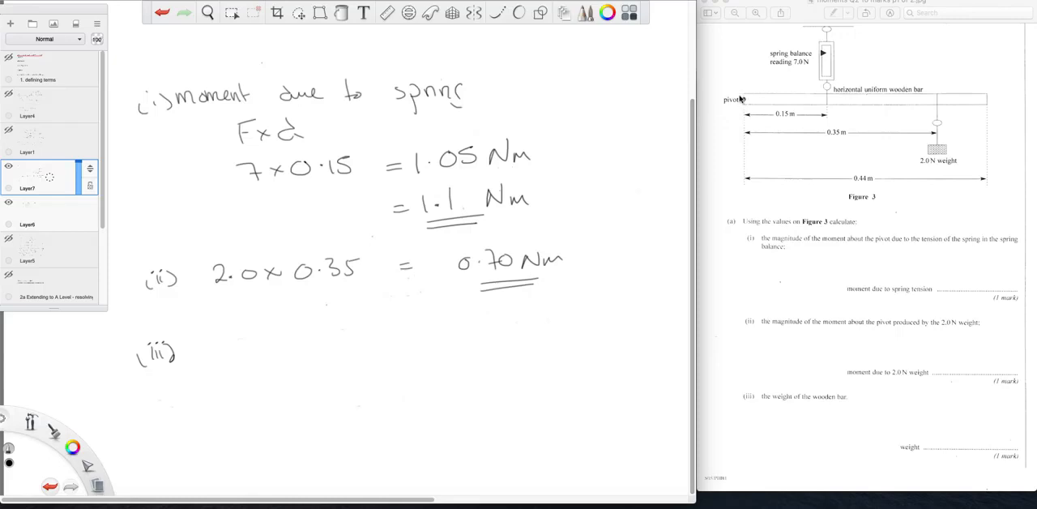
{"action": "mouse_move", "coordinate": [745, 101]}
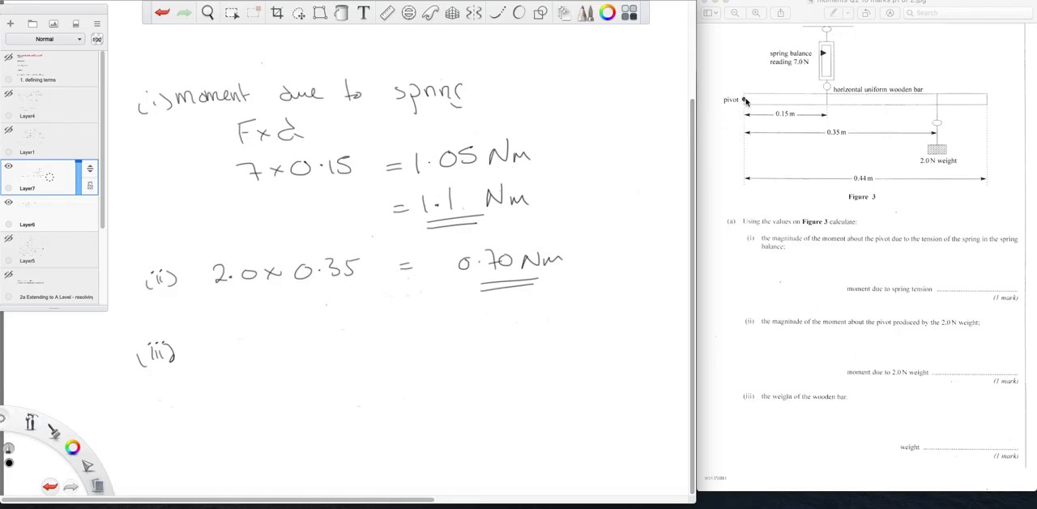
{"action": "mouse_move", "coordinate": [810, 260]}
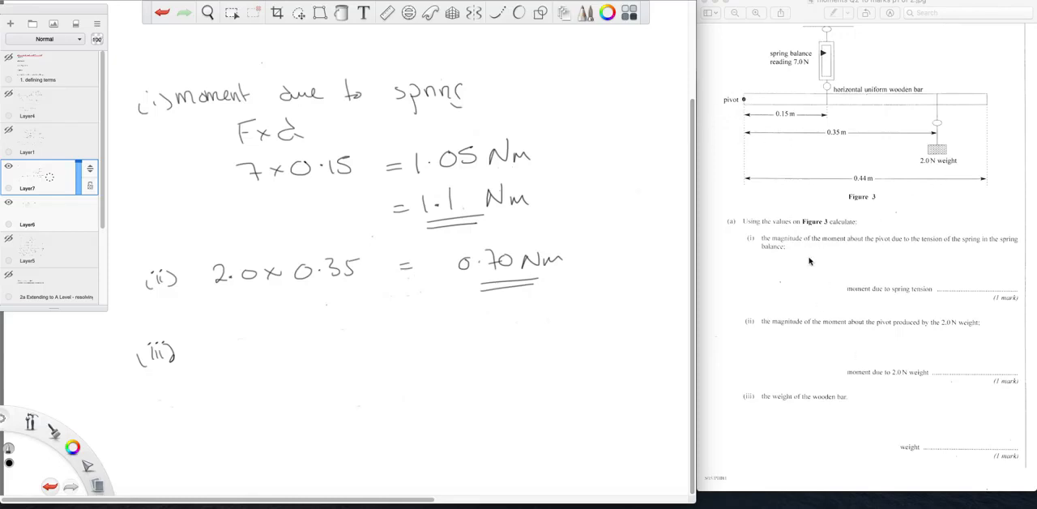
{"action": "mouse_move", "coordinate": [872, 355]}
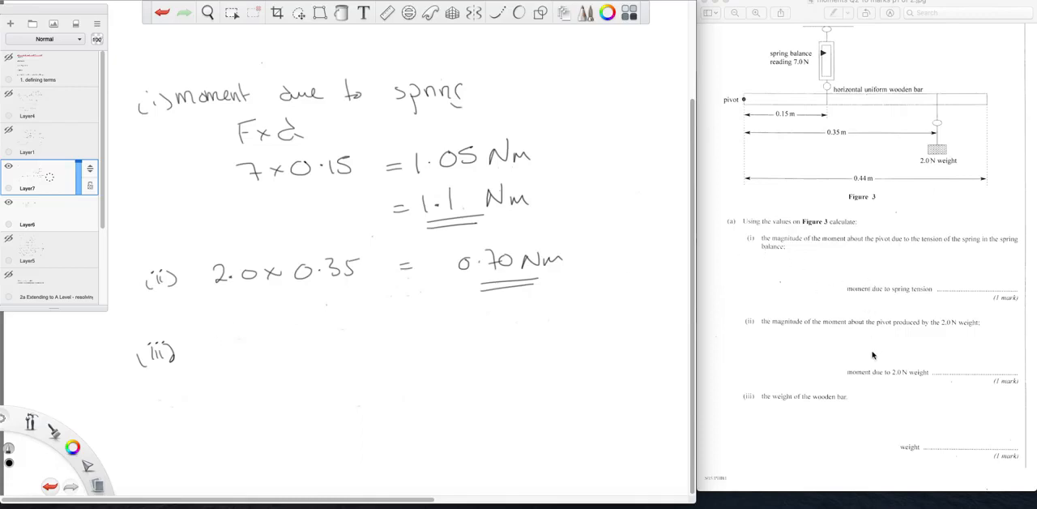
{"action": "mouse_move", "coordinate": [269, 369]}
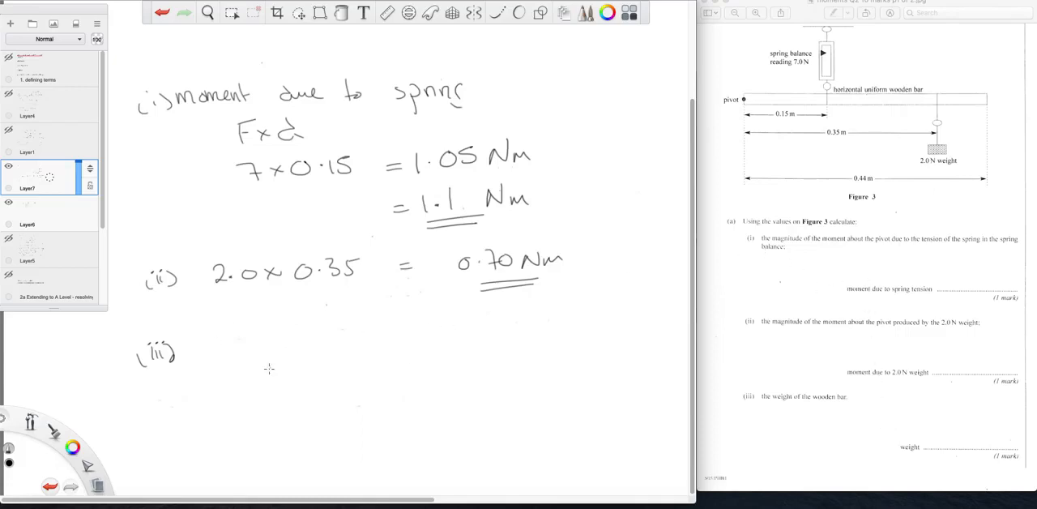
{"action": "mouse_move", "coordinate": [279, 366]}
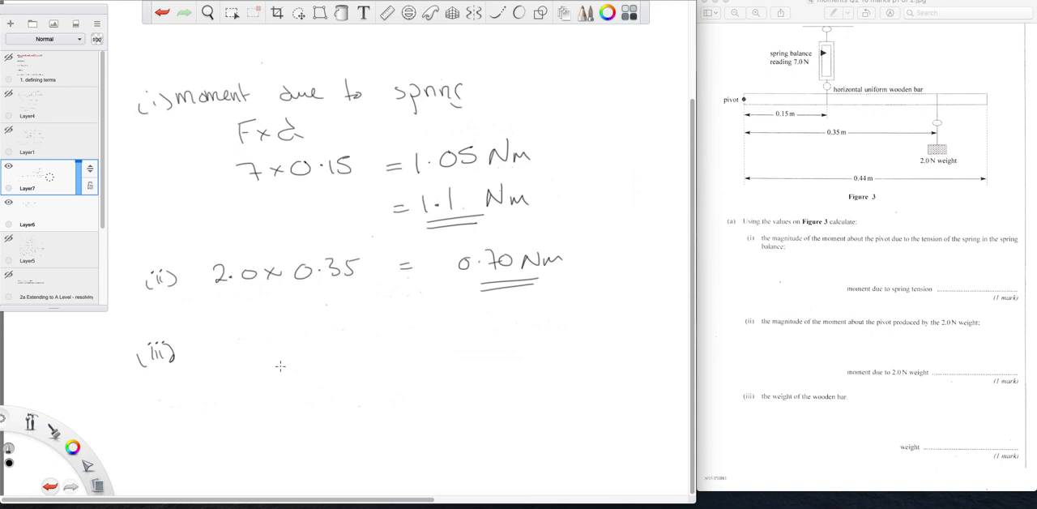
{"action": "mouse_move", "coordinate": [548, 272]}
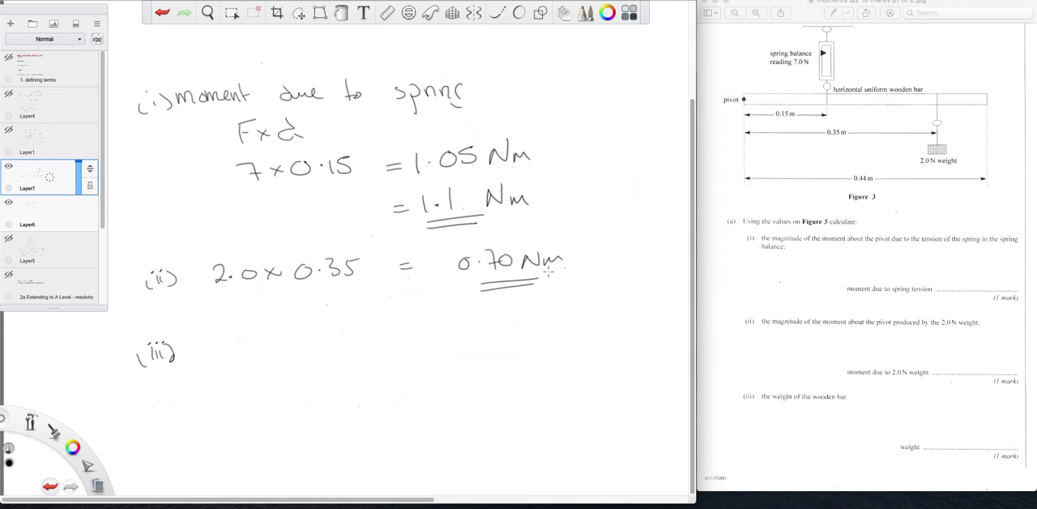
{"action": "left_click_drag", "start_coordinate": [197, 340], "coordinate": [218, 334]}
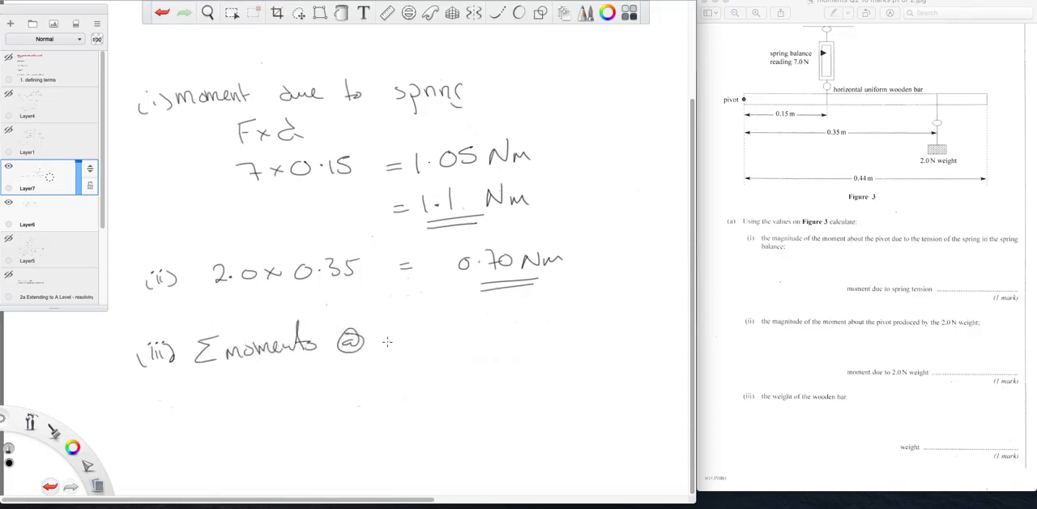
Step: Handwrite 'Σ moments @ pivot = 0' then '1.05 = 0.70 + moment' under (iii)
{"action": "type", "text": "pivot = 0"}
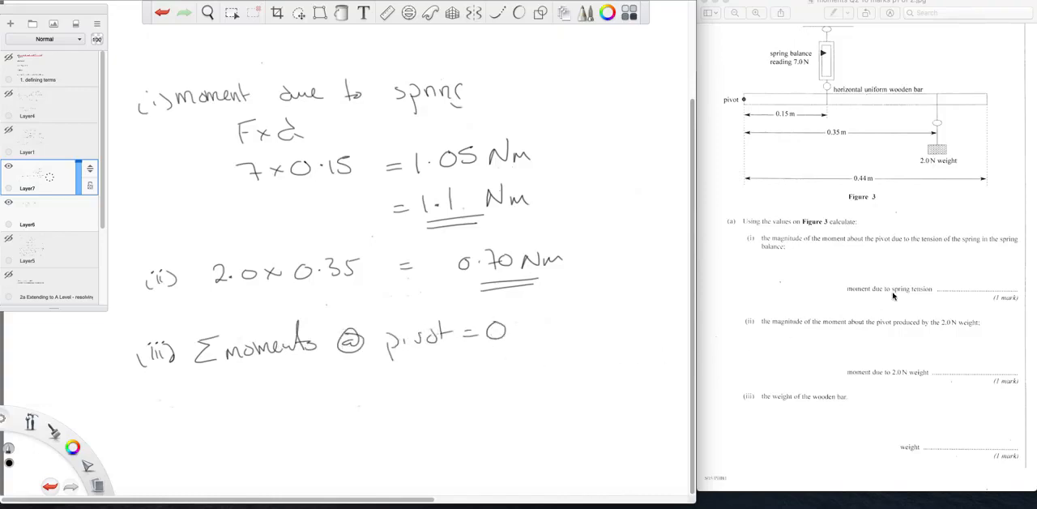
{"action": "mouse_move", "coordinate": [836, 84]}
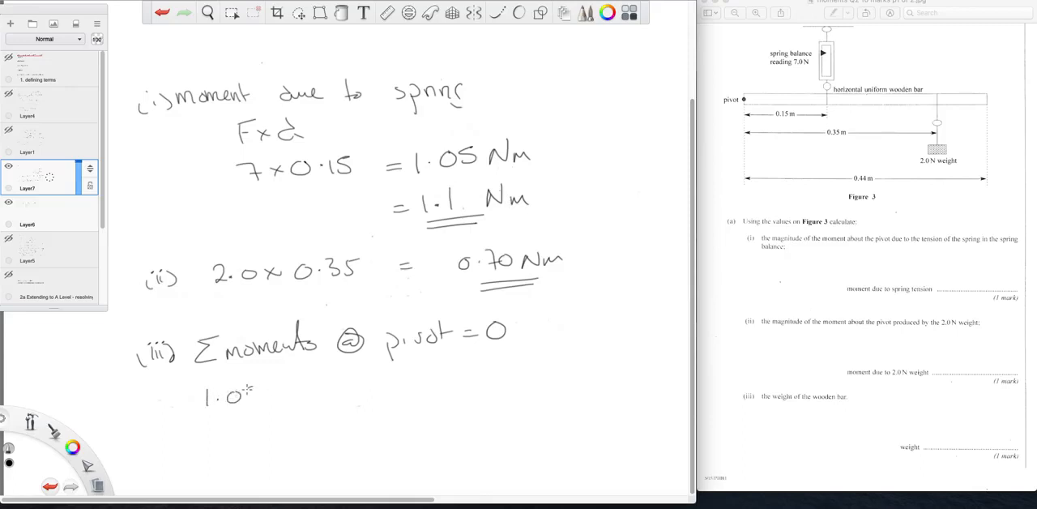
{"action": "left_click_drag", "start_coordinate": [243, 392], "coordinate": [256, 389]}
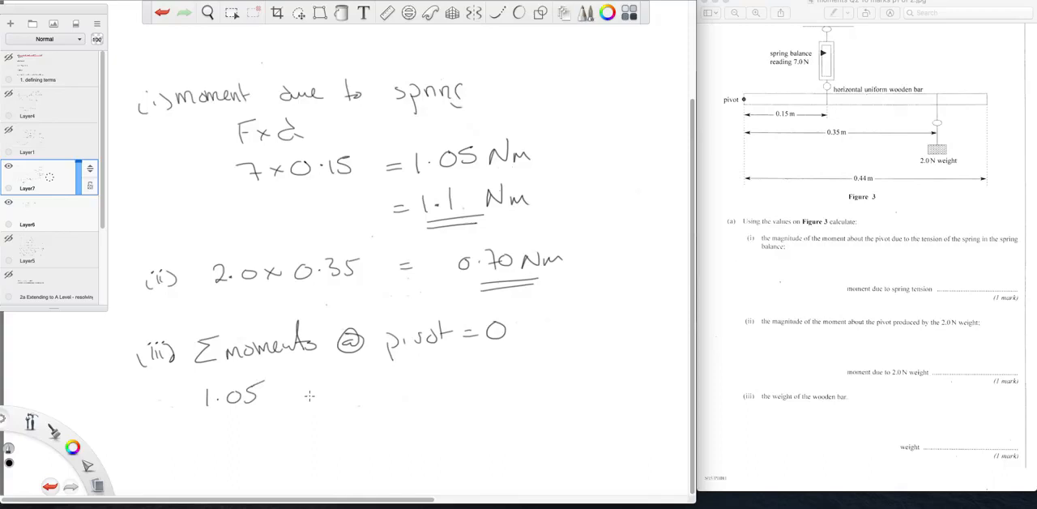
{"action": "left_click", "coordinate": [301, 397]}
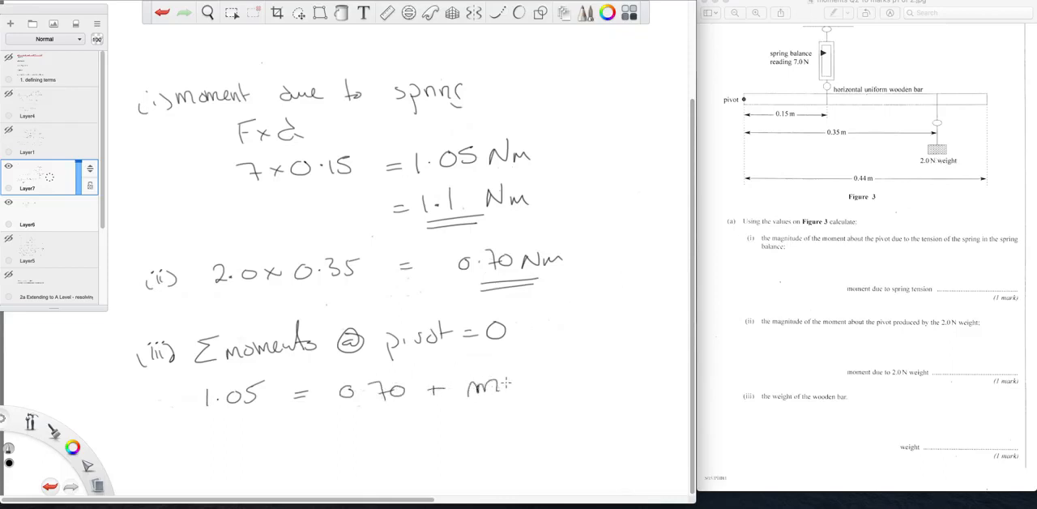
{"action": "type", "text": "moment"}
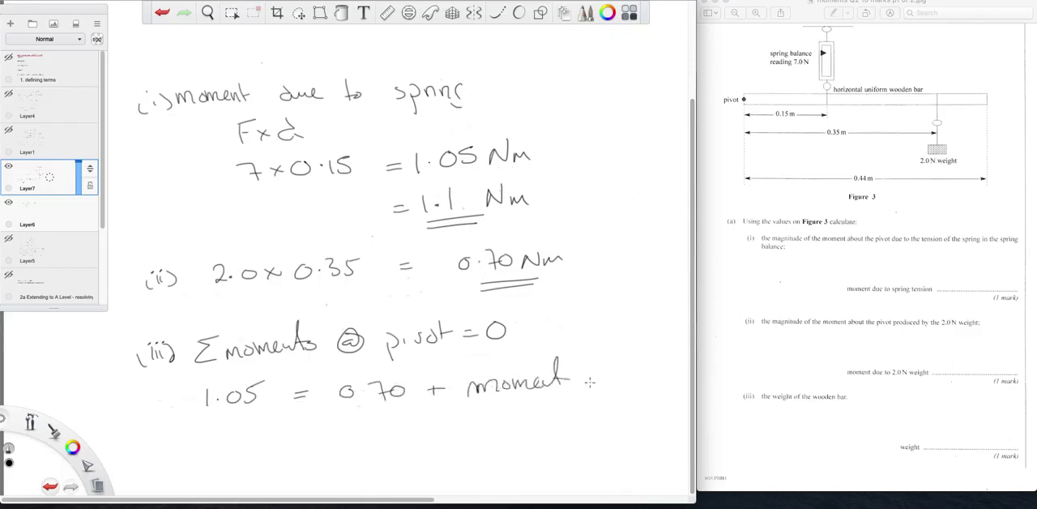